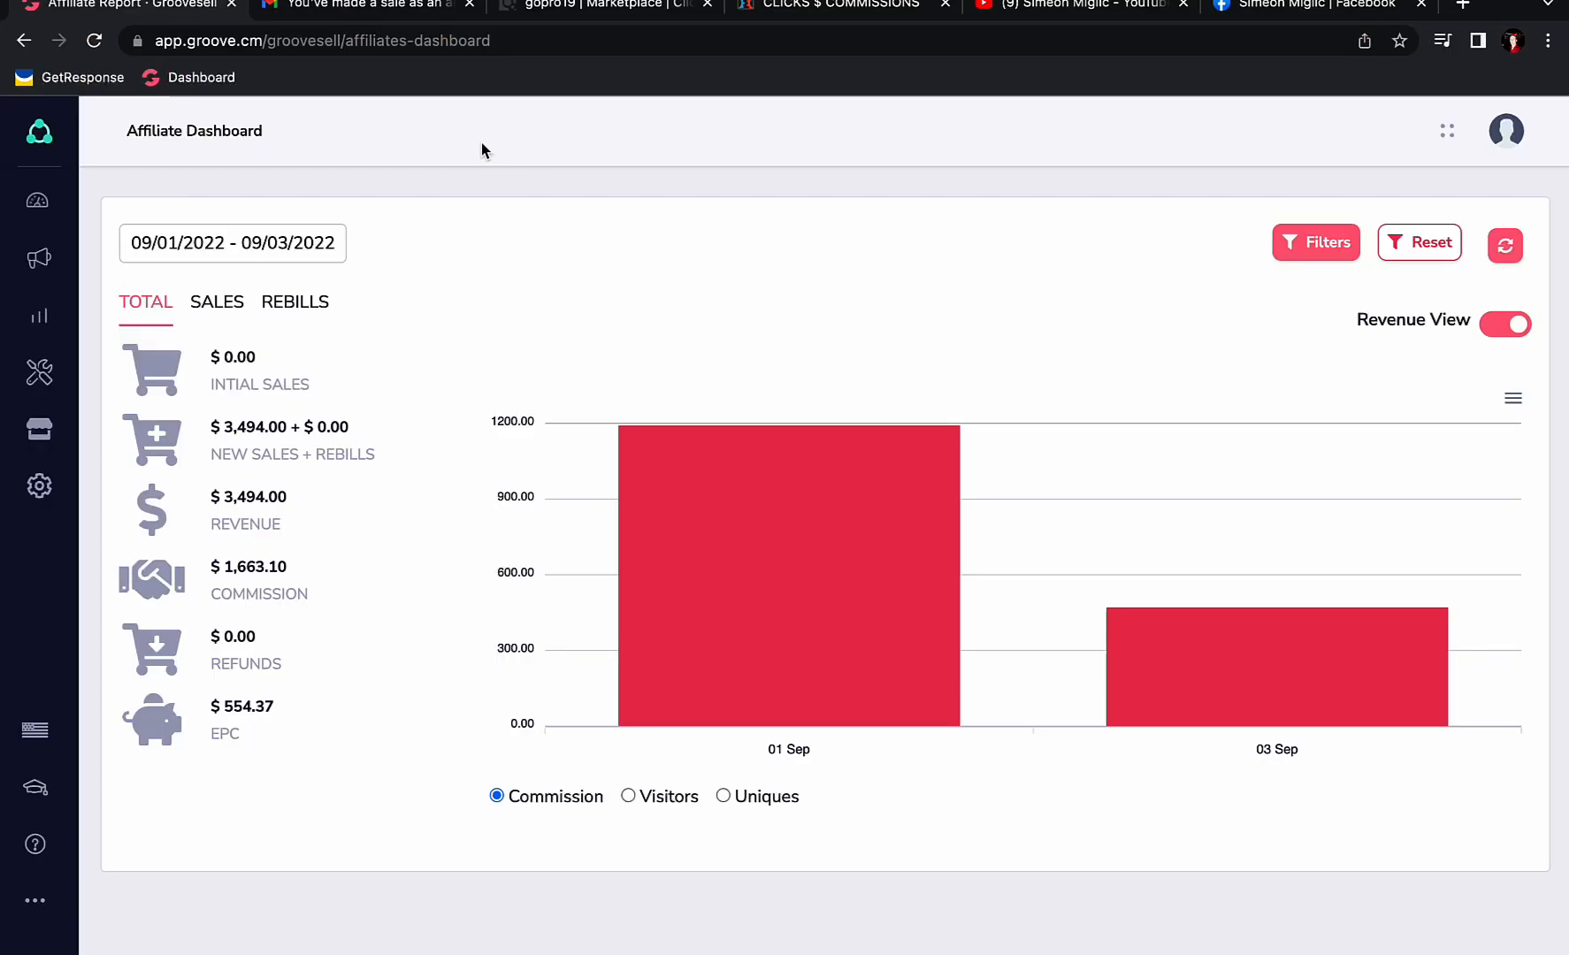
mouse_move(660, 458)
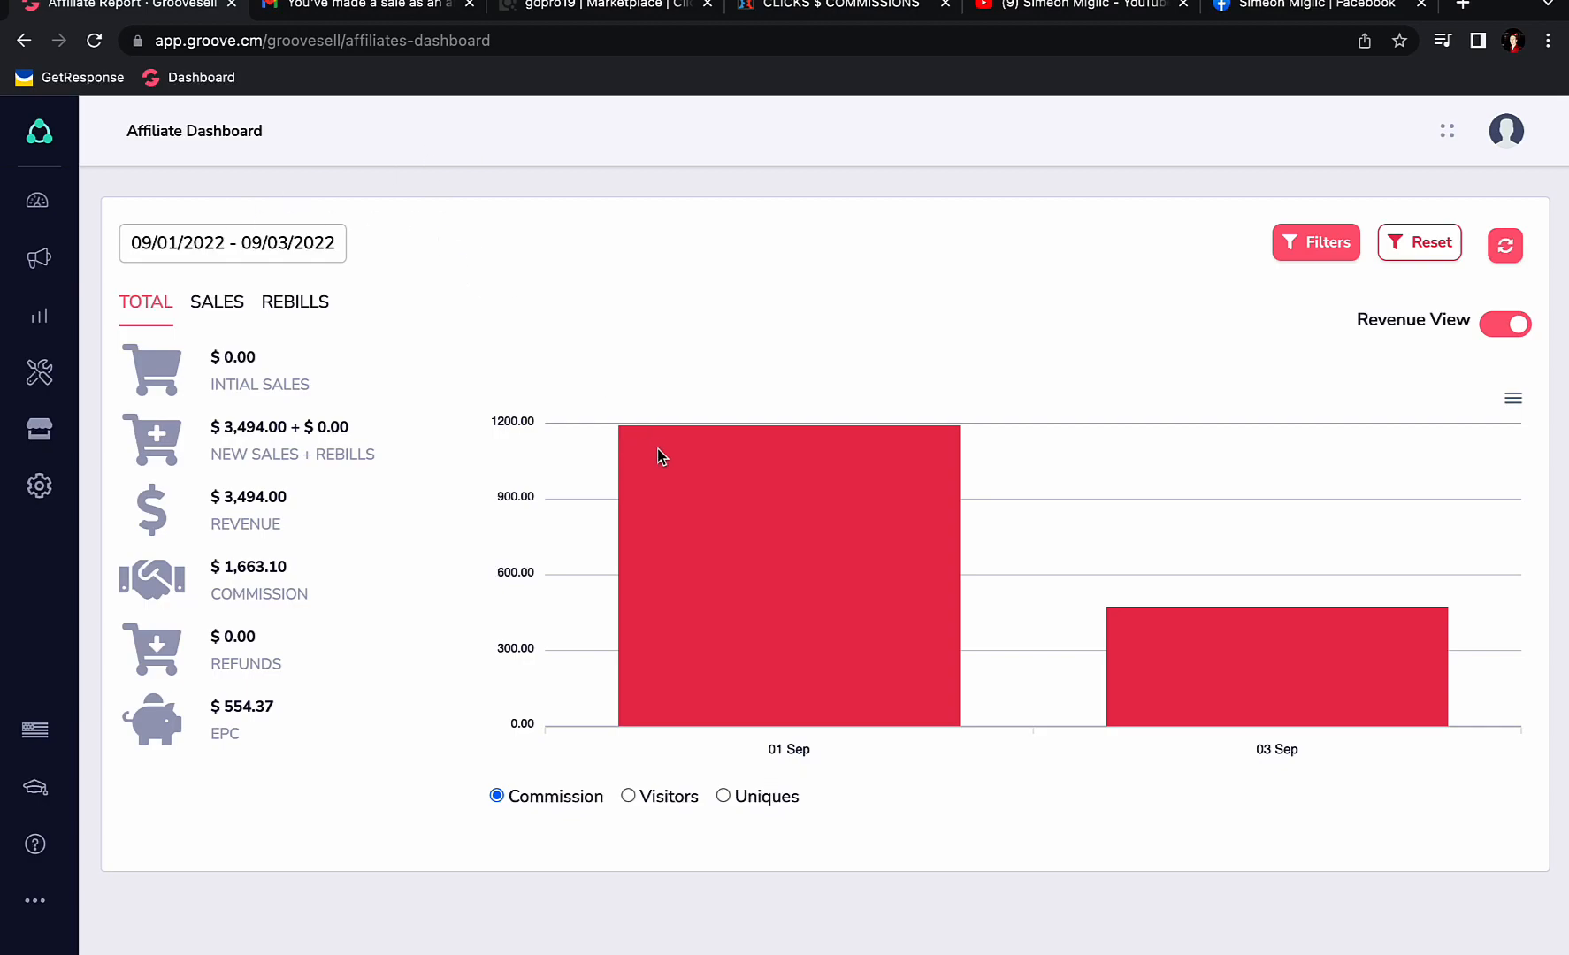
mouse_move(676, 482)
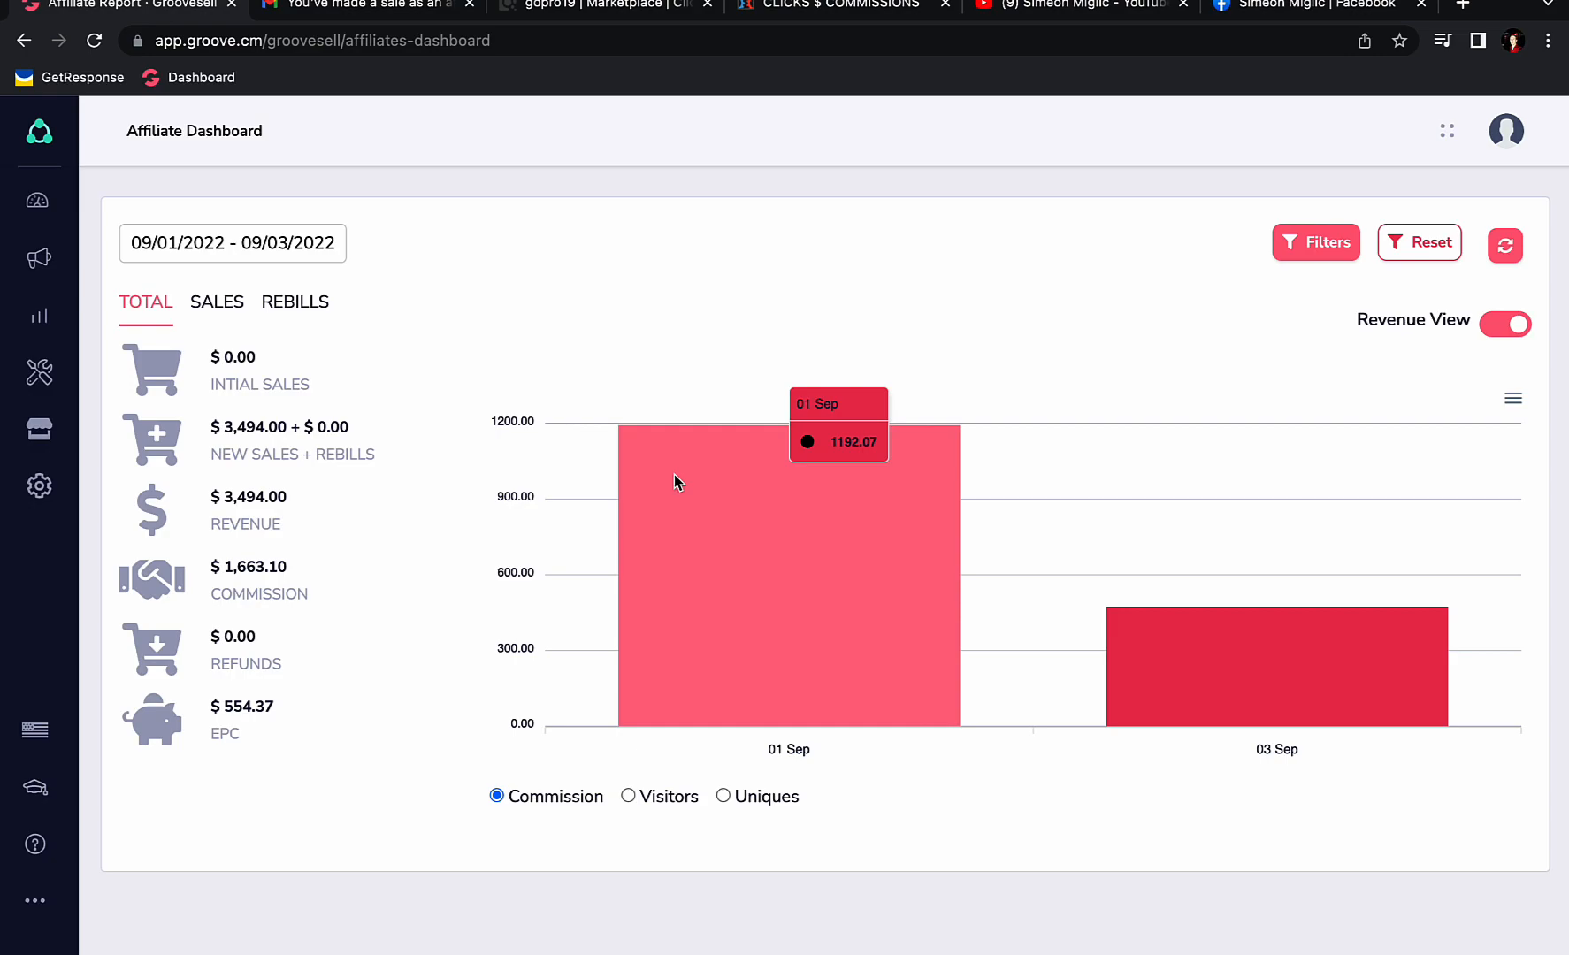
mouse_move(1202, 642)
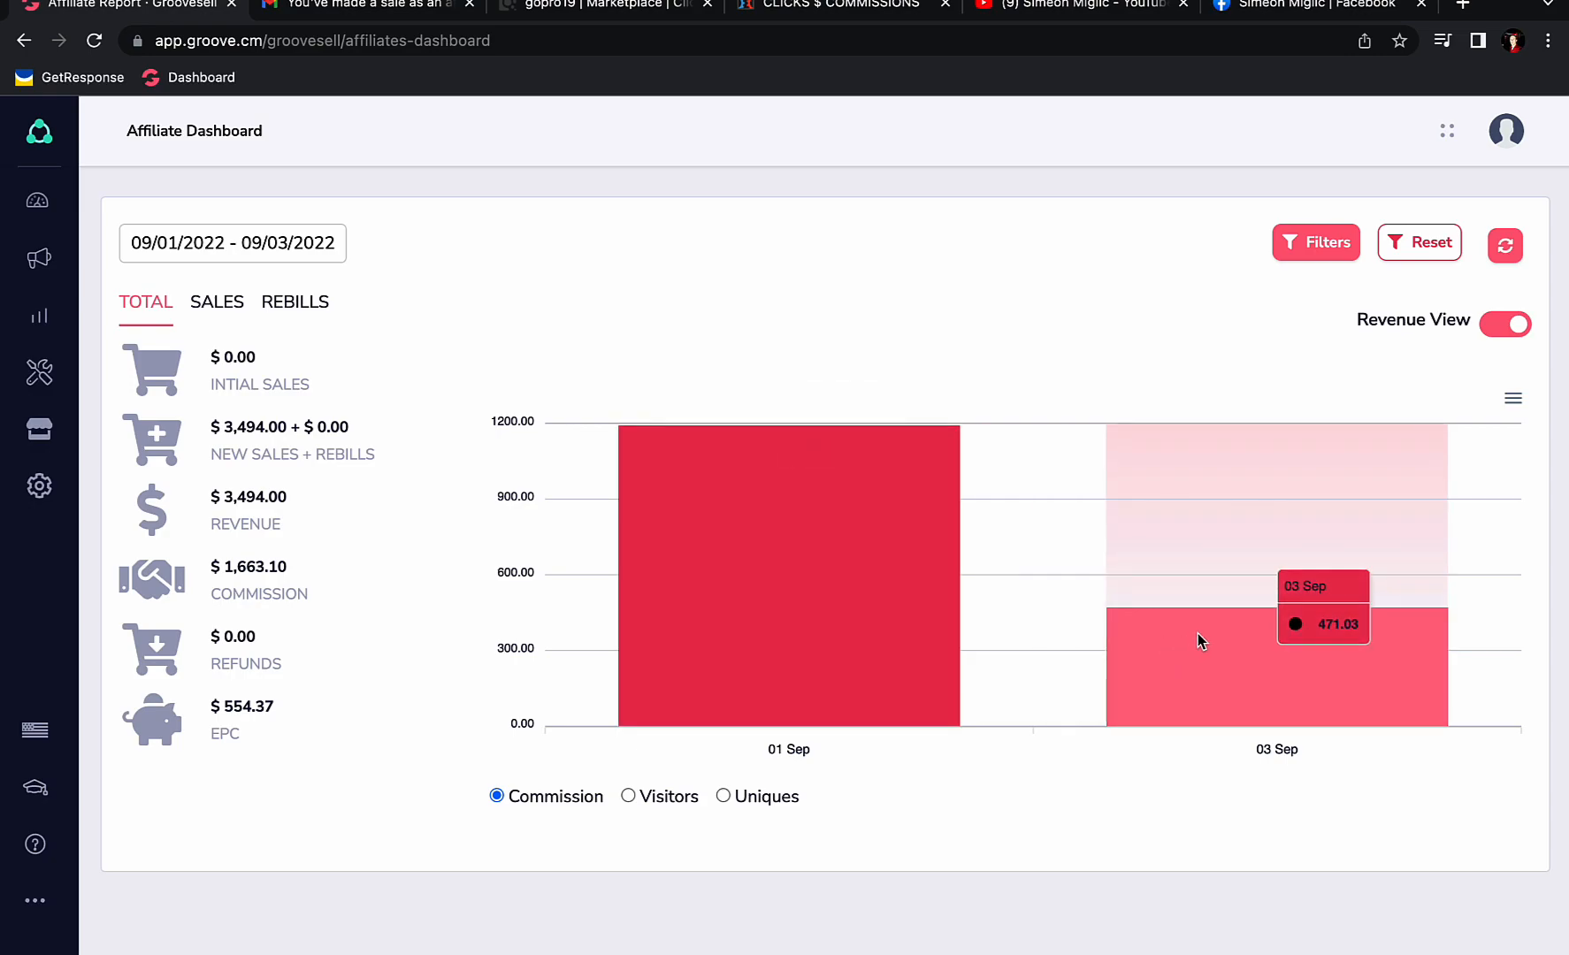
mouse_move(915, 578)
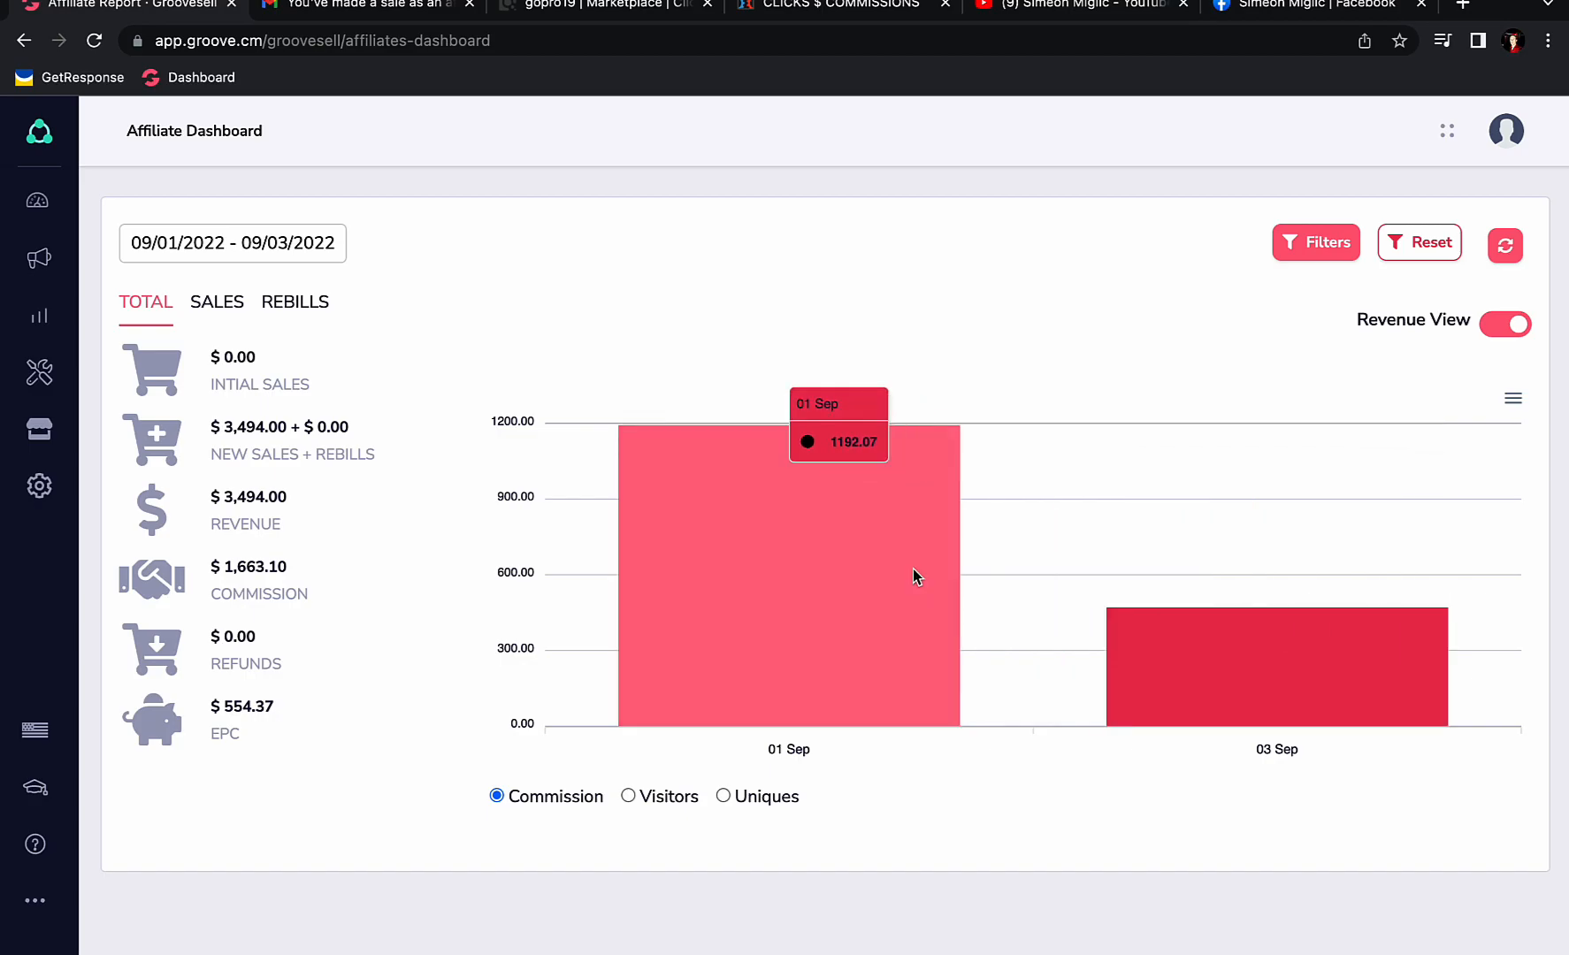
Show the GrooveSell sale email in Gmail and highlight its $1192.07 commission line.
left_click(367, 6)
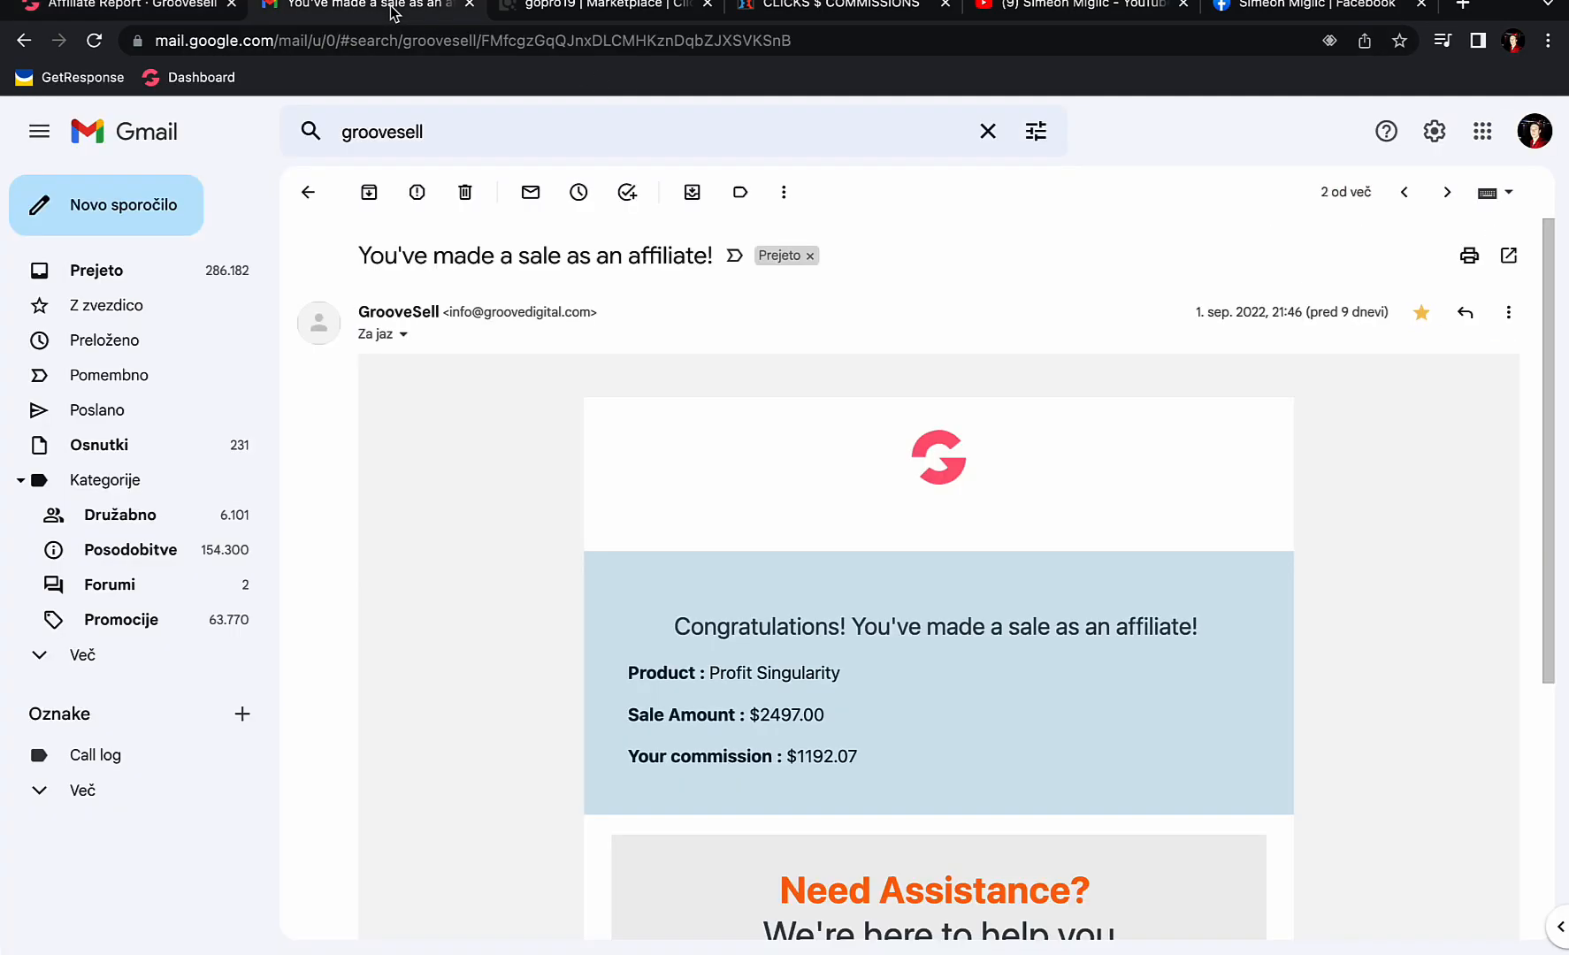
mouse_move(416, 260)
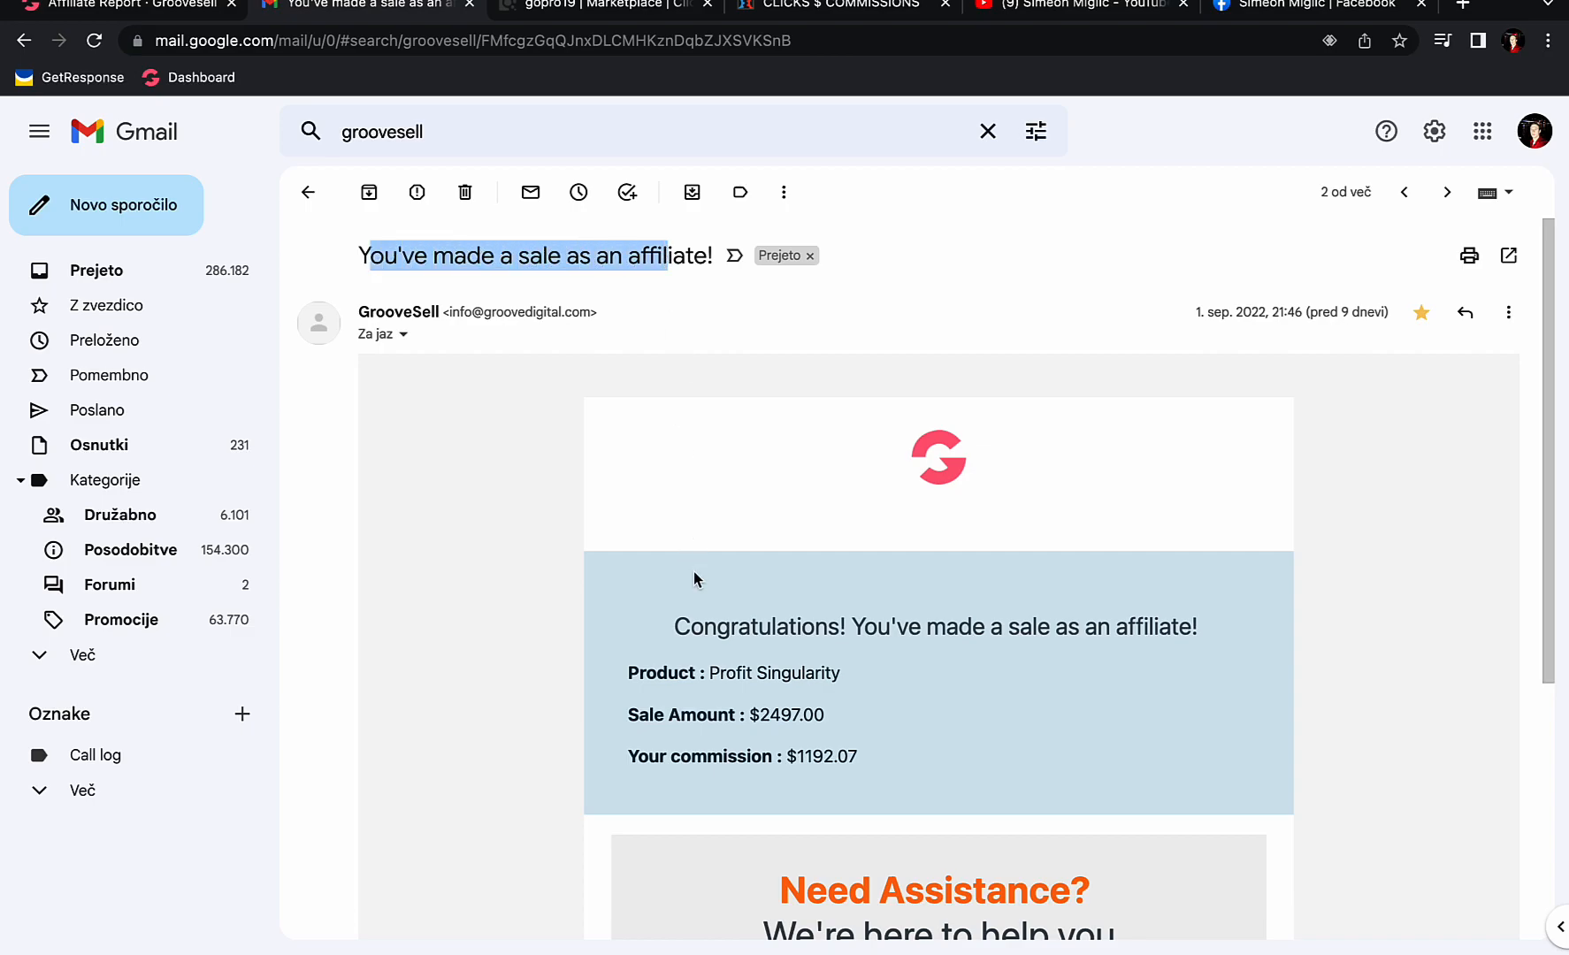
double_click(787, 714)
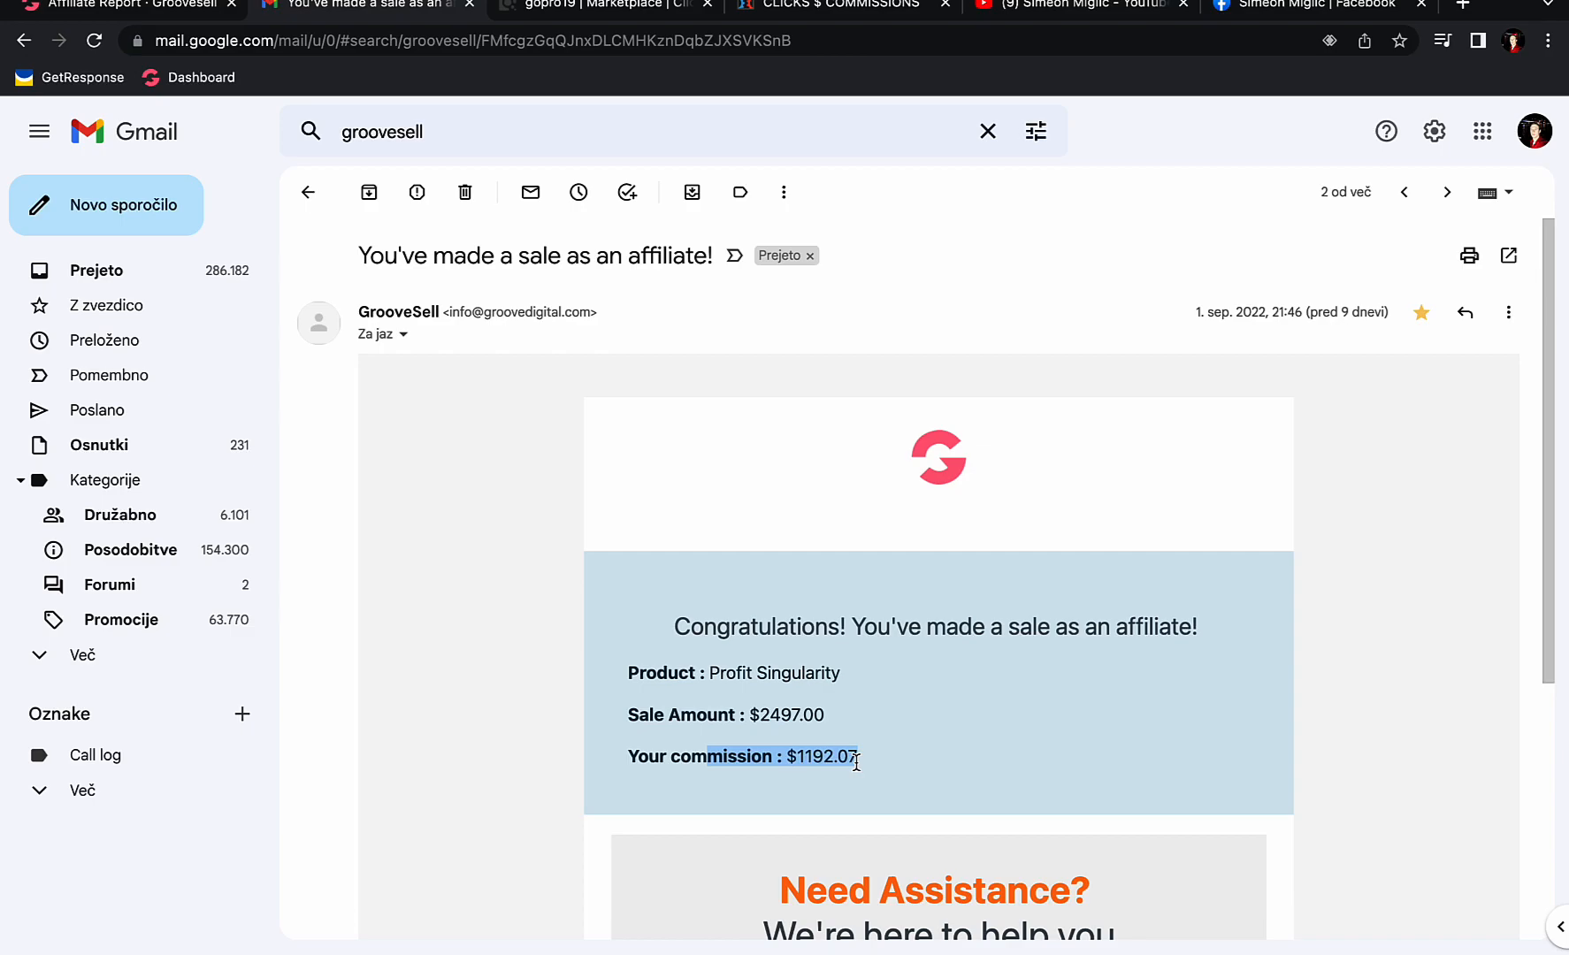
mouse_move(959, 591)
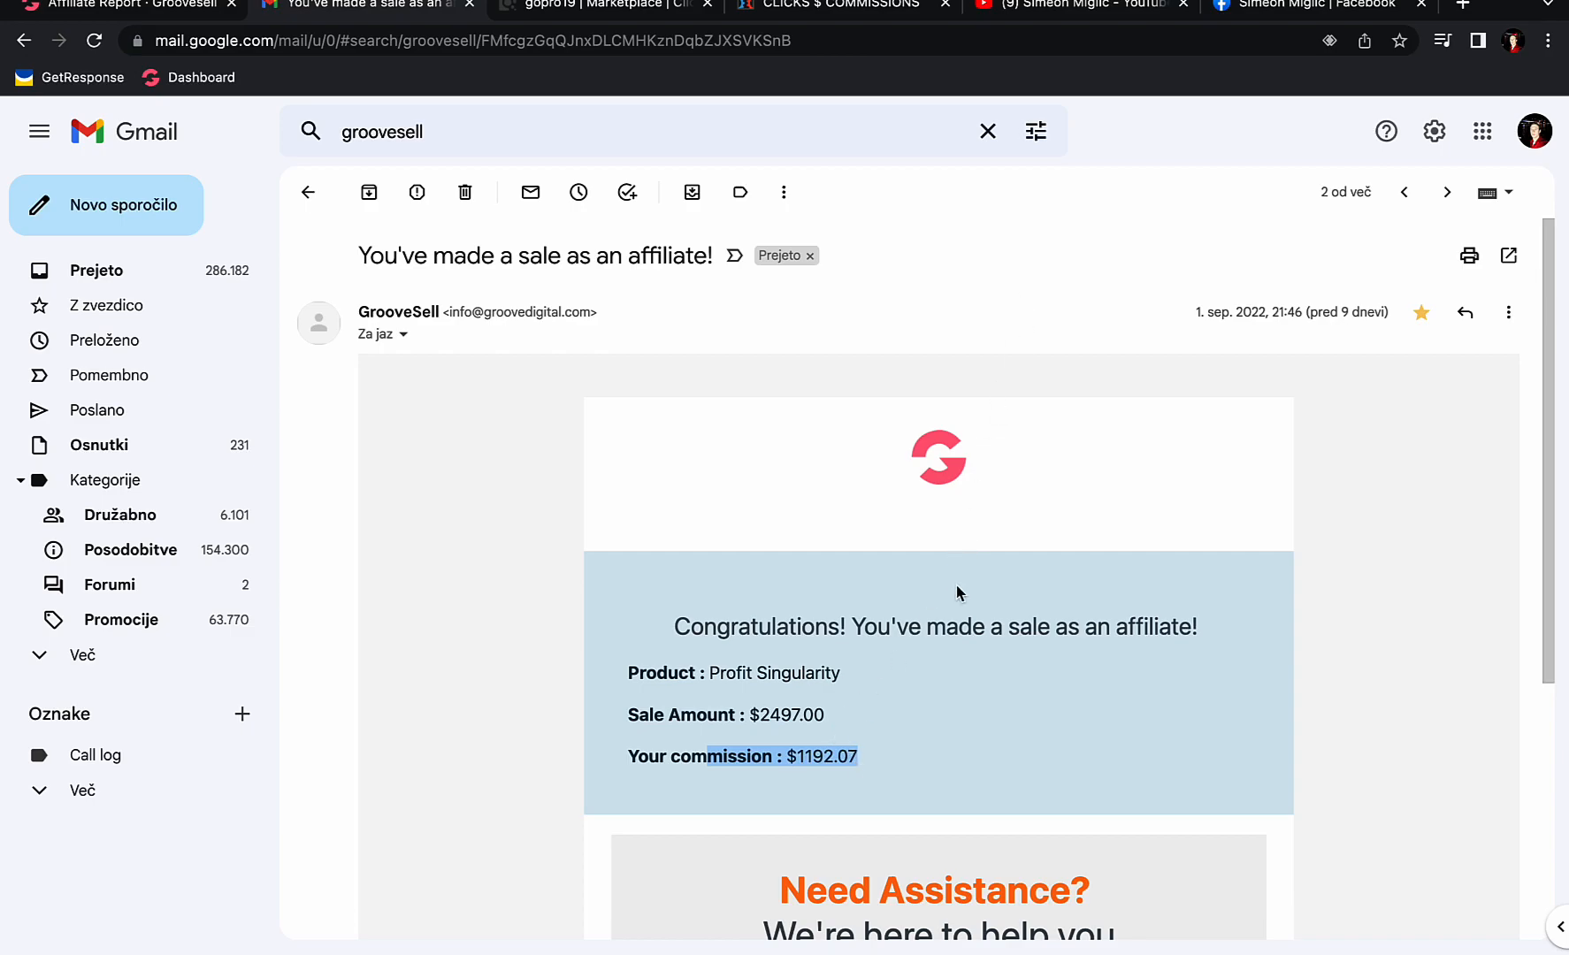
Switch to the Facebook profile and show all its photos, including the $1,663.10 commission screenshot.
left_click(1302, 6)
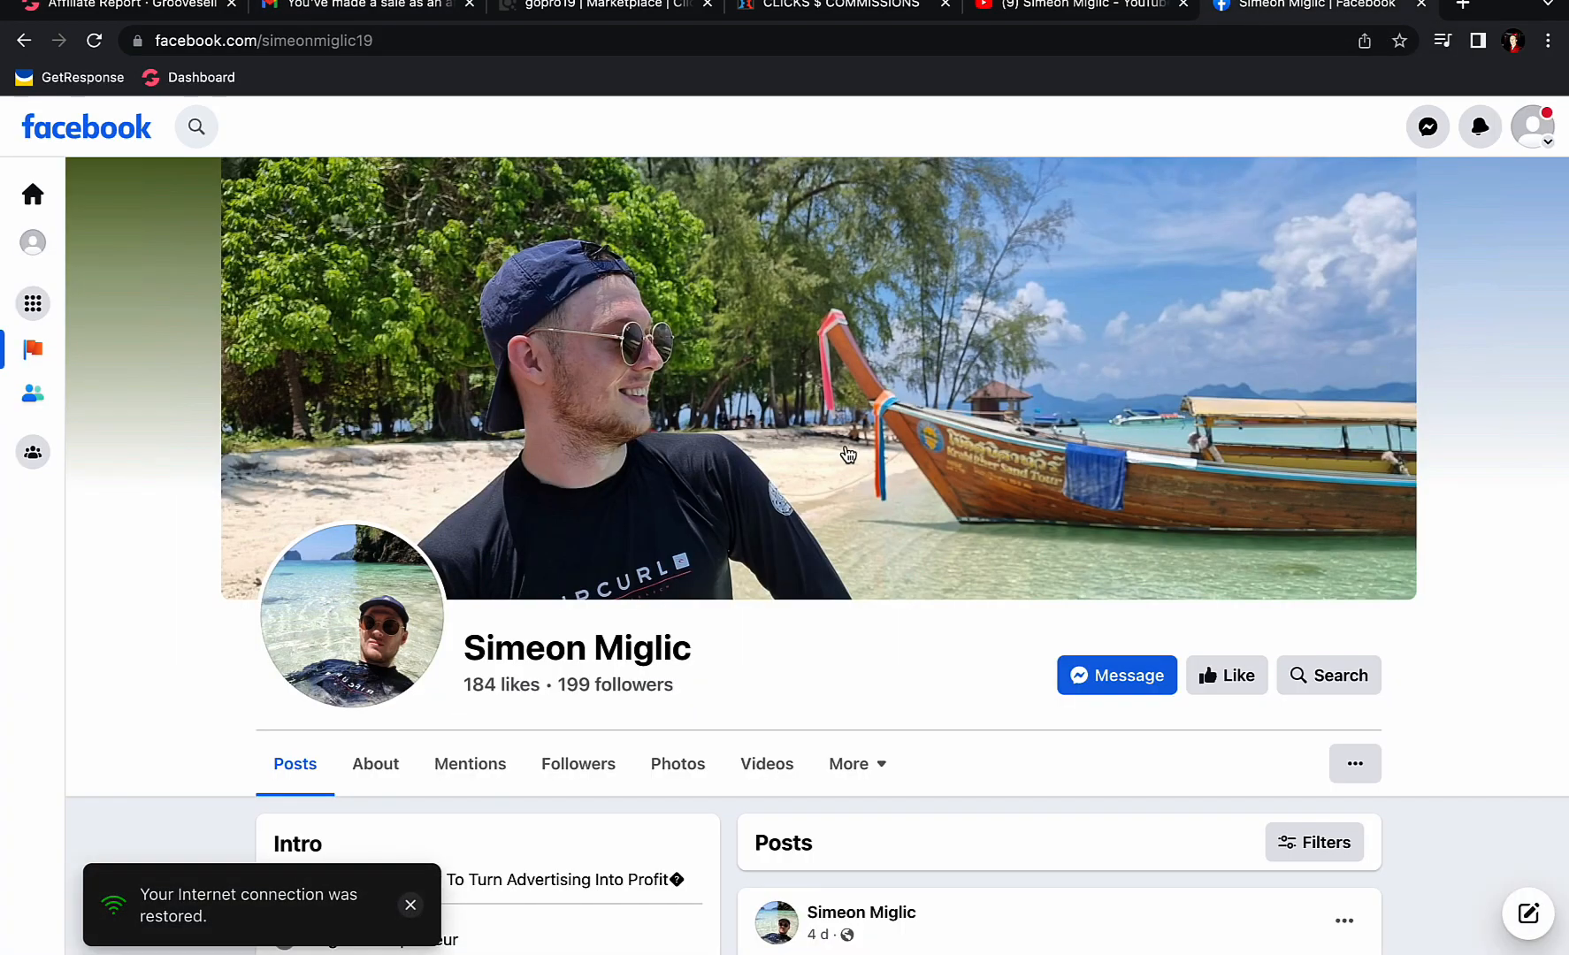
scroll("down", 3)
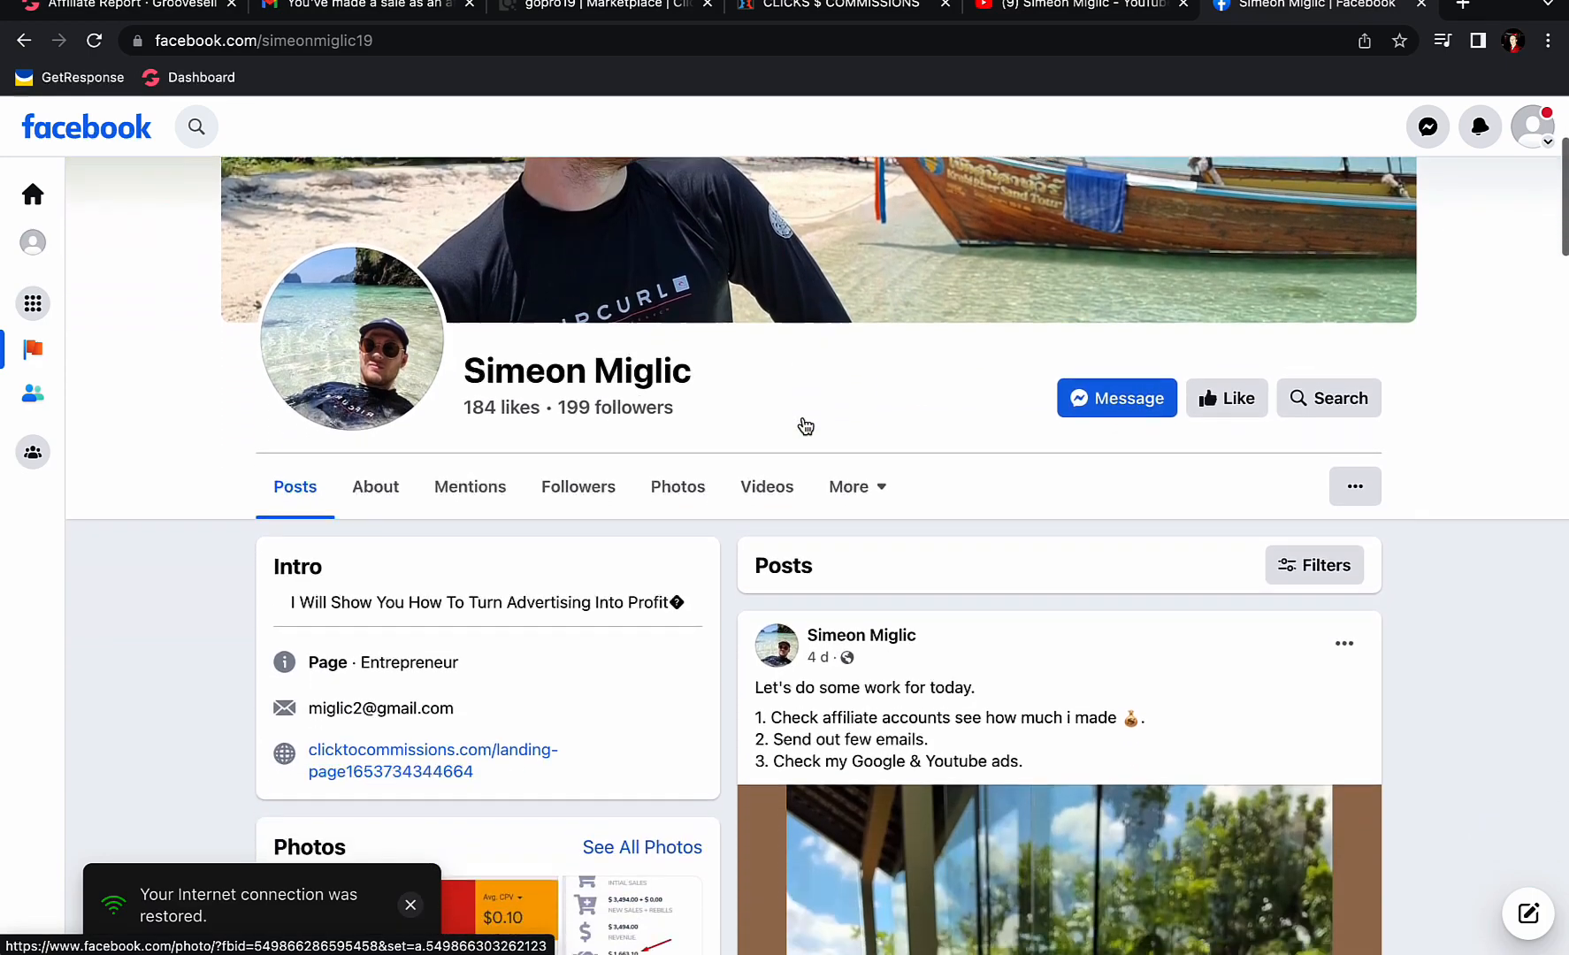
scroll("down", 3)
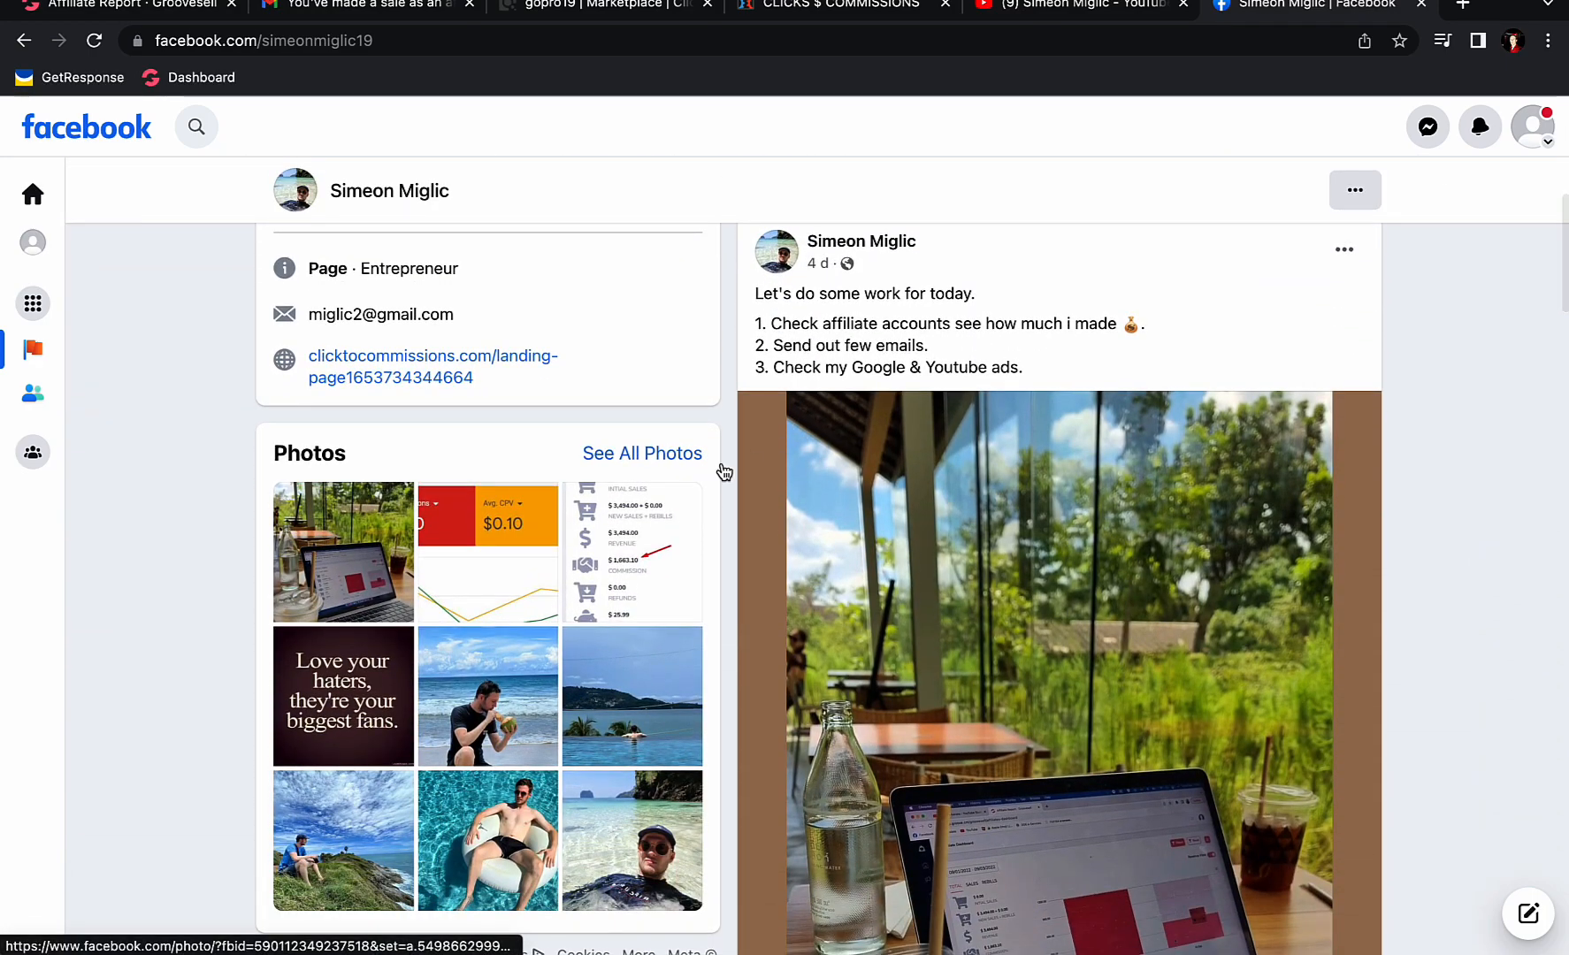
scroll("down", 3)
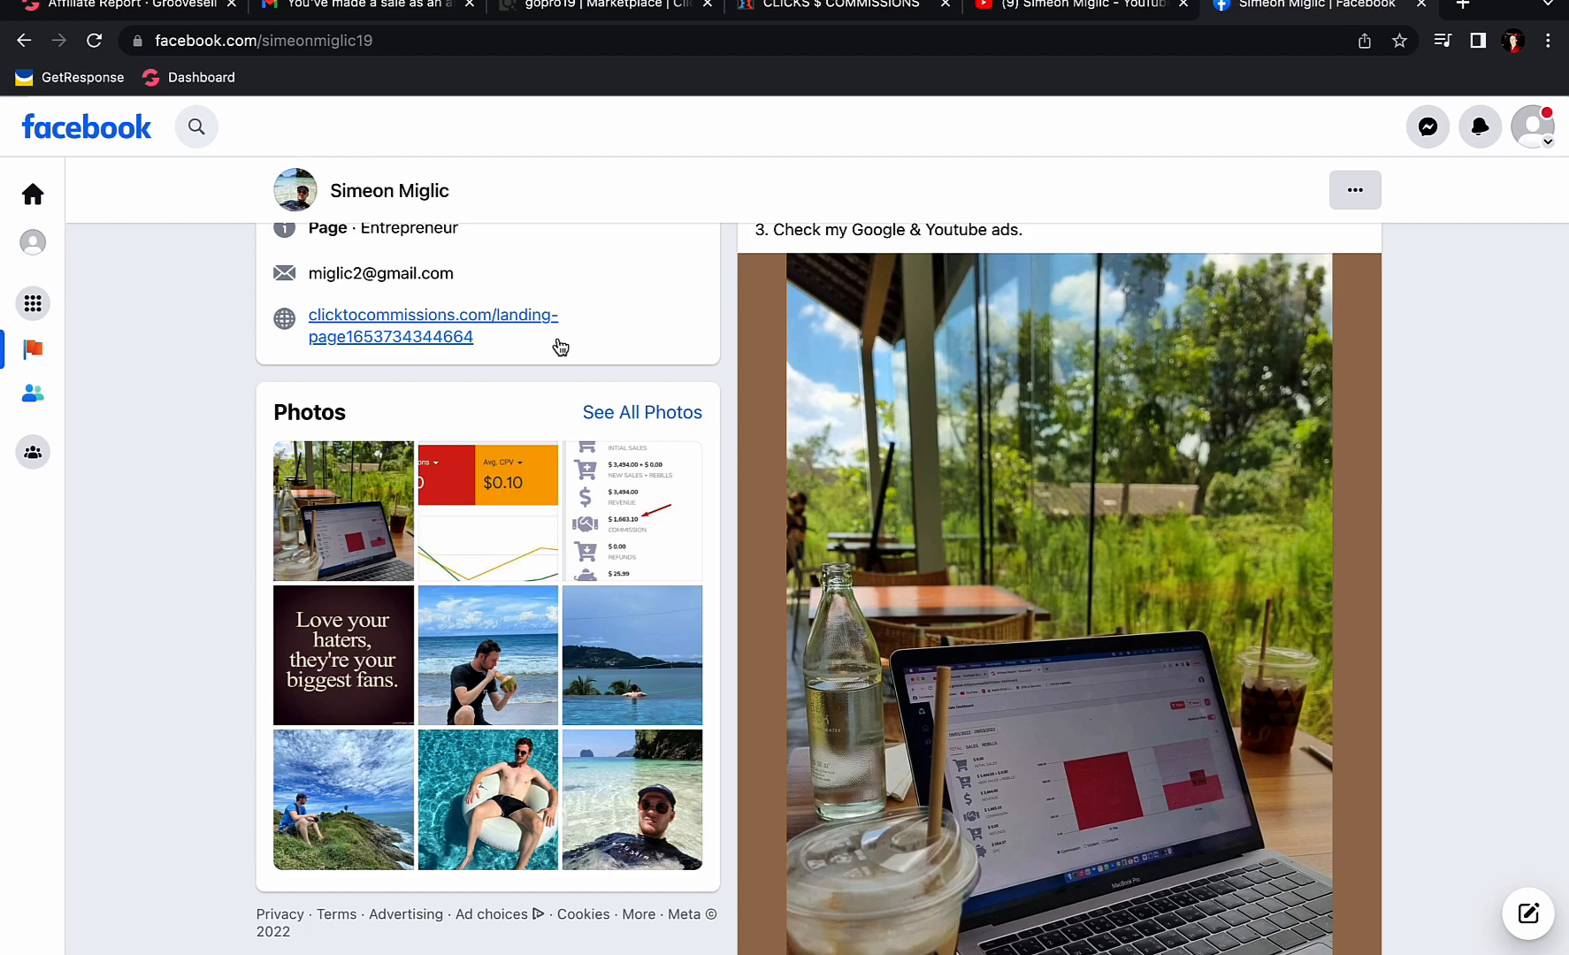
left_click(641, 412)
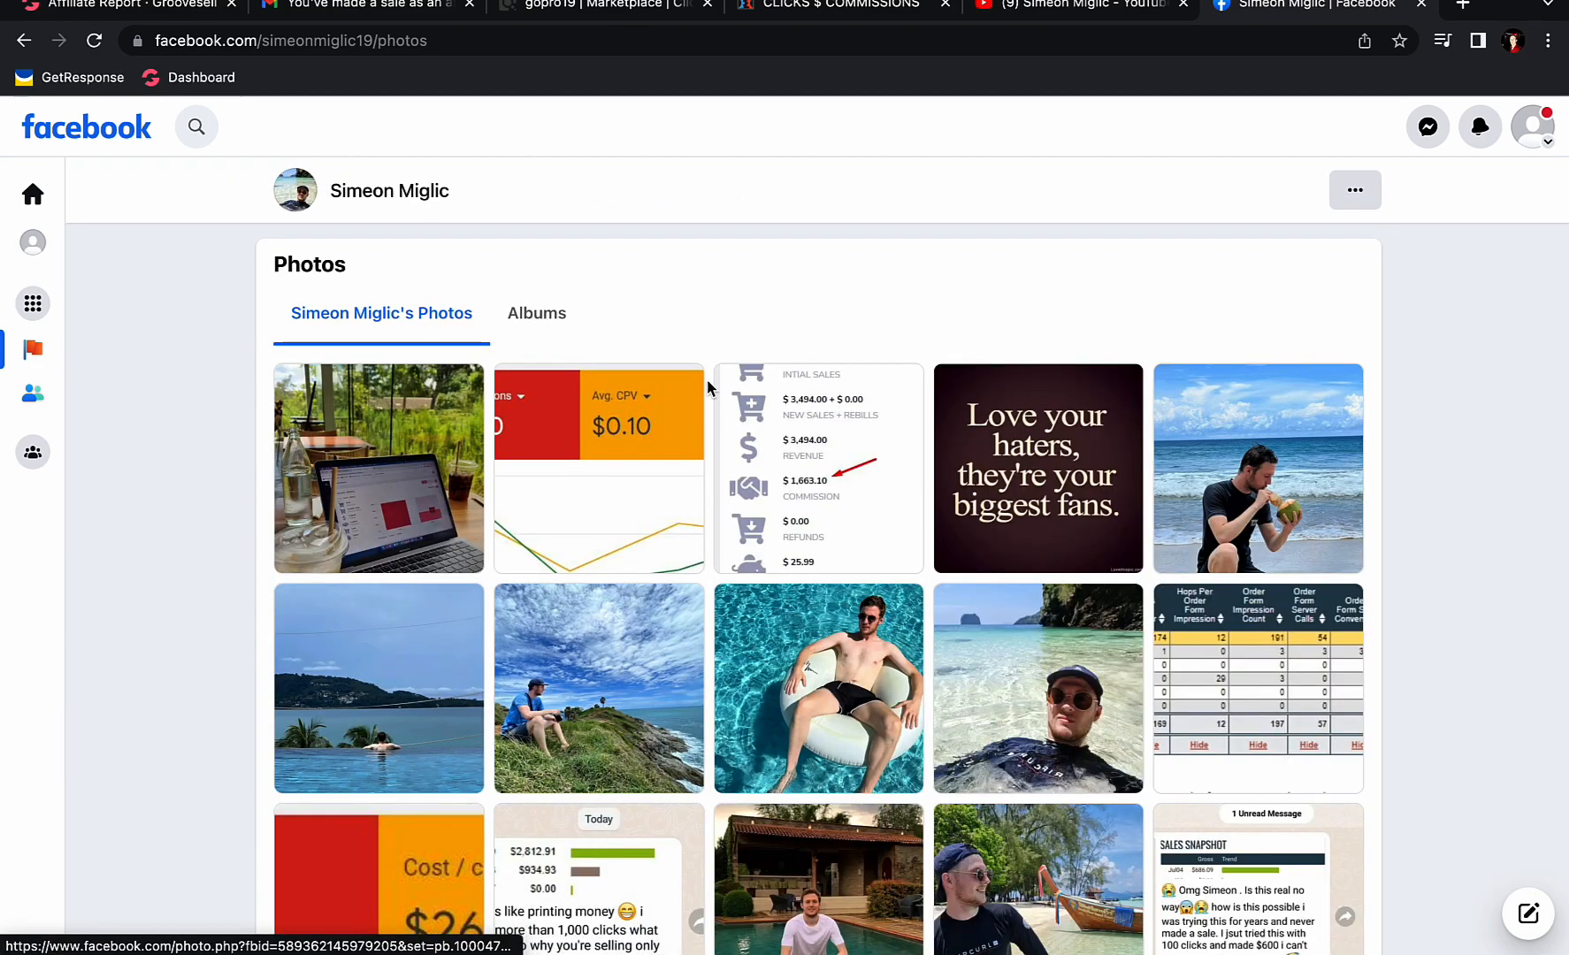
scroll("down", 3)
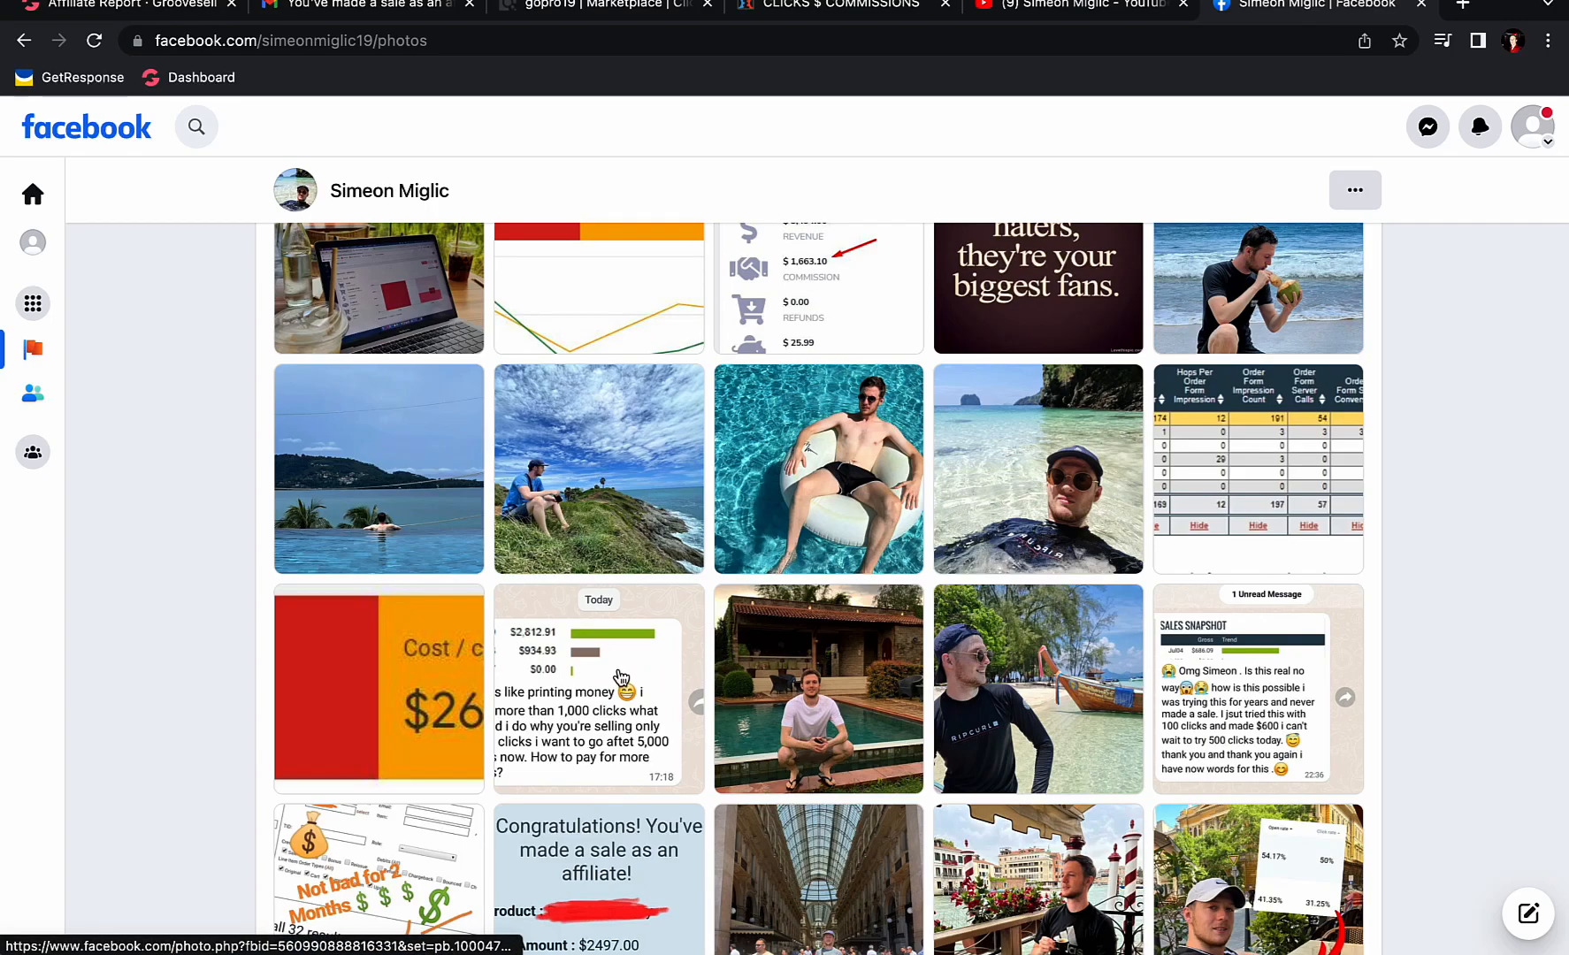
left_click(599, 688)
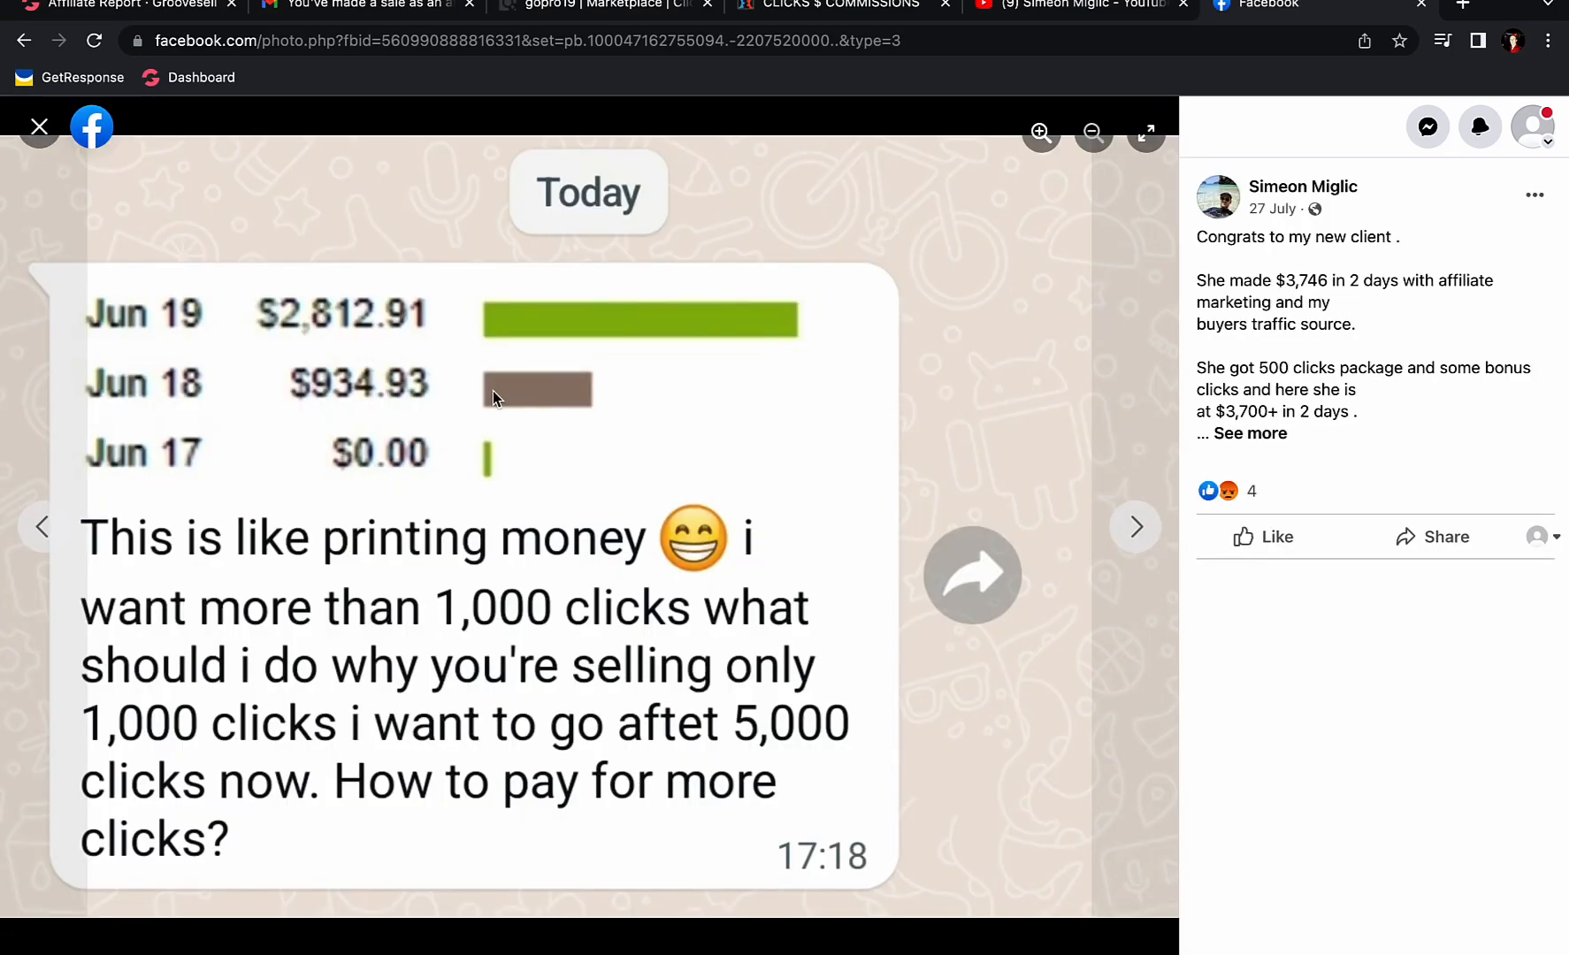
mouse_move(1276, 281)
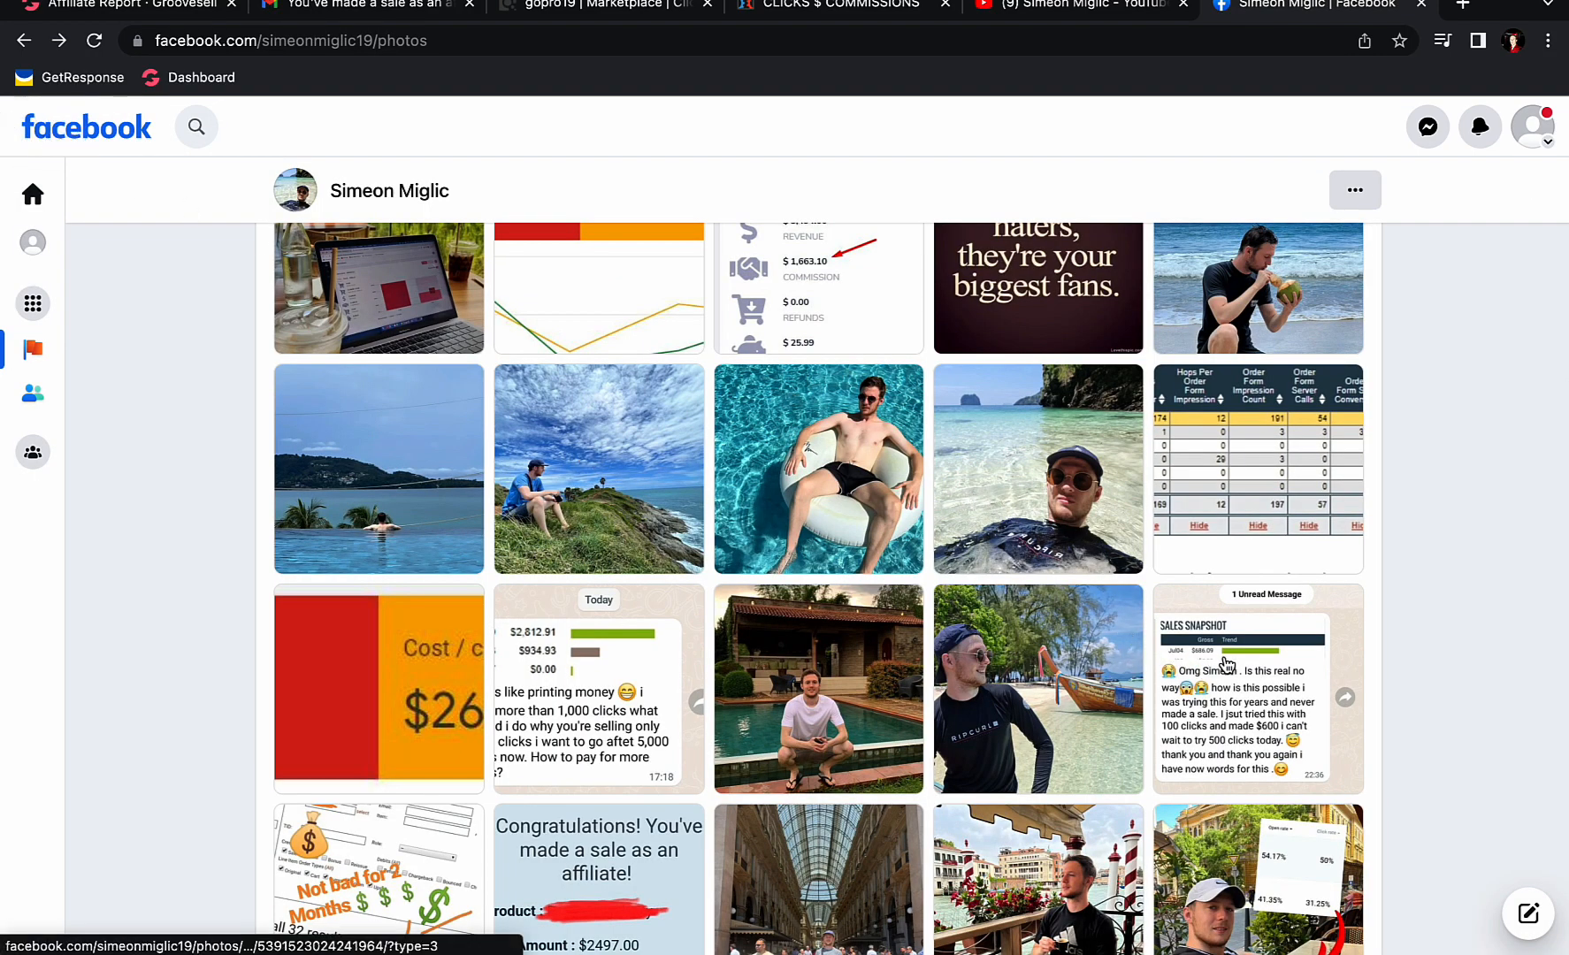
left_click(1257, 690)
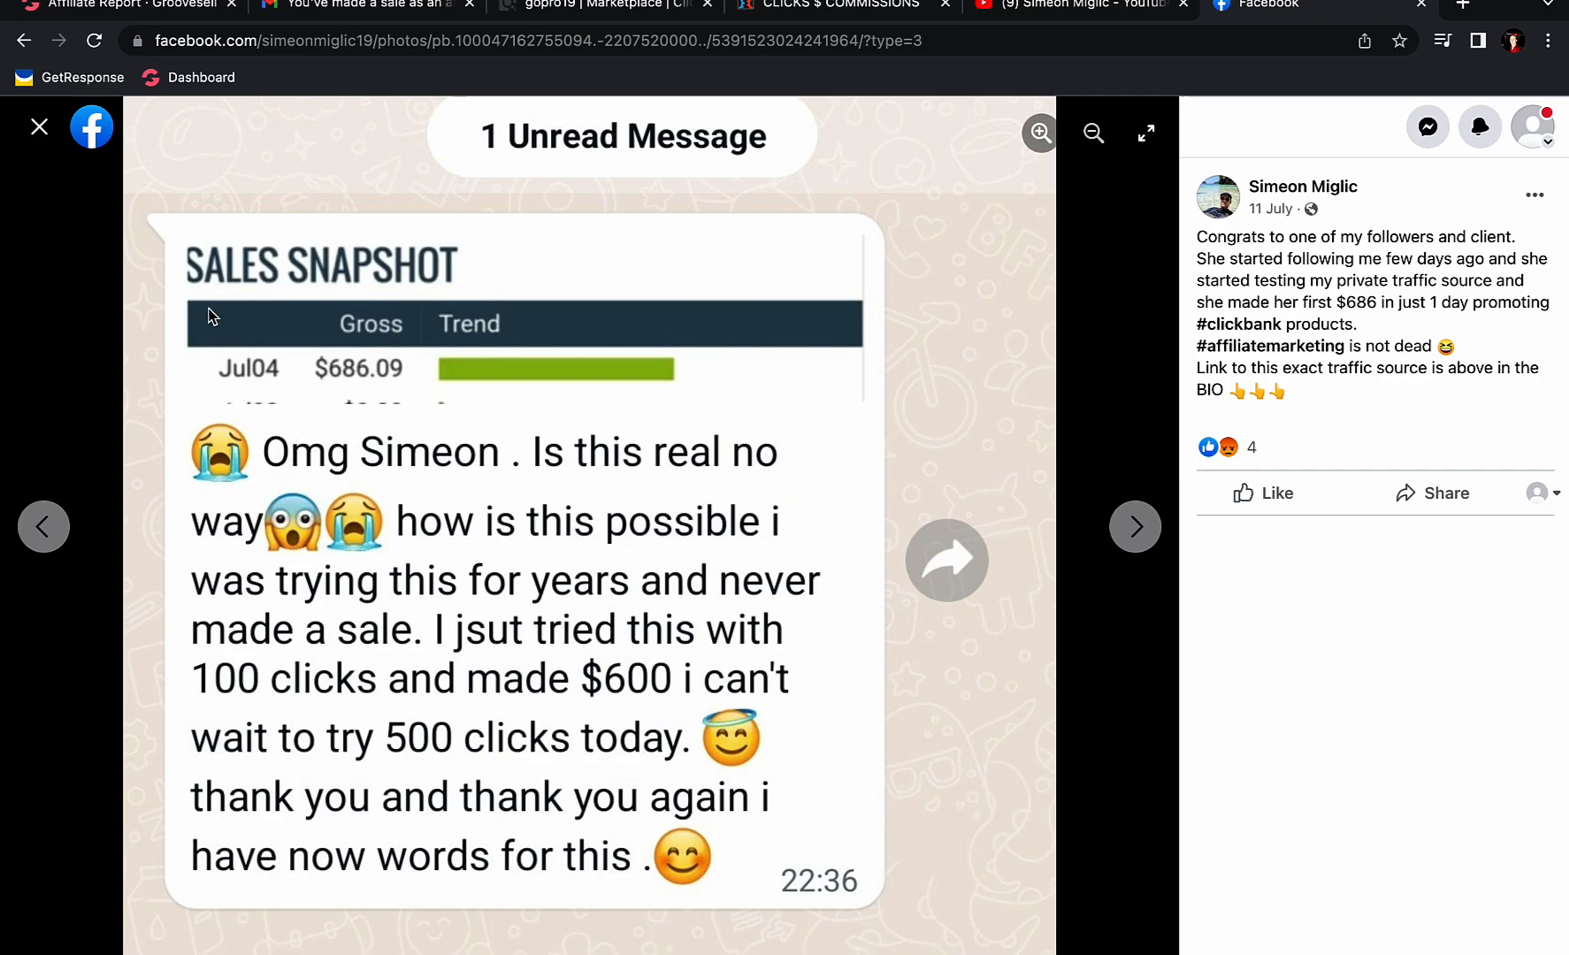
mouse_move(65, 157)
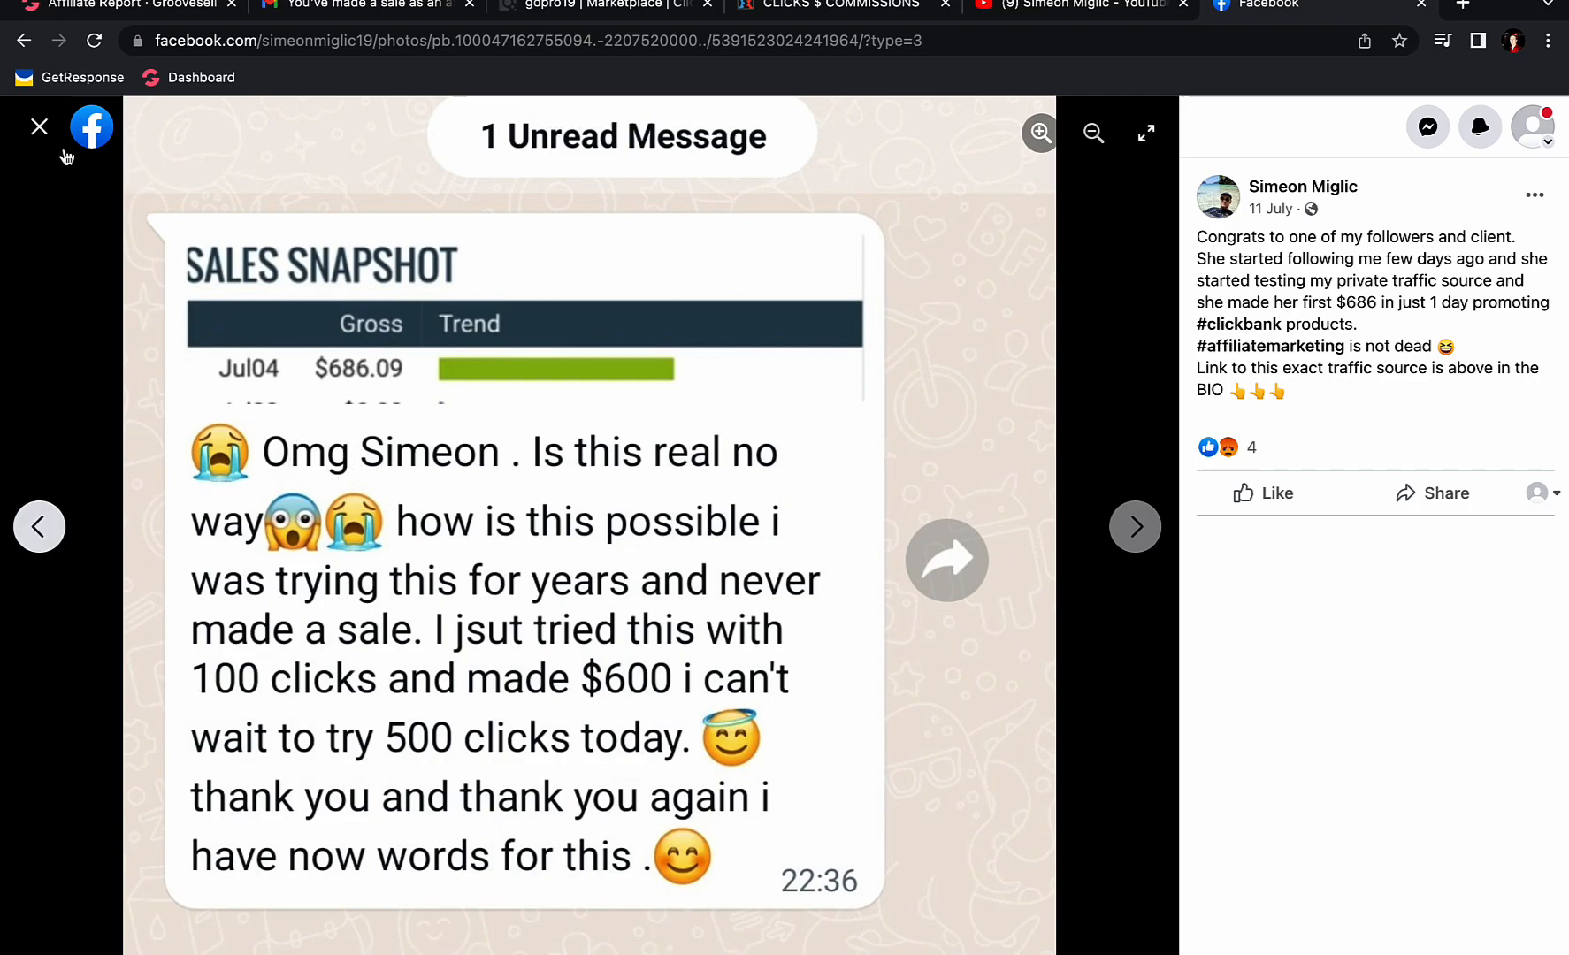
left_click(39, 127)
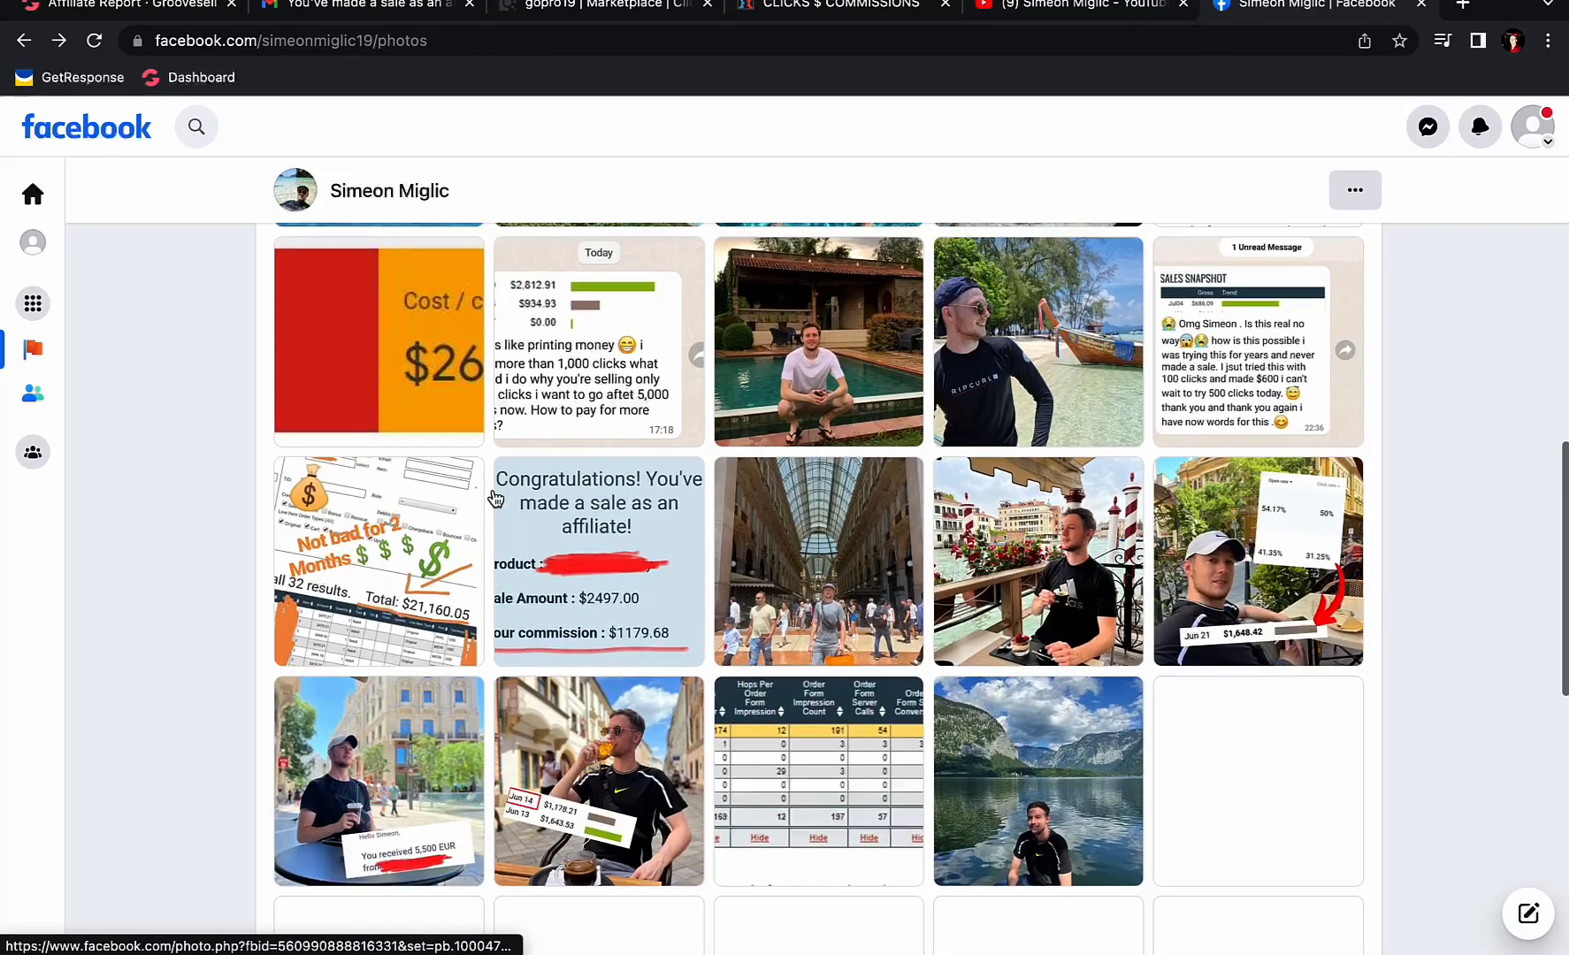
scroll("down", 3)
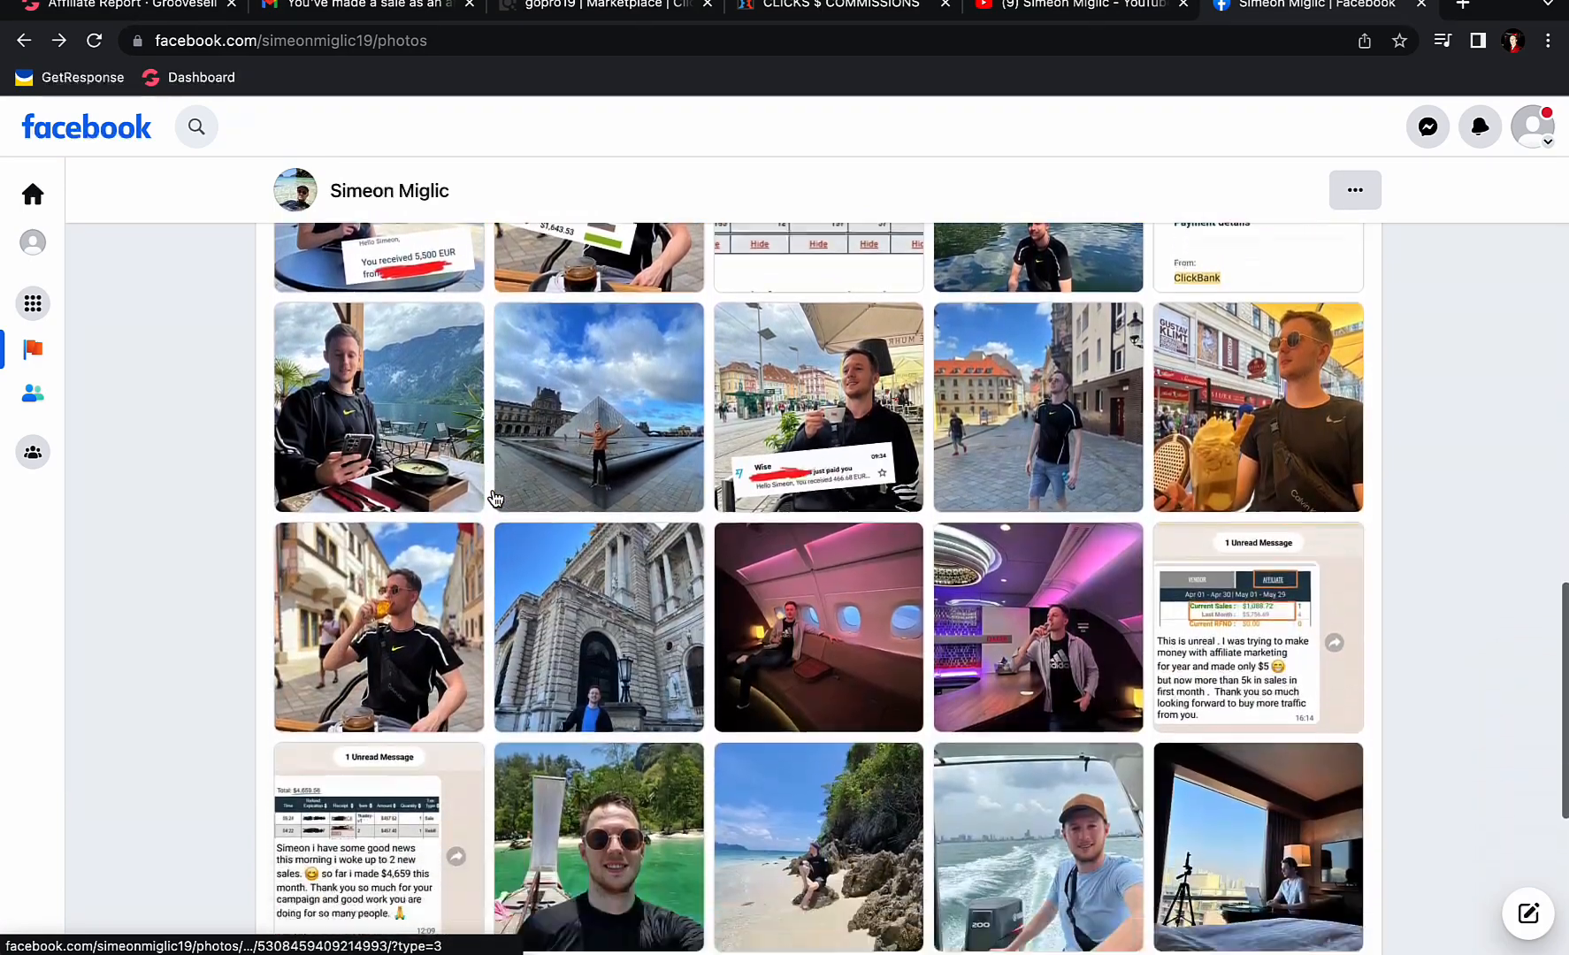
left_click(1257, 629)
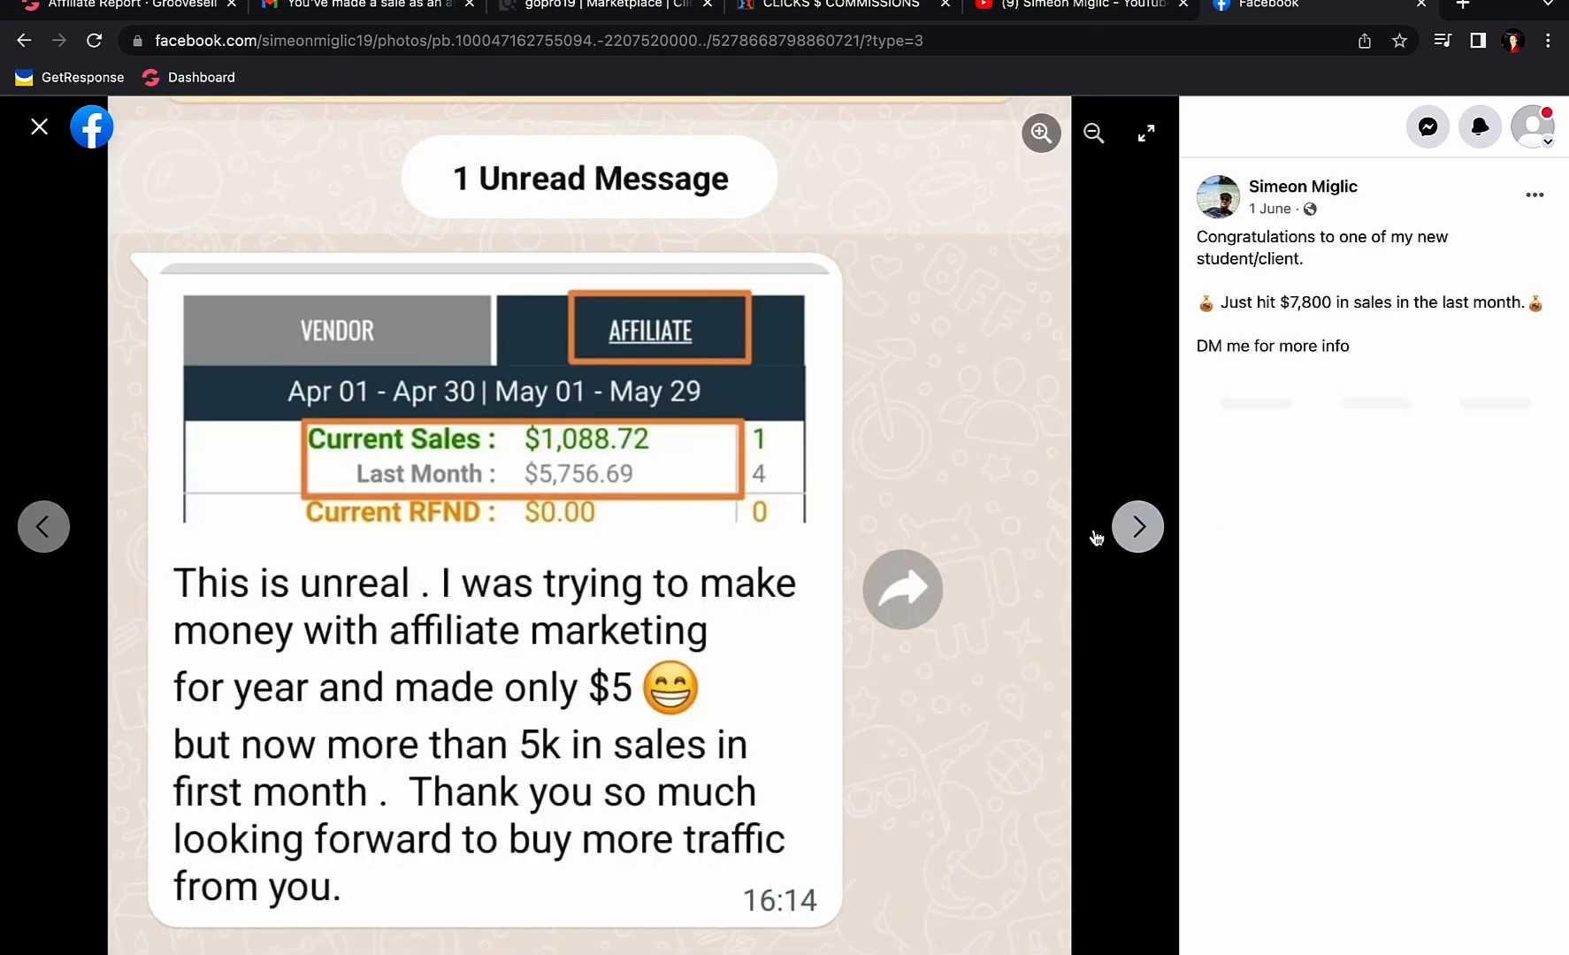
left_click(1140, 528)
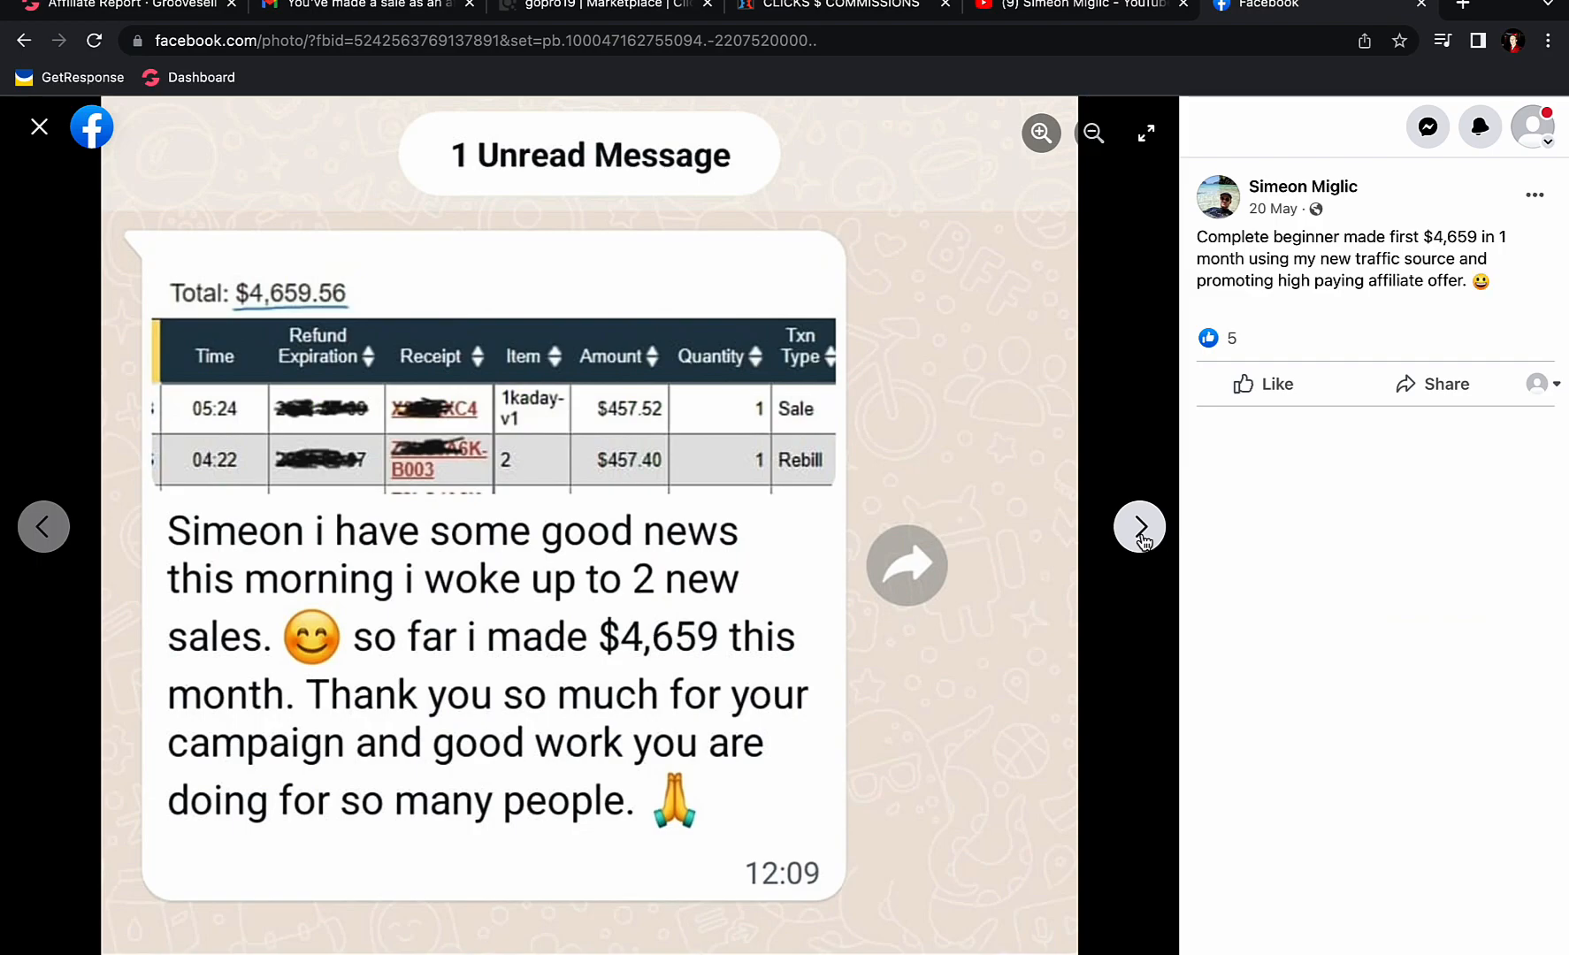
mouse_move(150, 617)
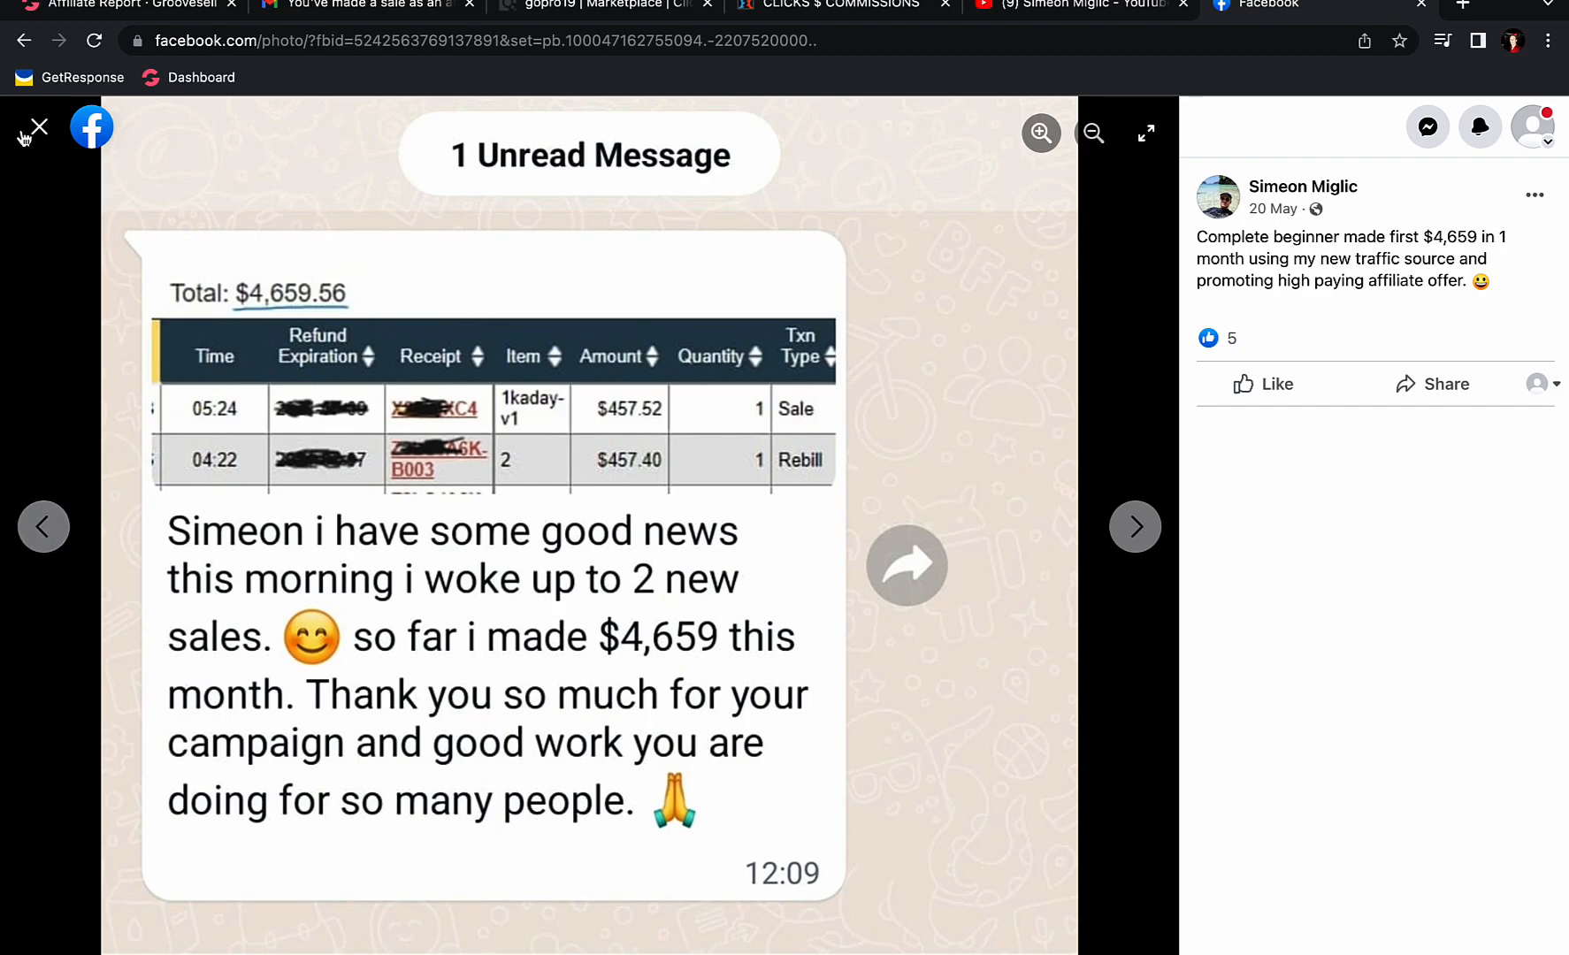
left_click(37, 127)
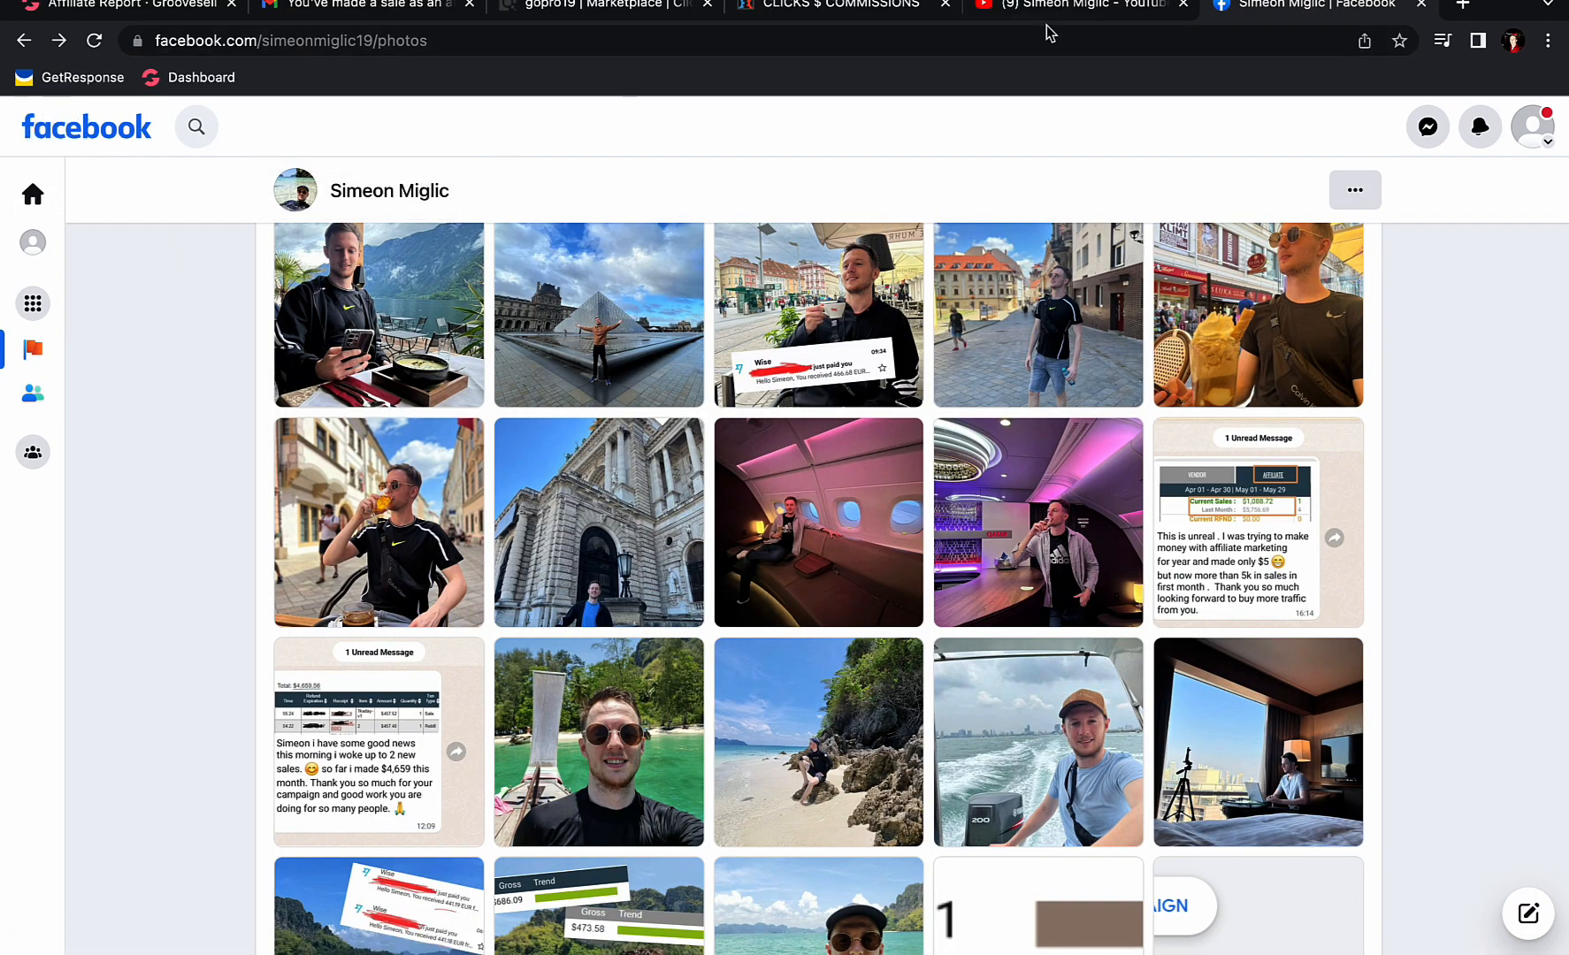
left_click(1082, 6)
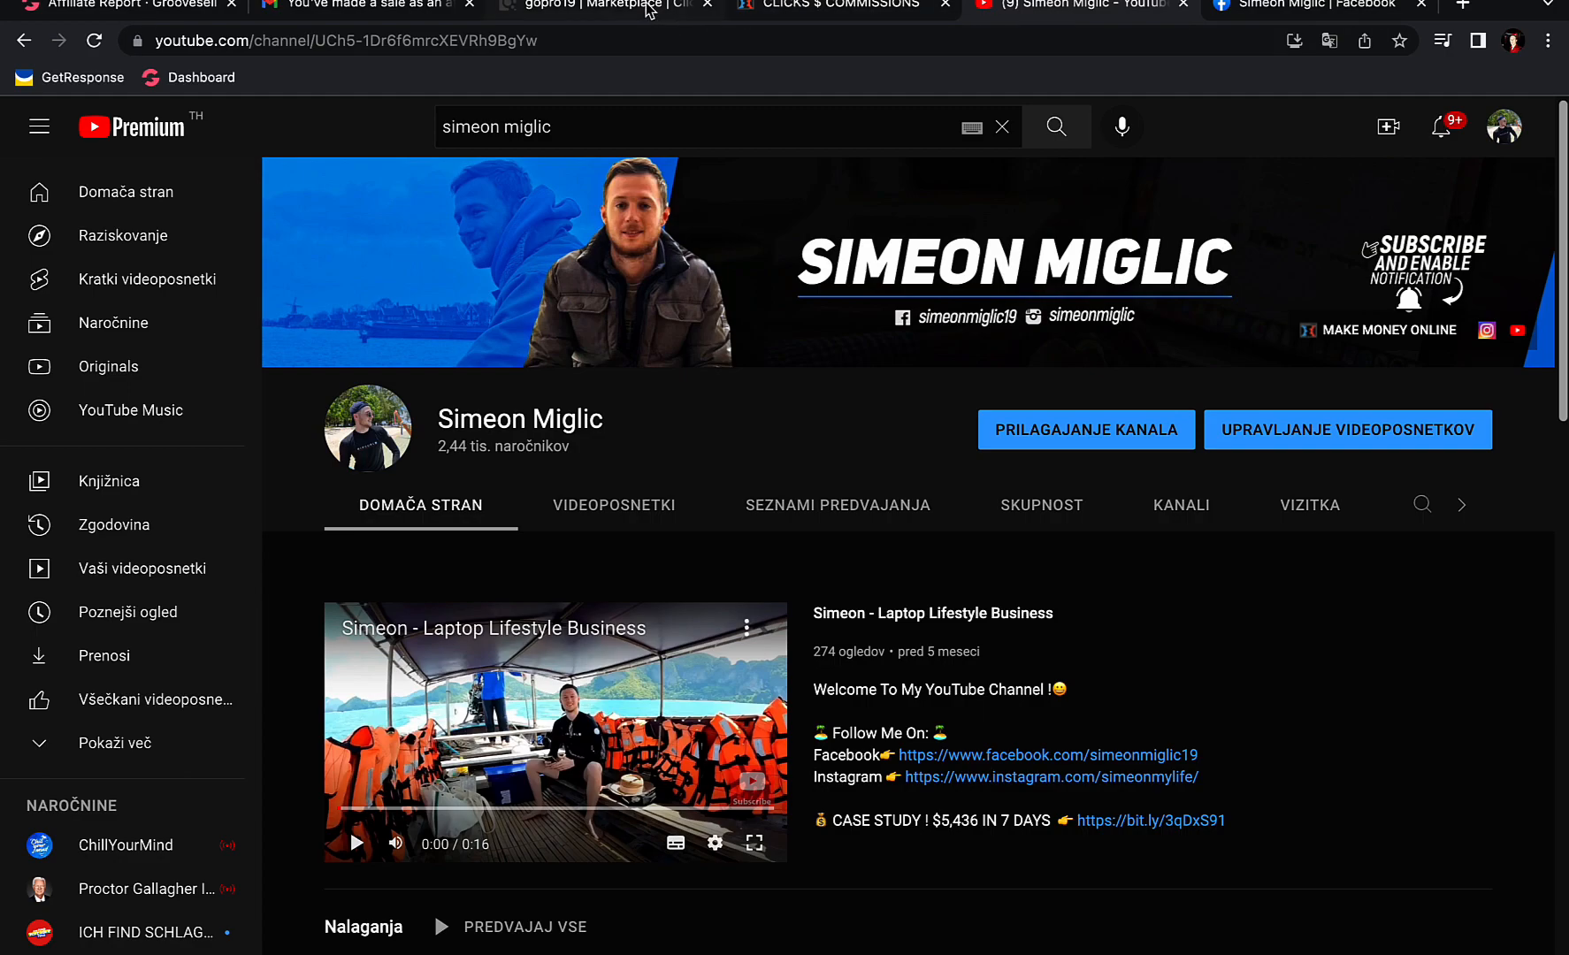
left_click(601, 5)
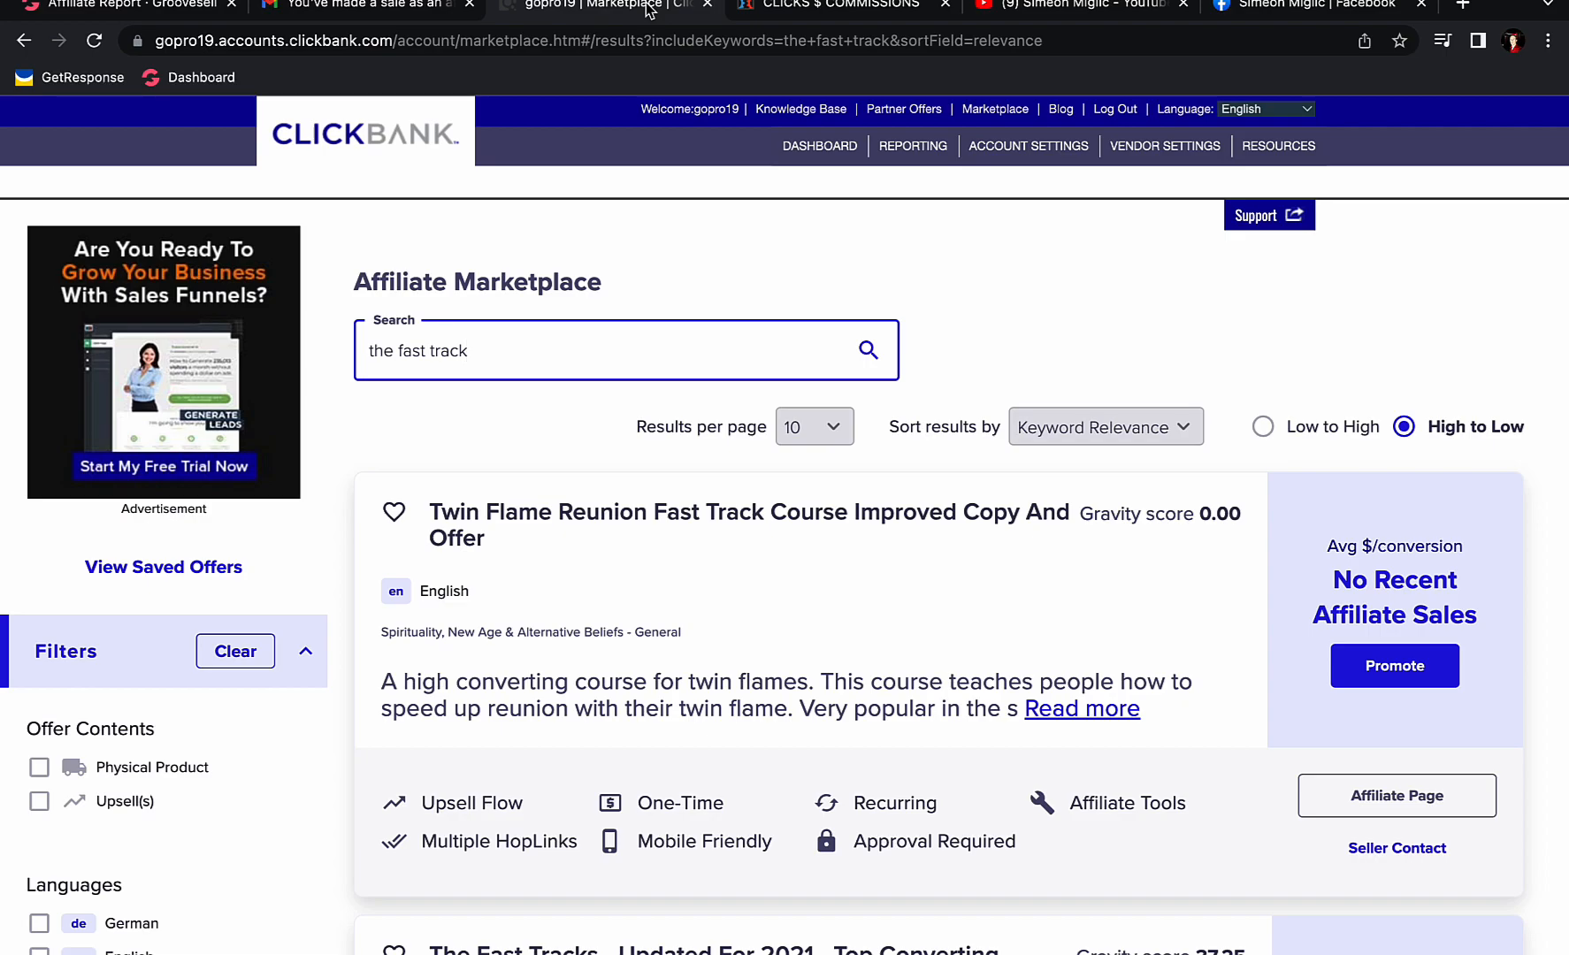
mouse_move(1099, 281)
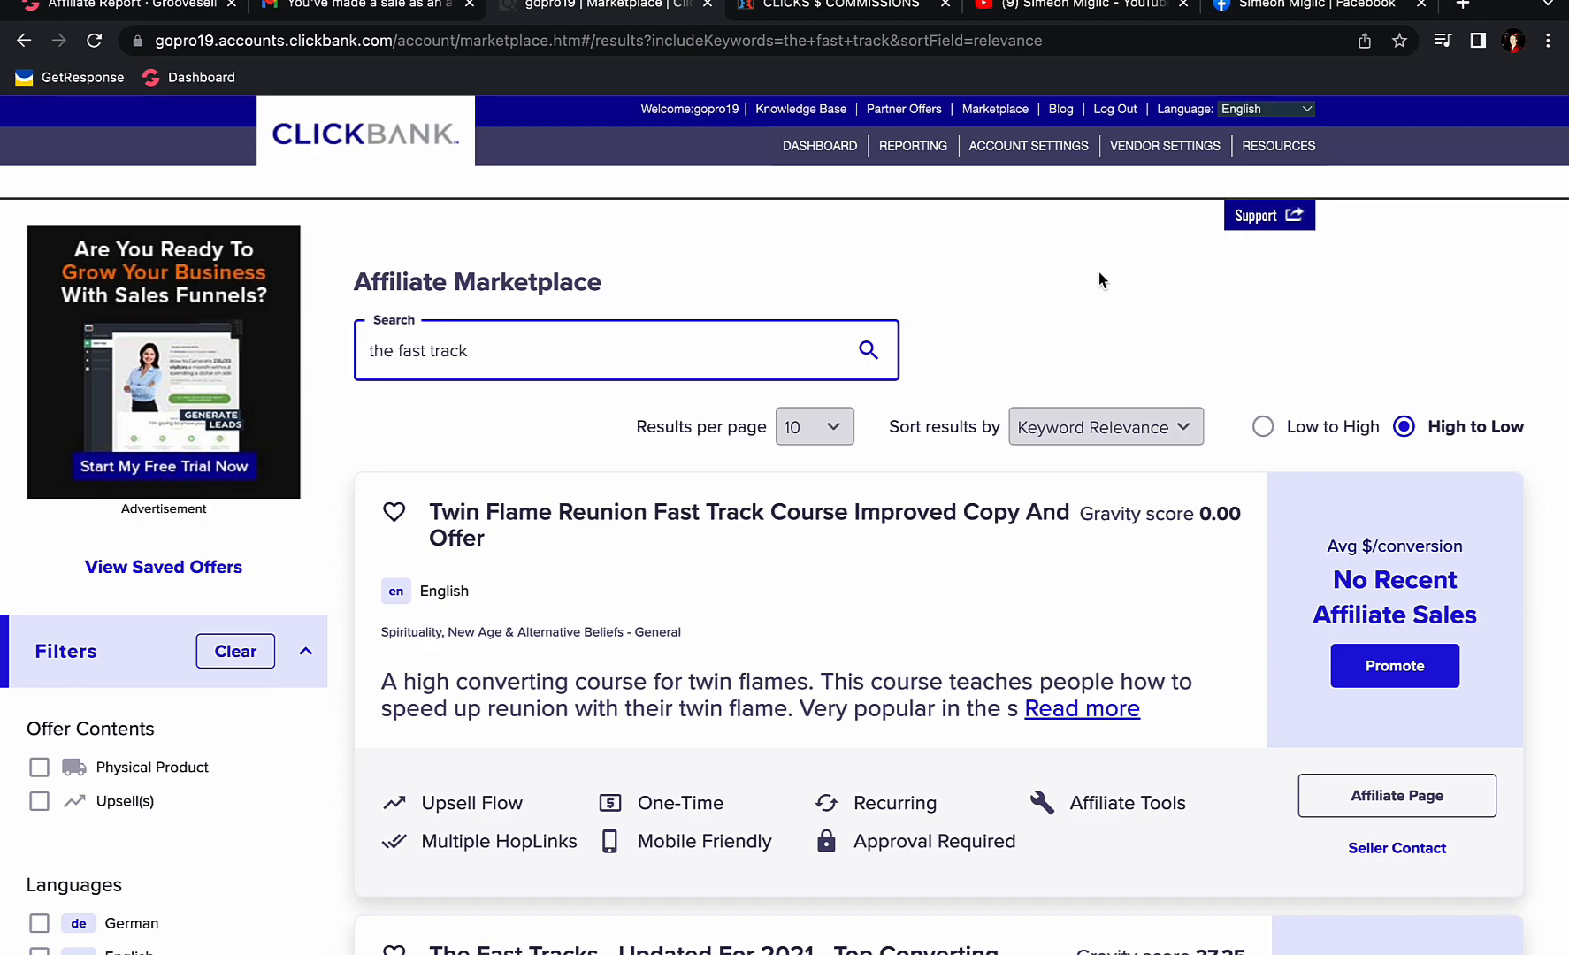
mouse_move(995, 108)
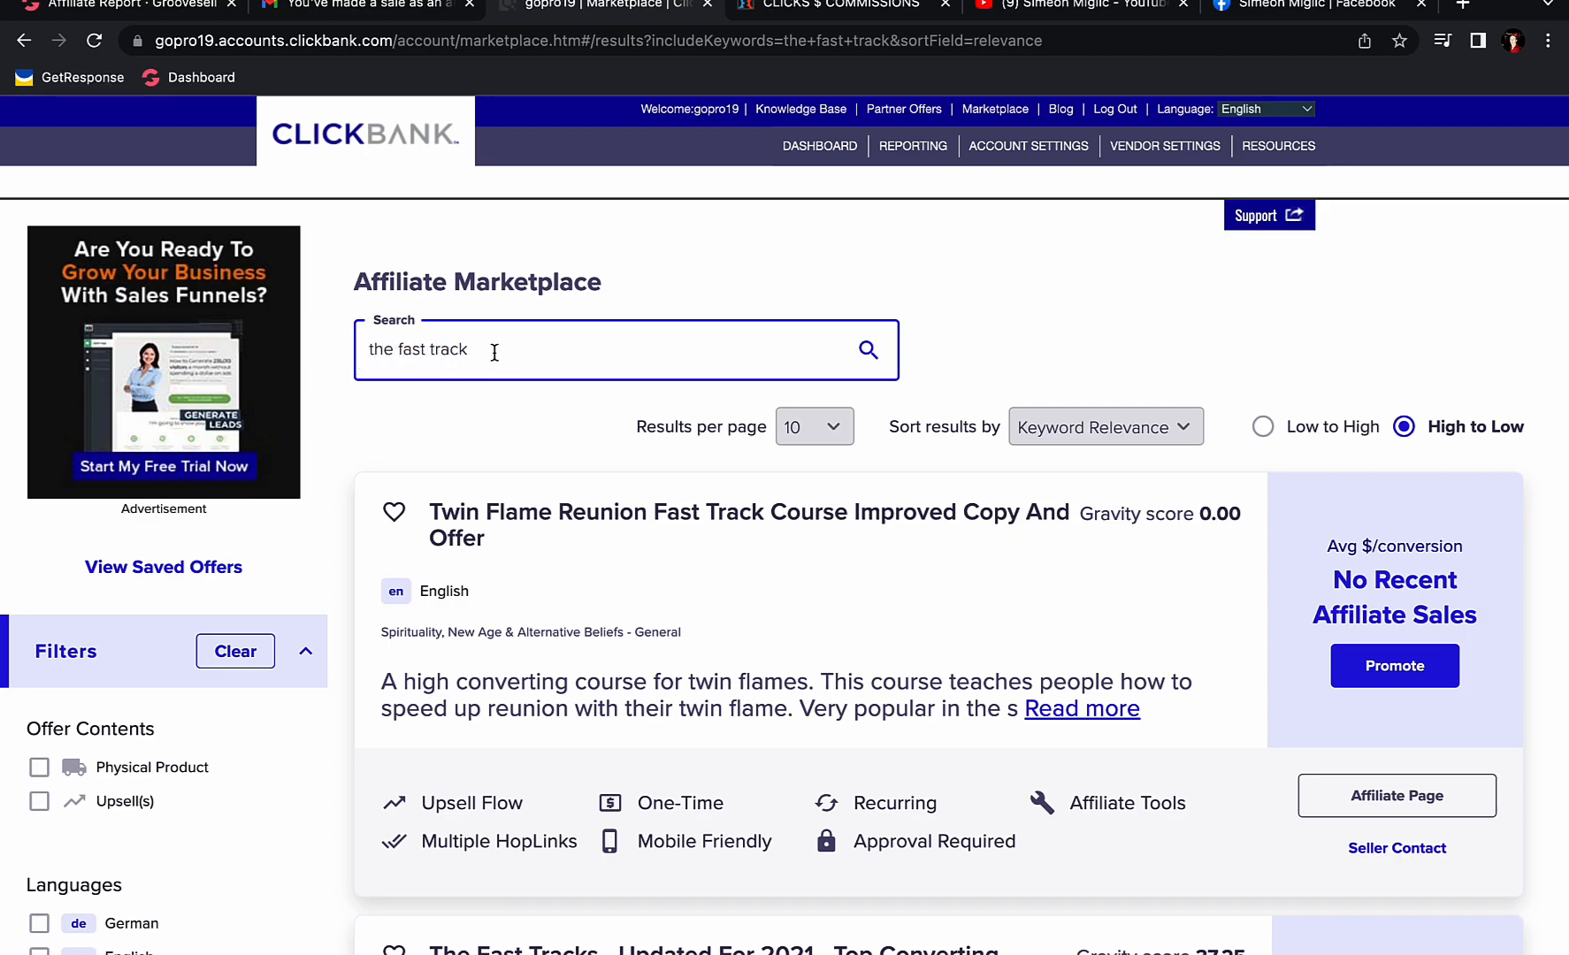
Search the ClickBank Affiliate Marketplace for 'the fast track' and locate The Fast Tracks offer.
type("s")
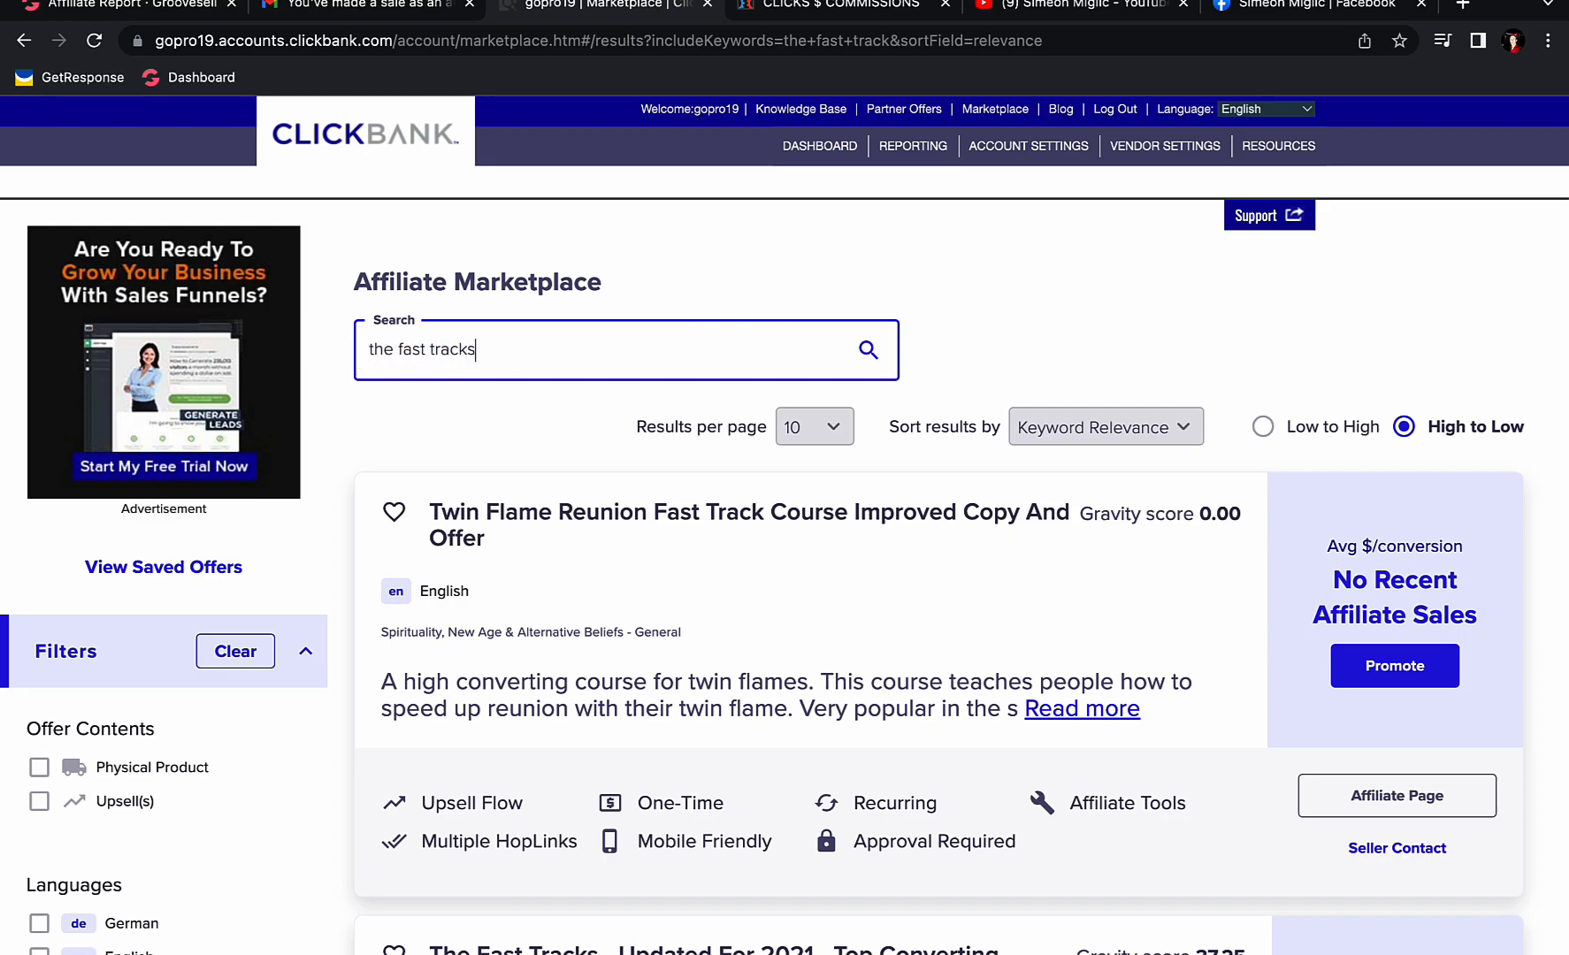
left_click(868, 352)
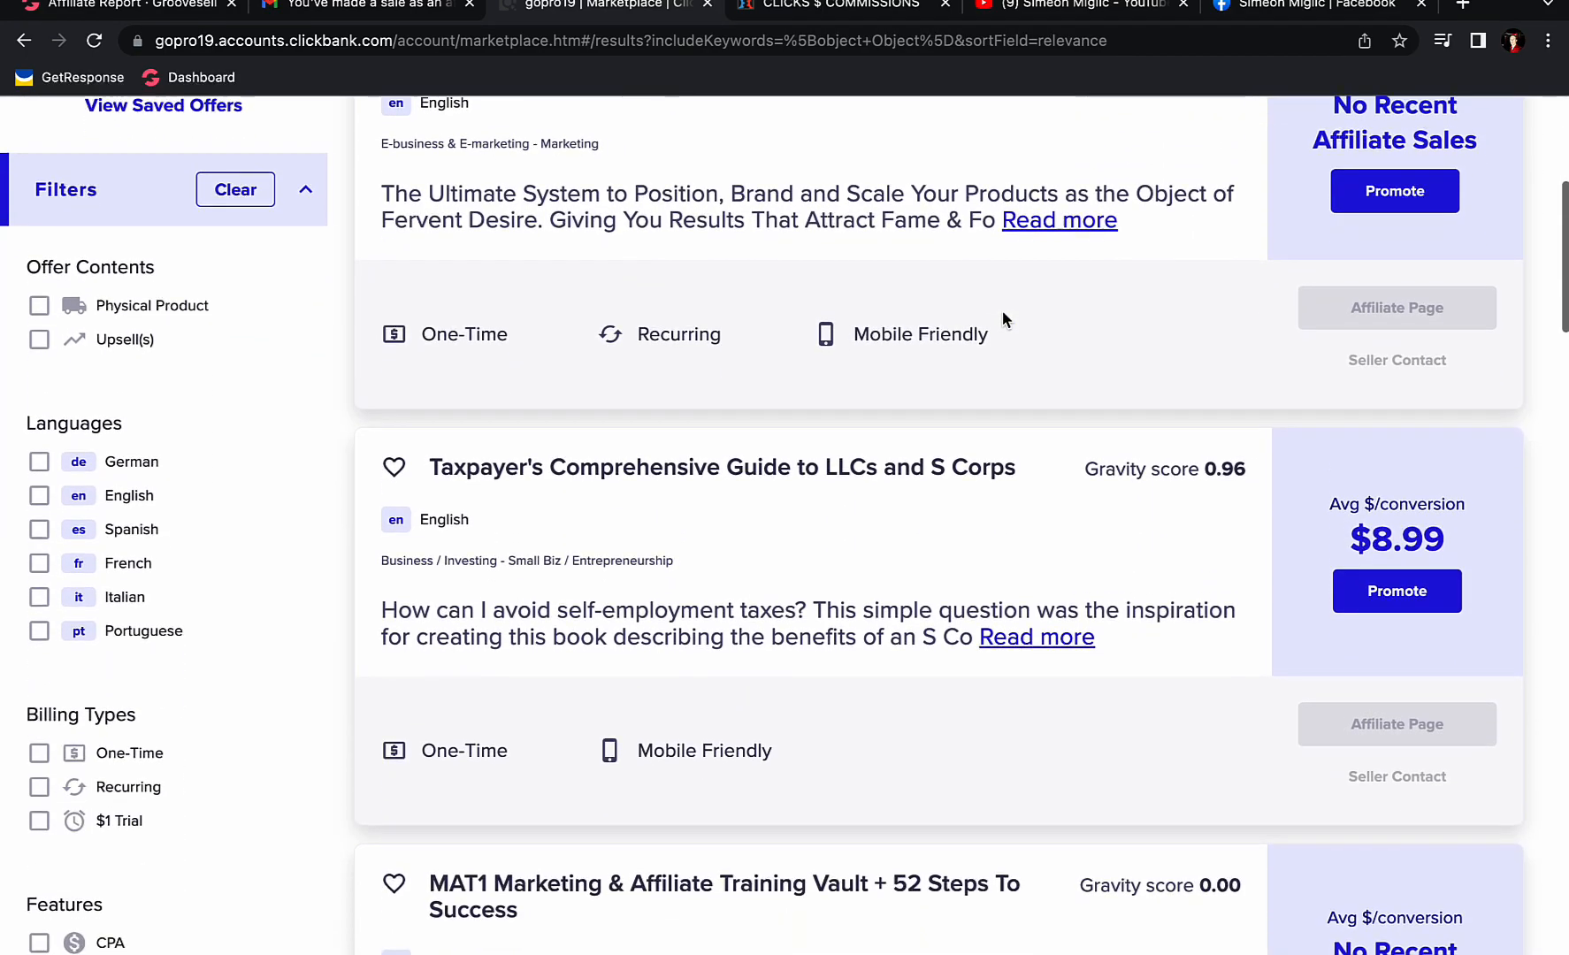
scroll("down", 3)
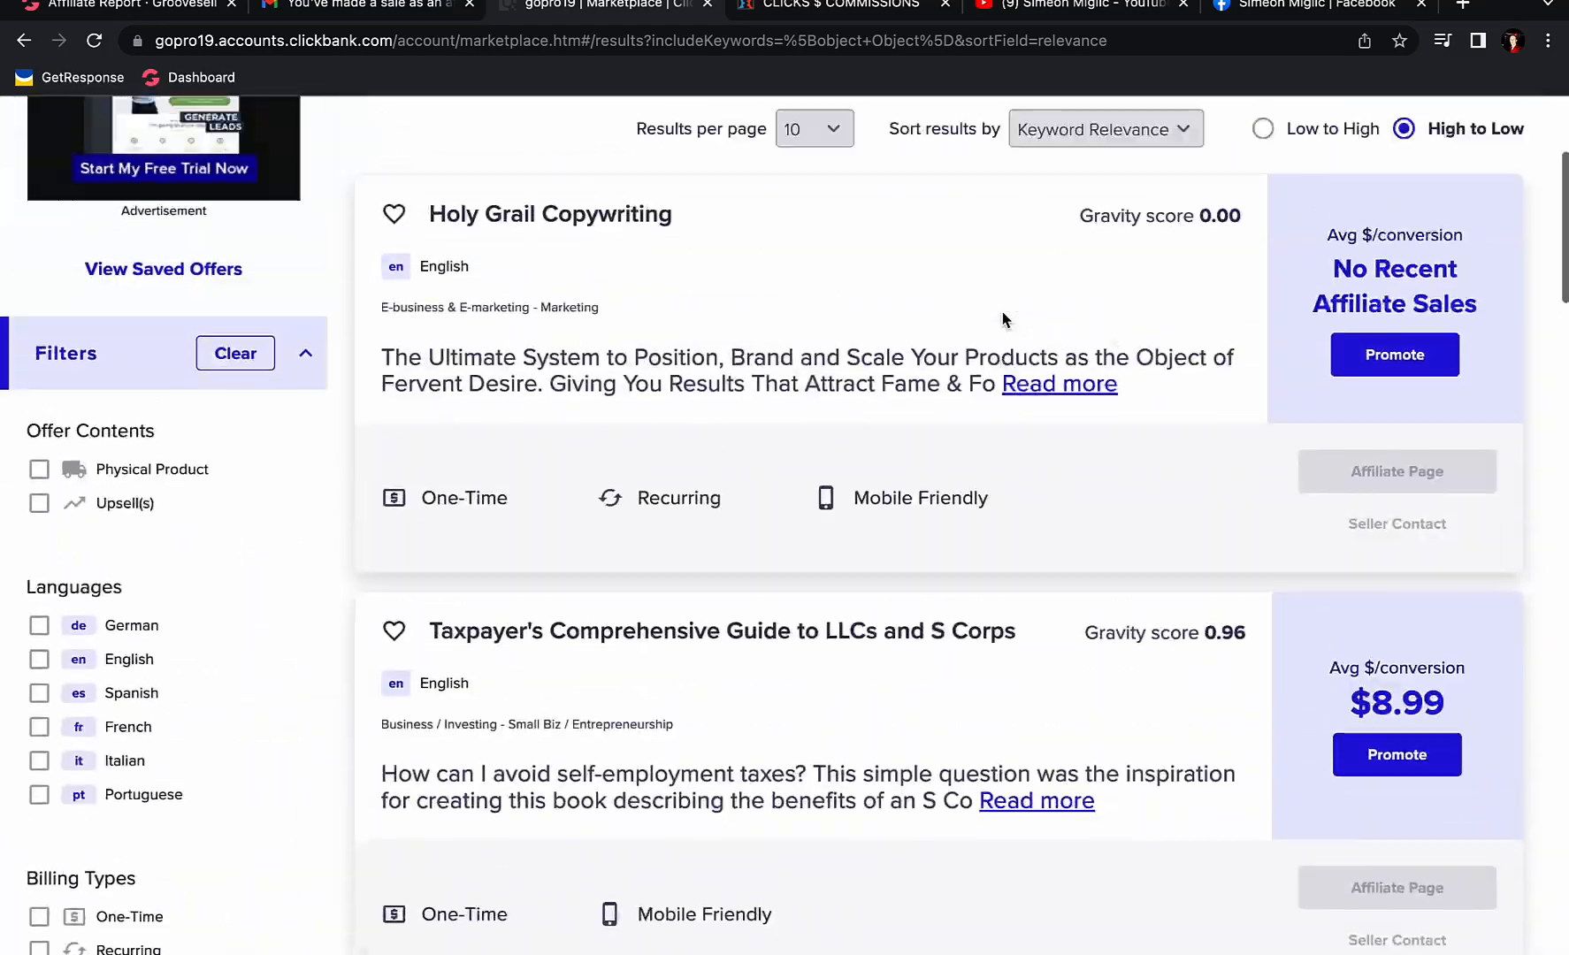
scroll("up", 3)
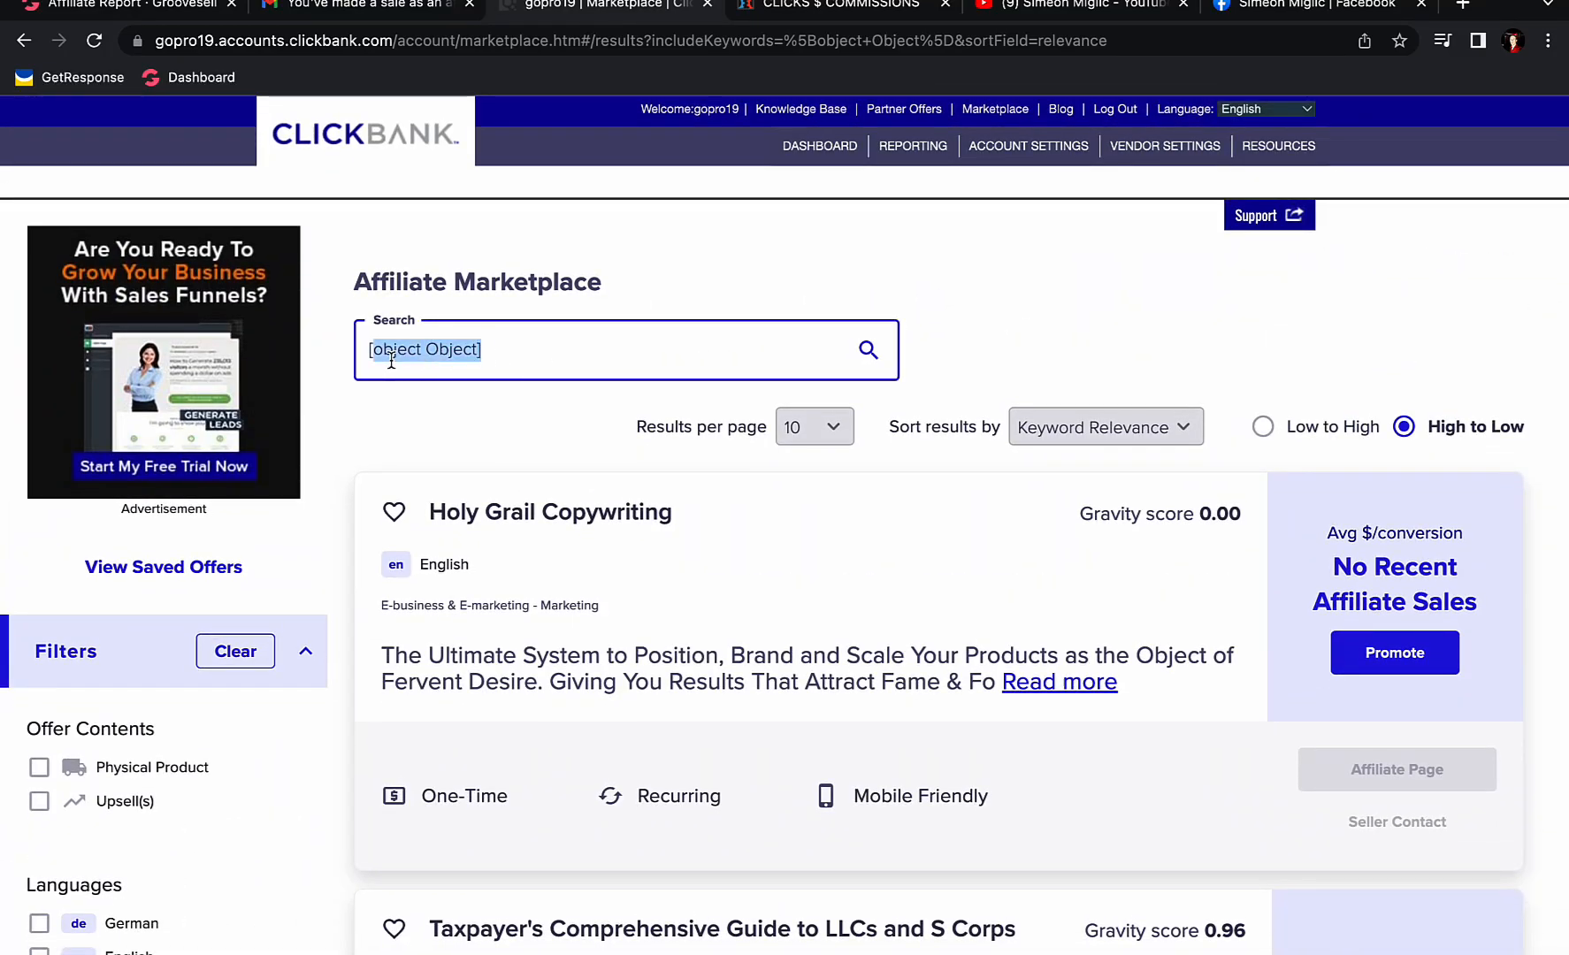
type("the")
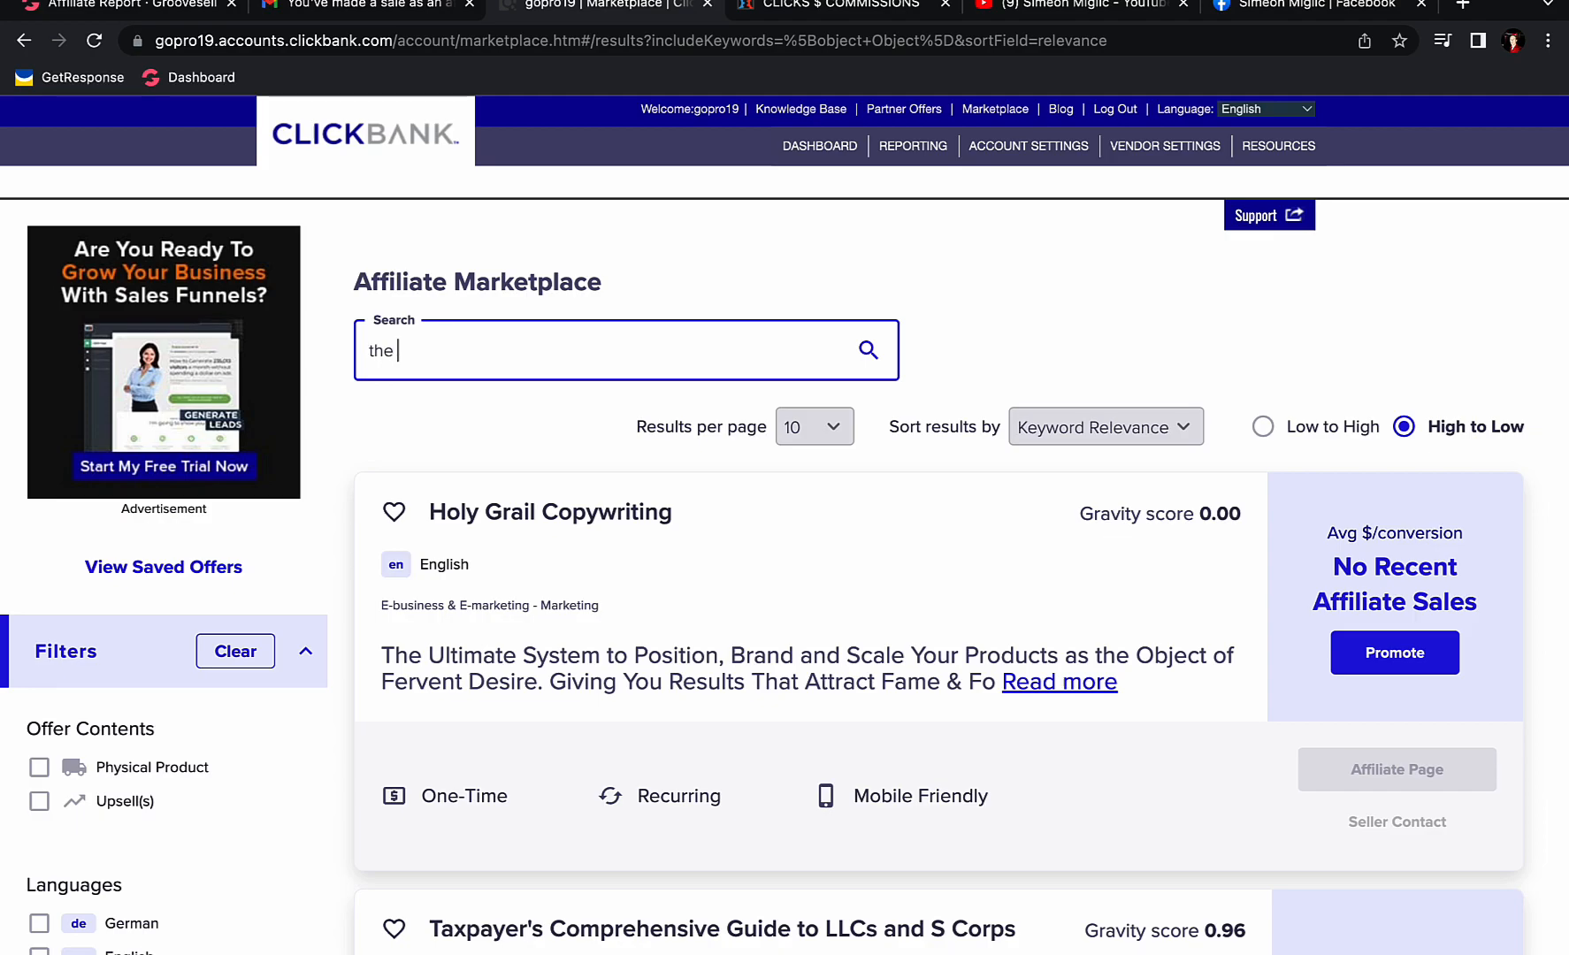
type("fast track")
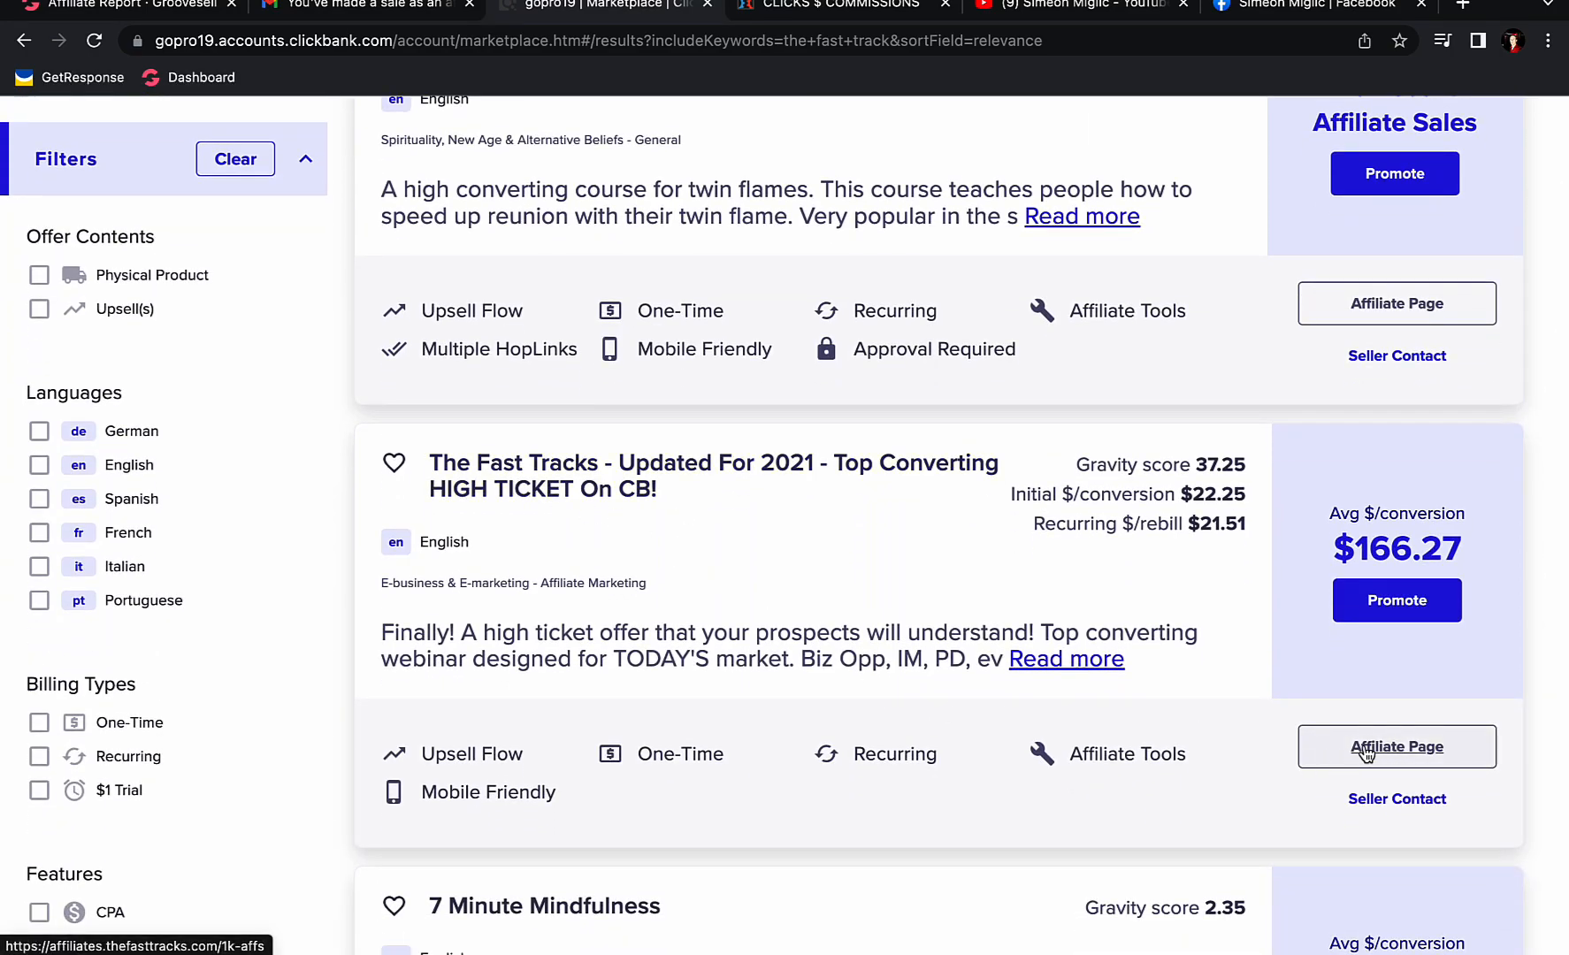
View The Fast Tracks affiliate page and highlight its 50–60% commission figures worth $460–$560.
left_click(1397, 746)
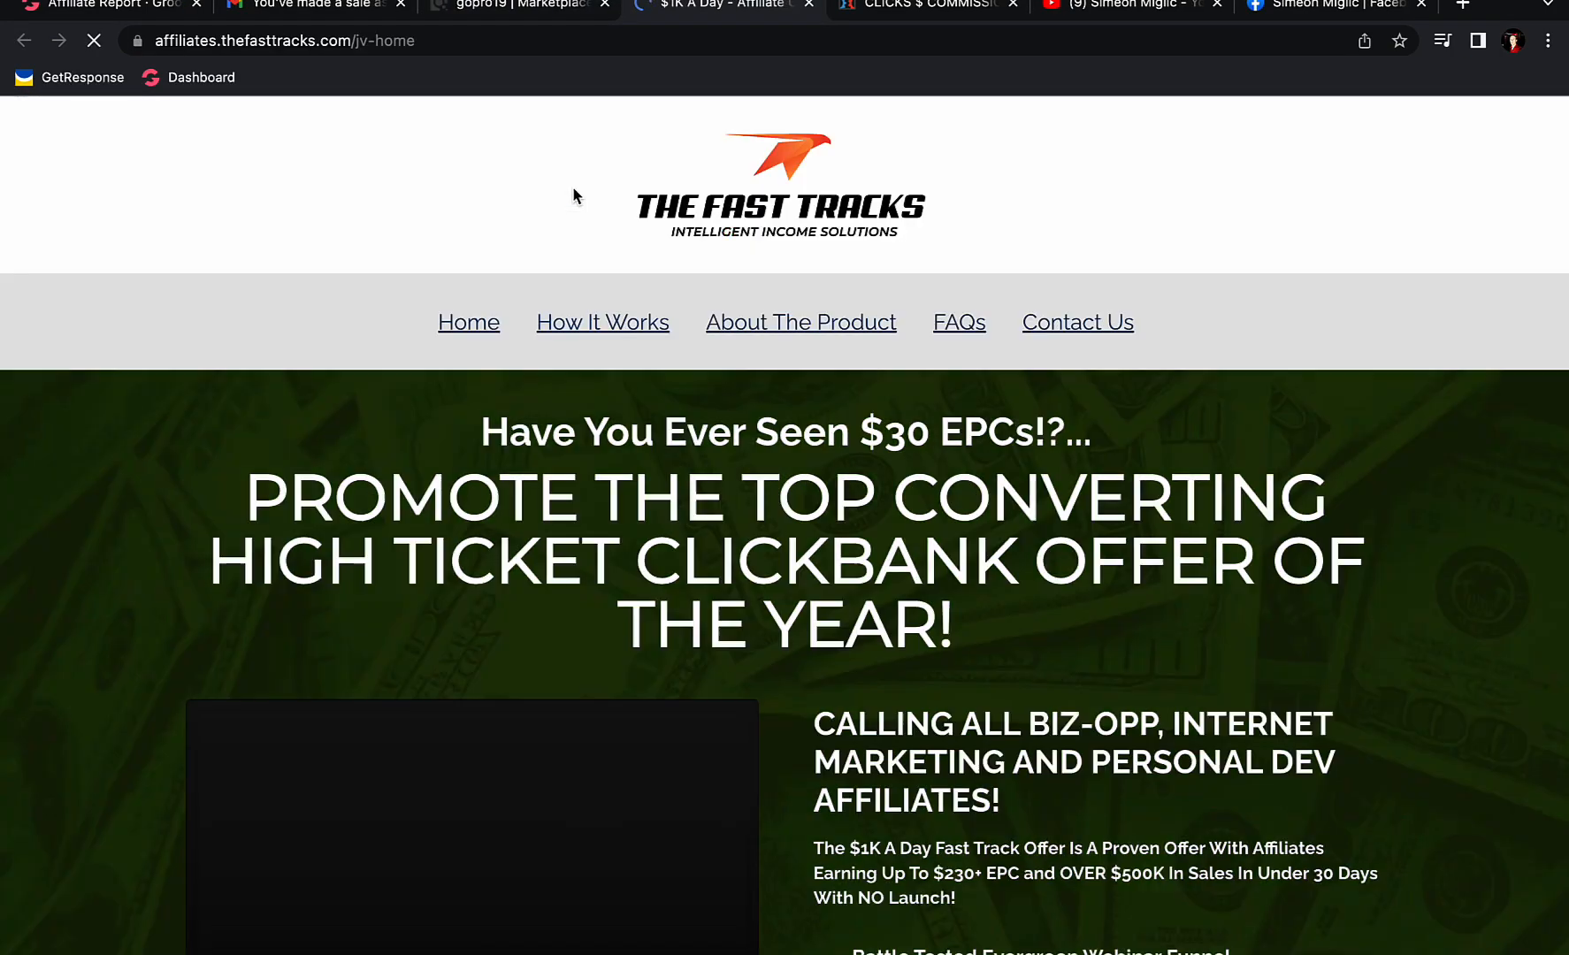
scroll("down", 3)
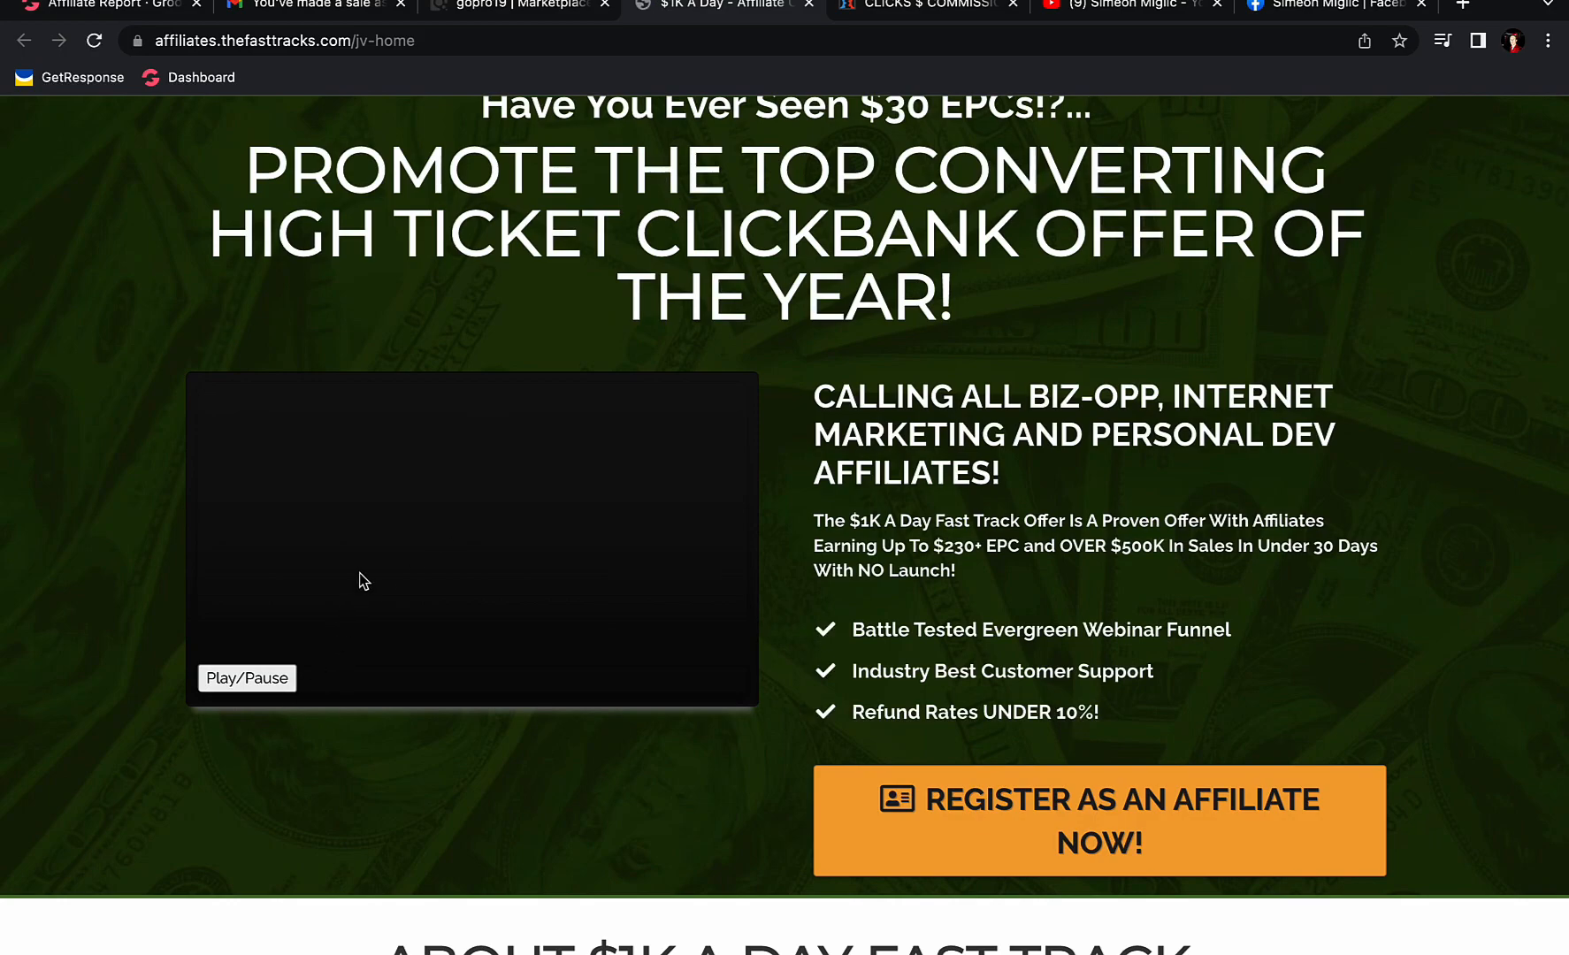
scroll("down", 3)
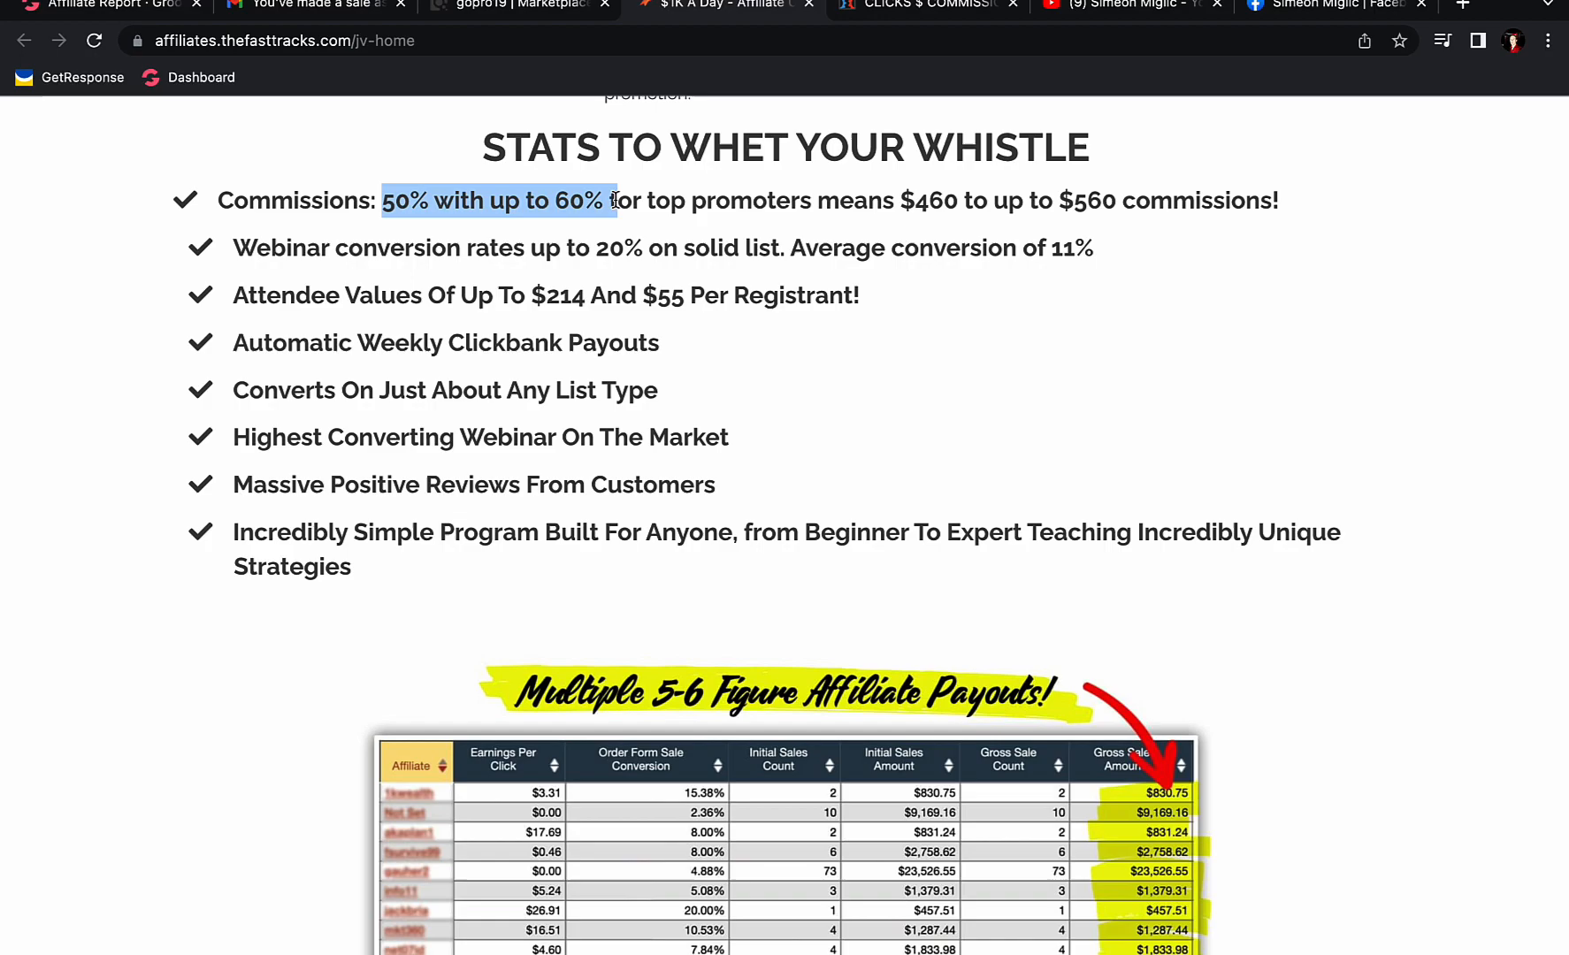
left_click(931, 200)
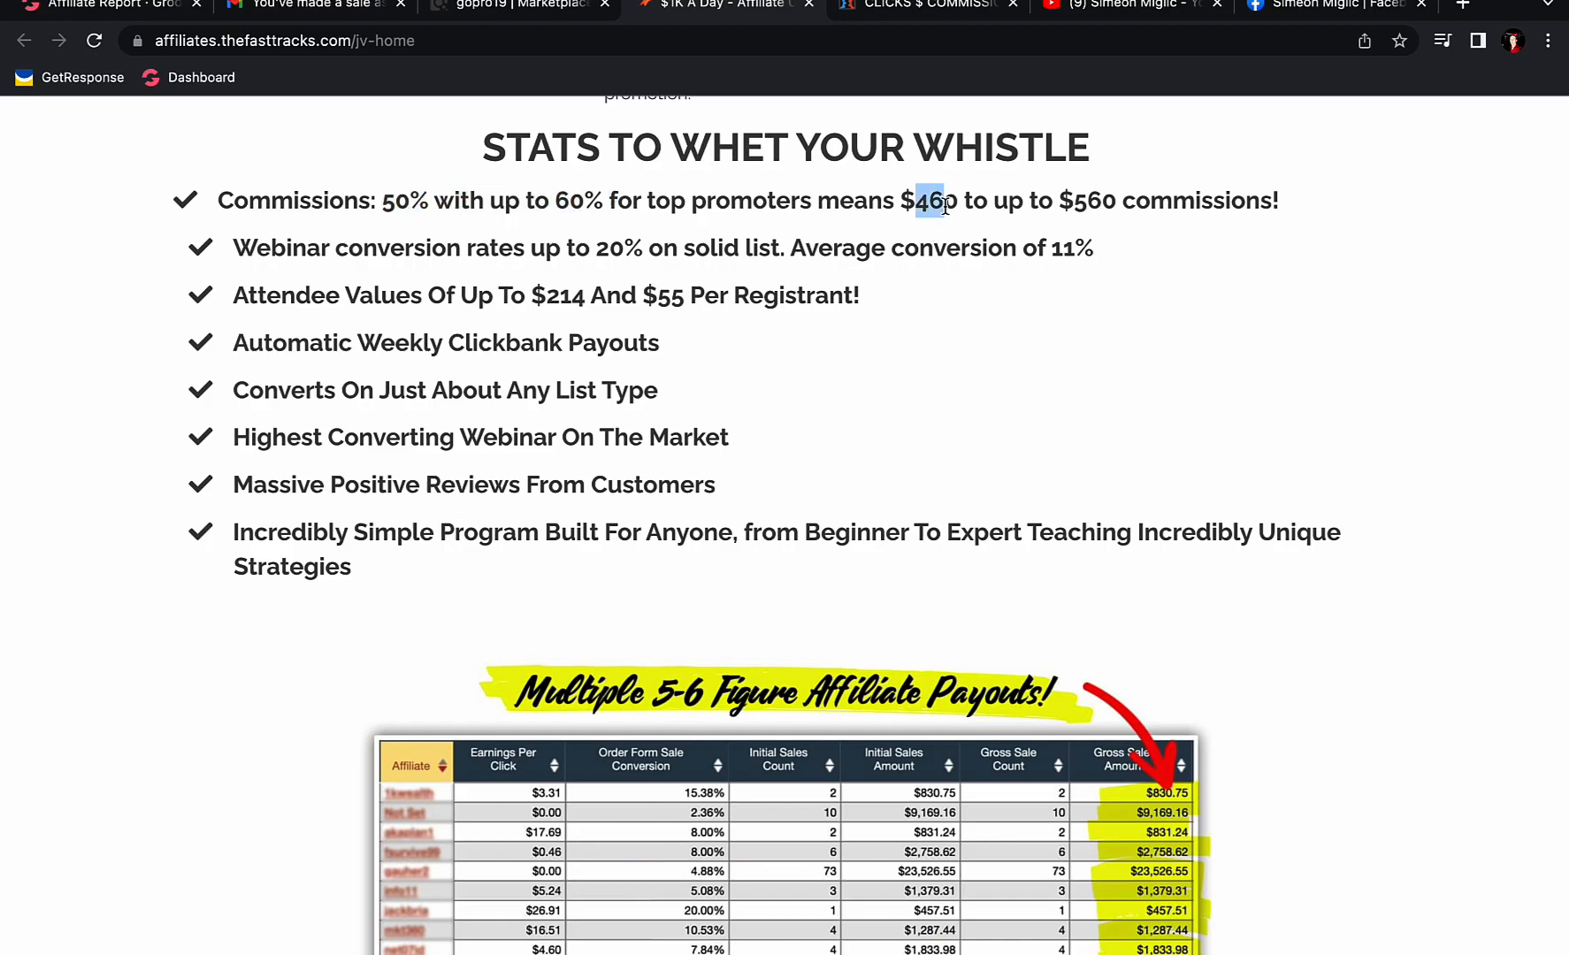
Pause the promo video and return to the ClickBank marketplace results.
scroll("up", 3)
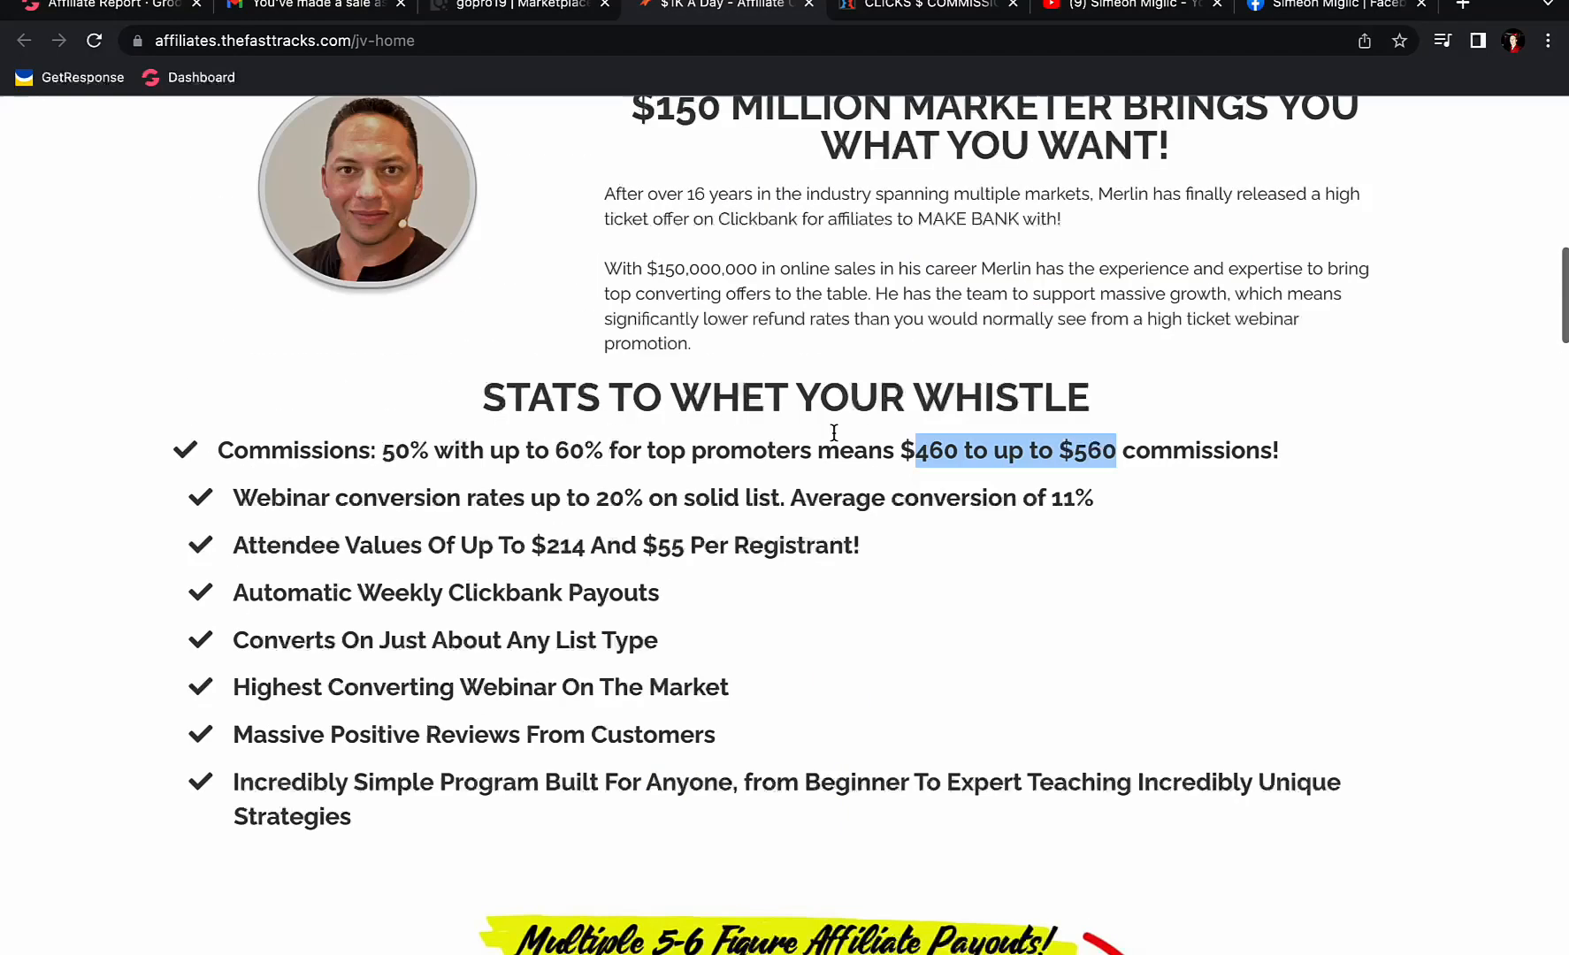
scroll("up", 3)
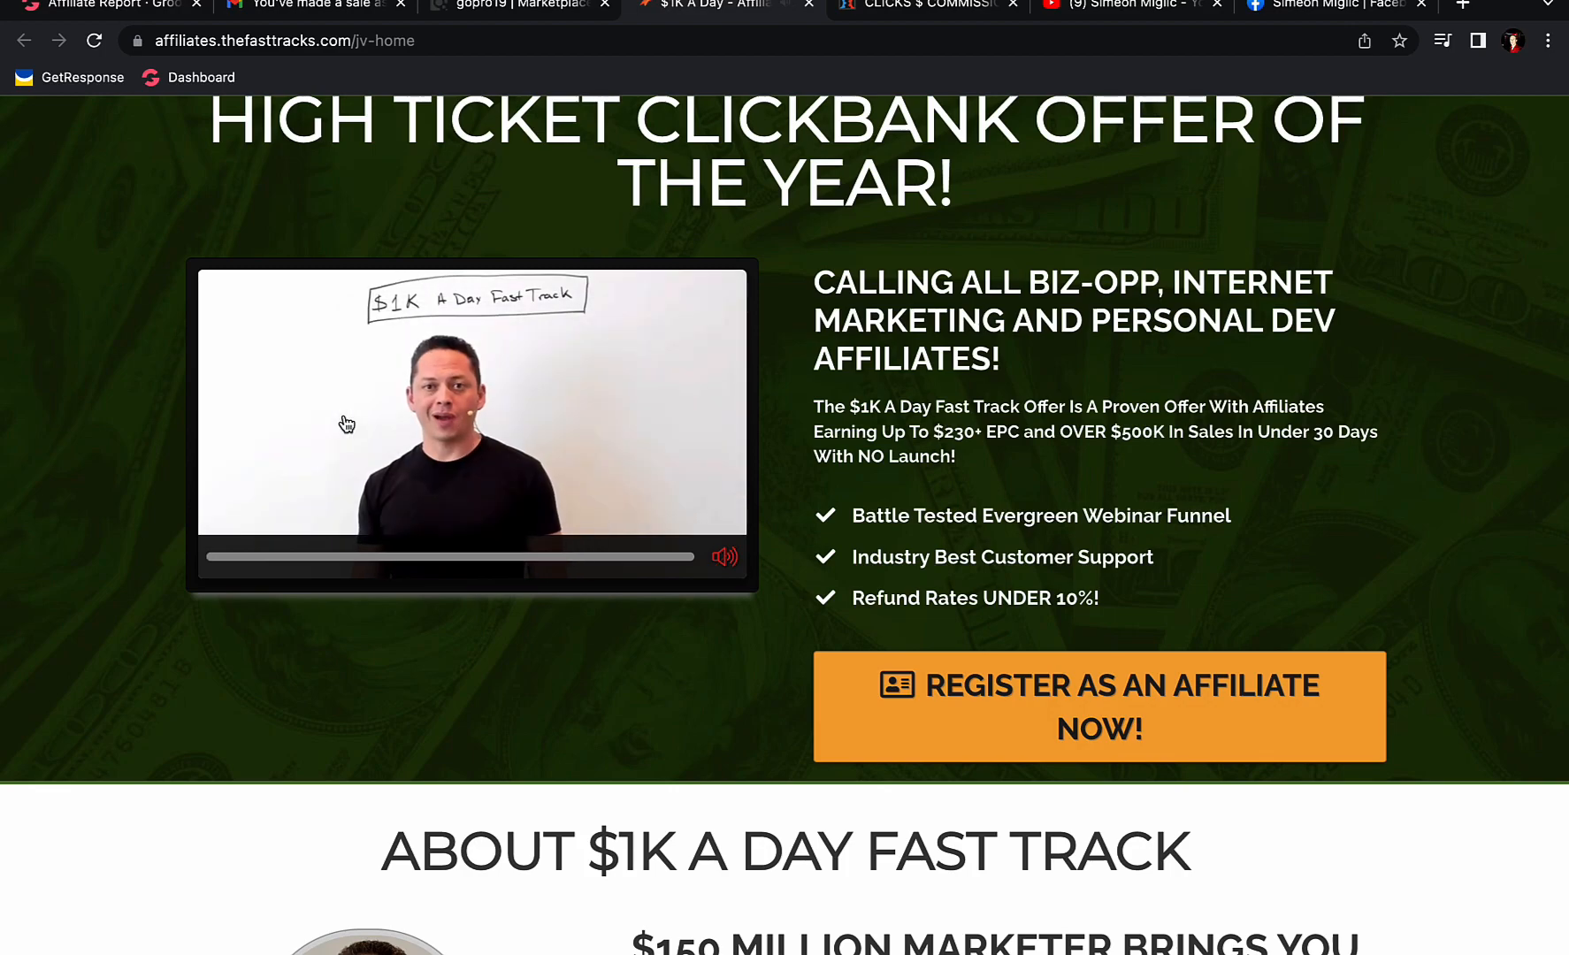
left_click(470, 425)
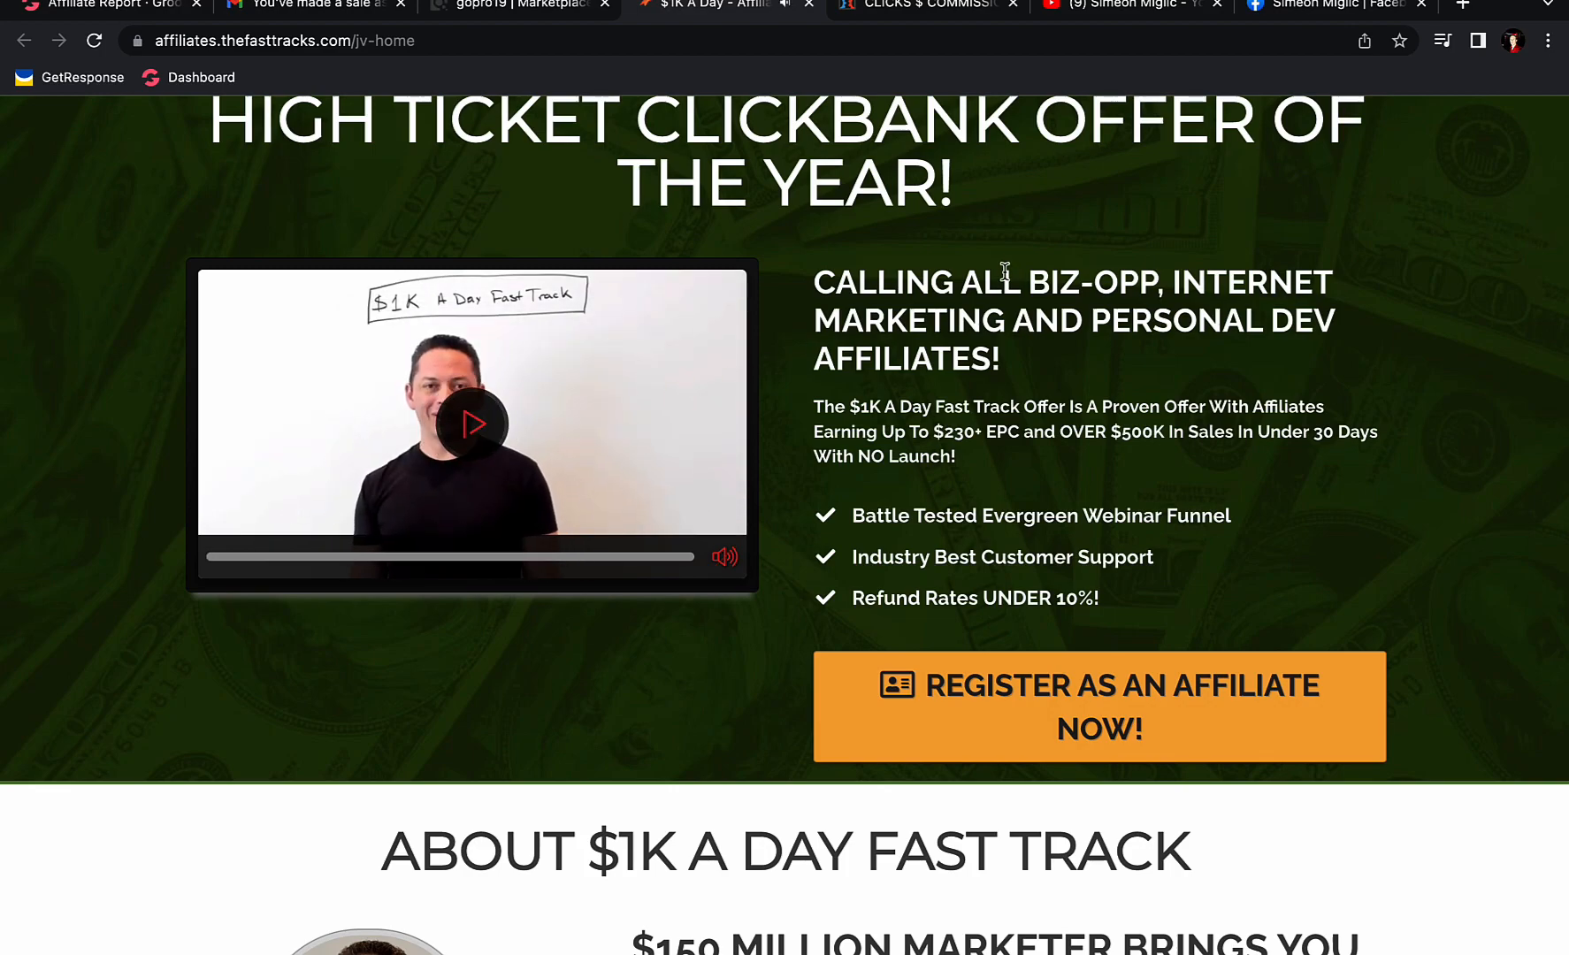
scroll("up", 3)
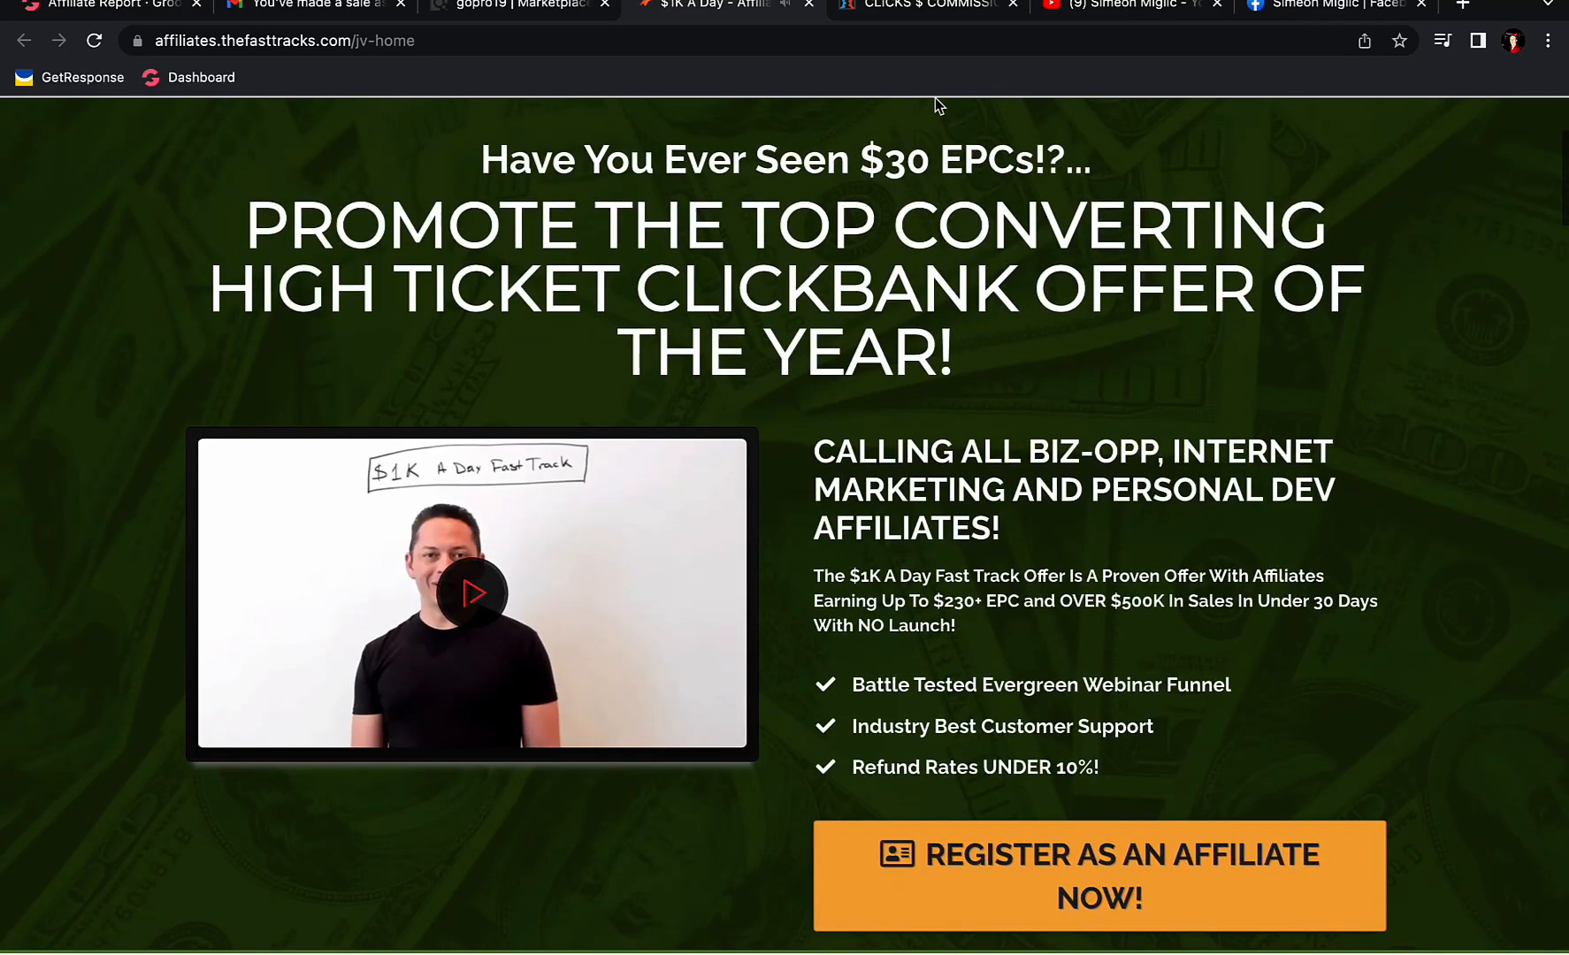
left_click(516, 5)
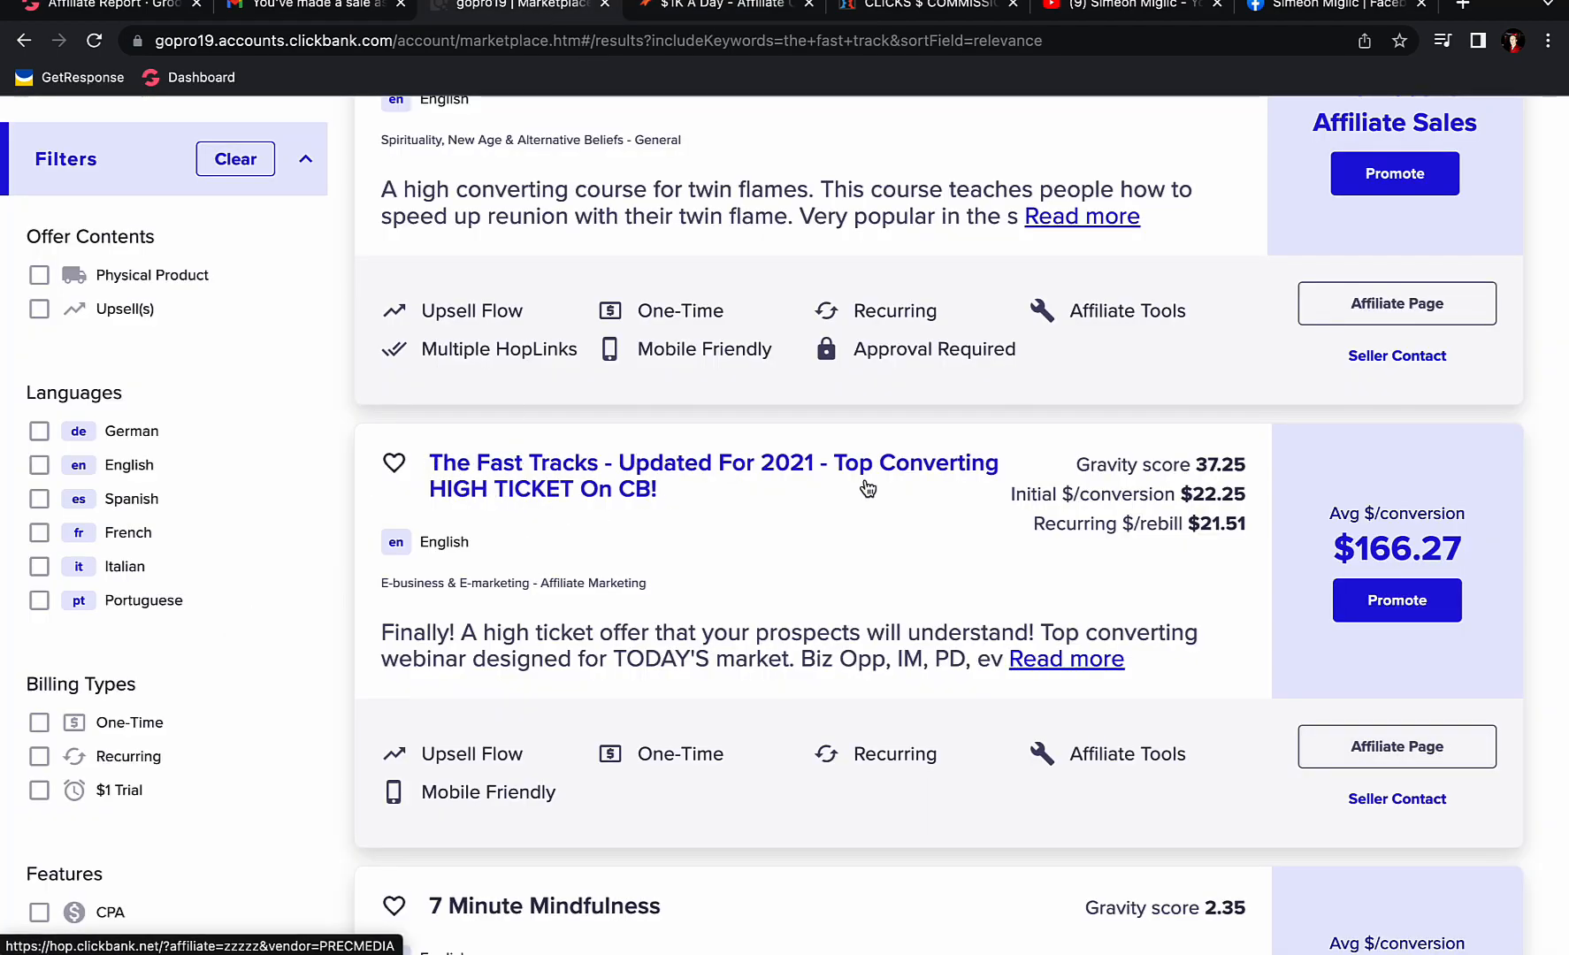
mouse_move(505, 503)
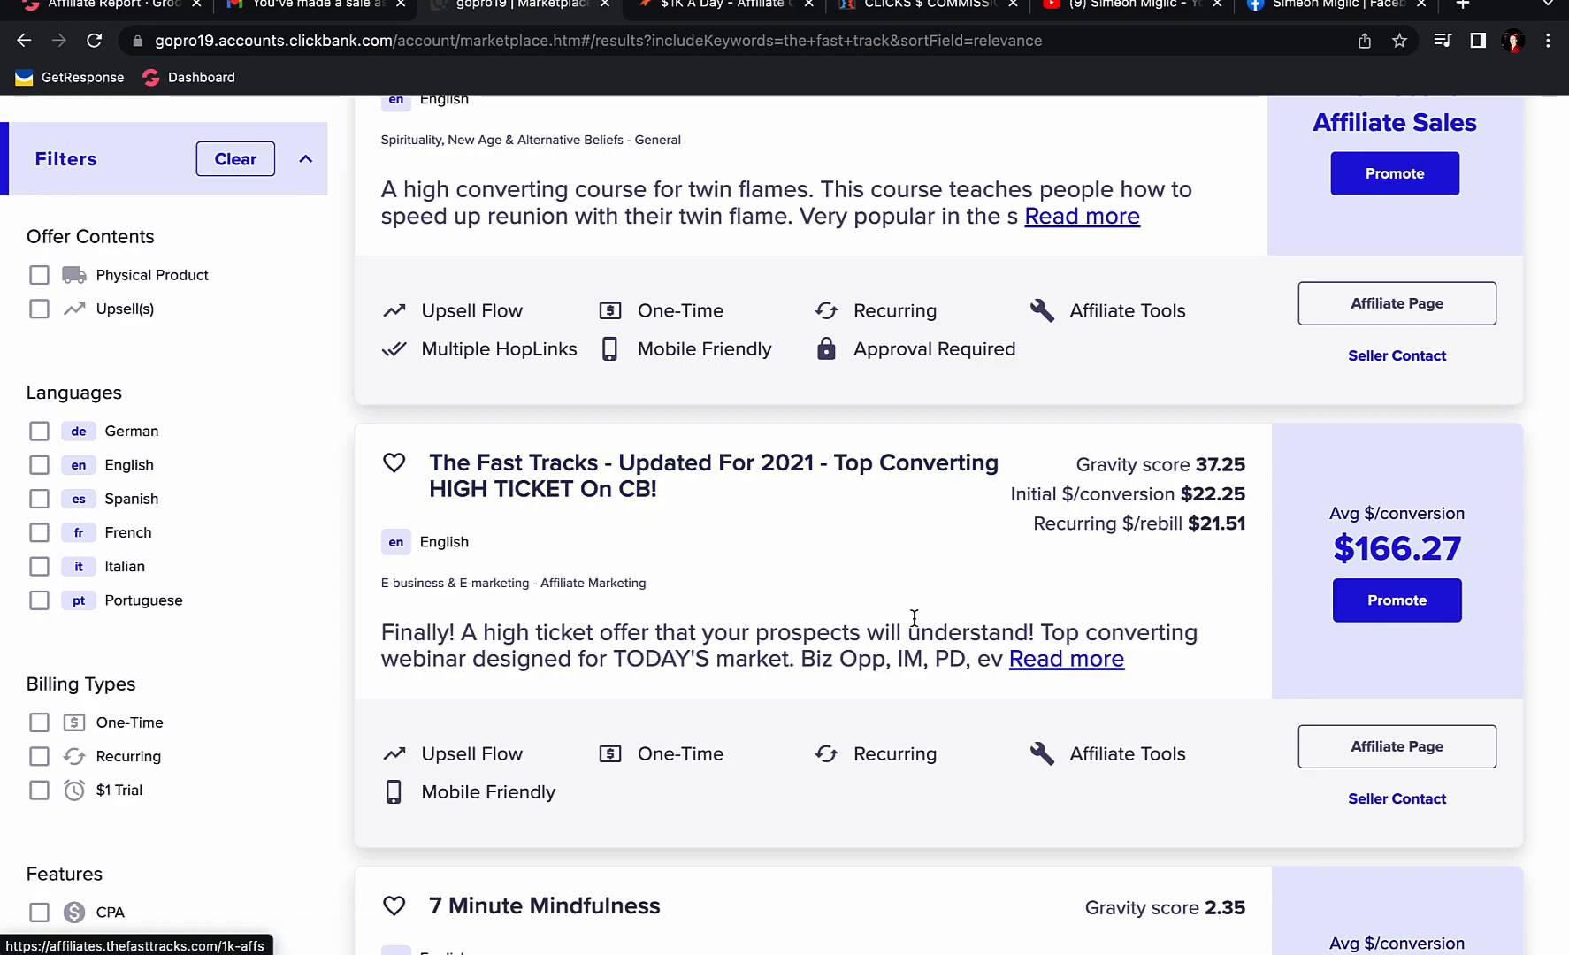
mouse_move(1397, 600)
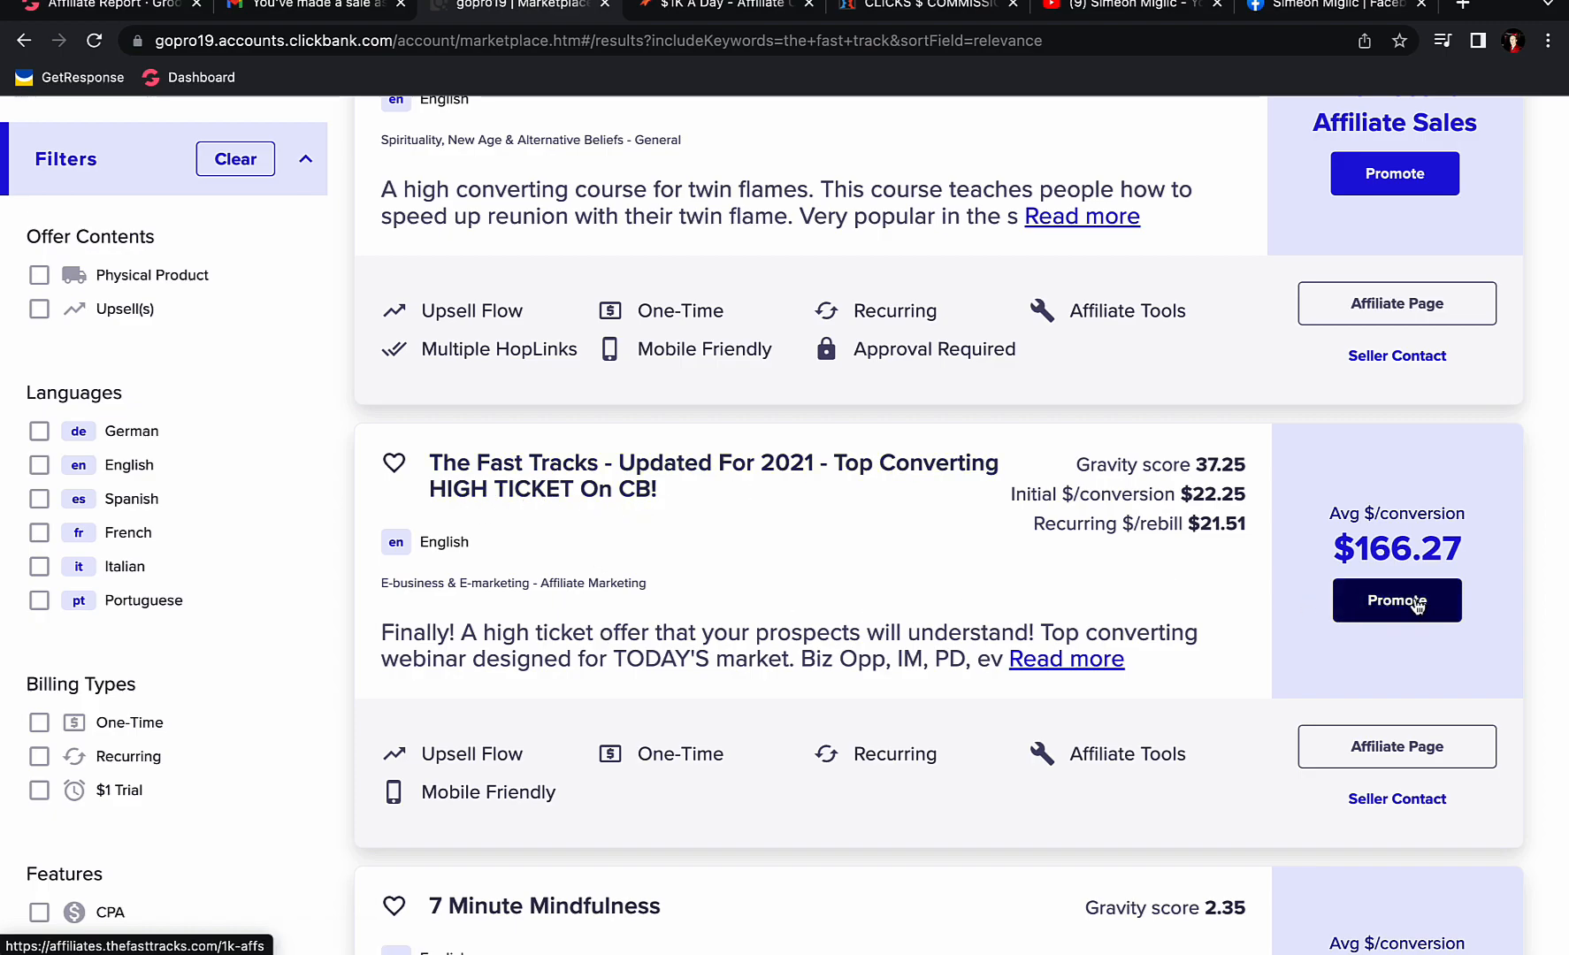
Promote The Fast Tracks offer, generate an encrypted HopLink under gopro19 and copy it.
left_click(1395, 601)
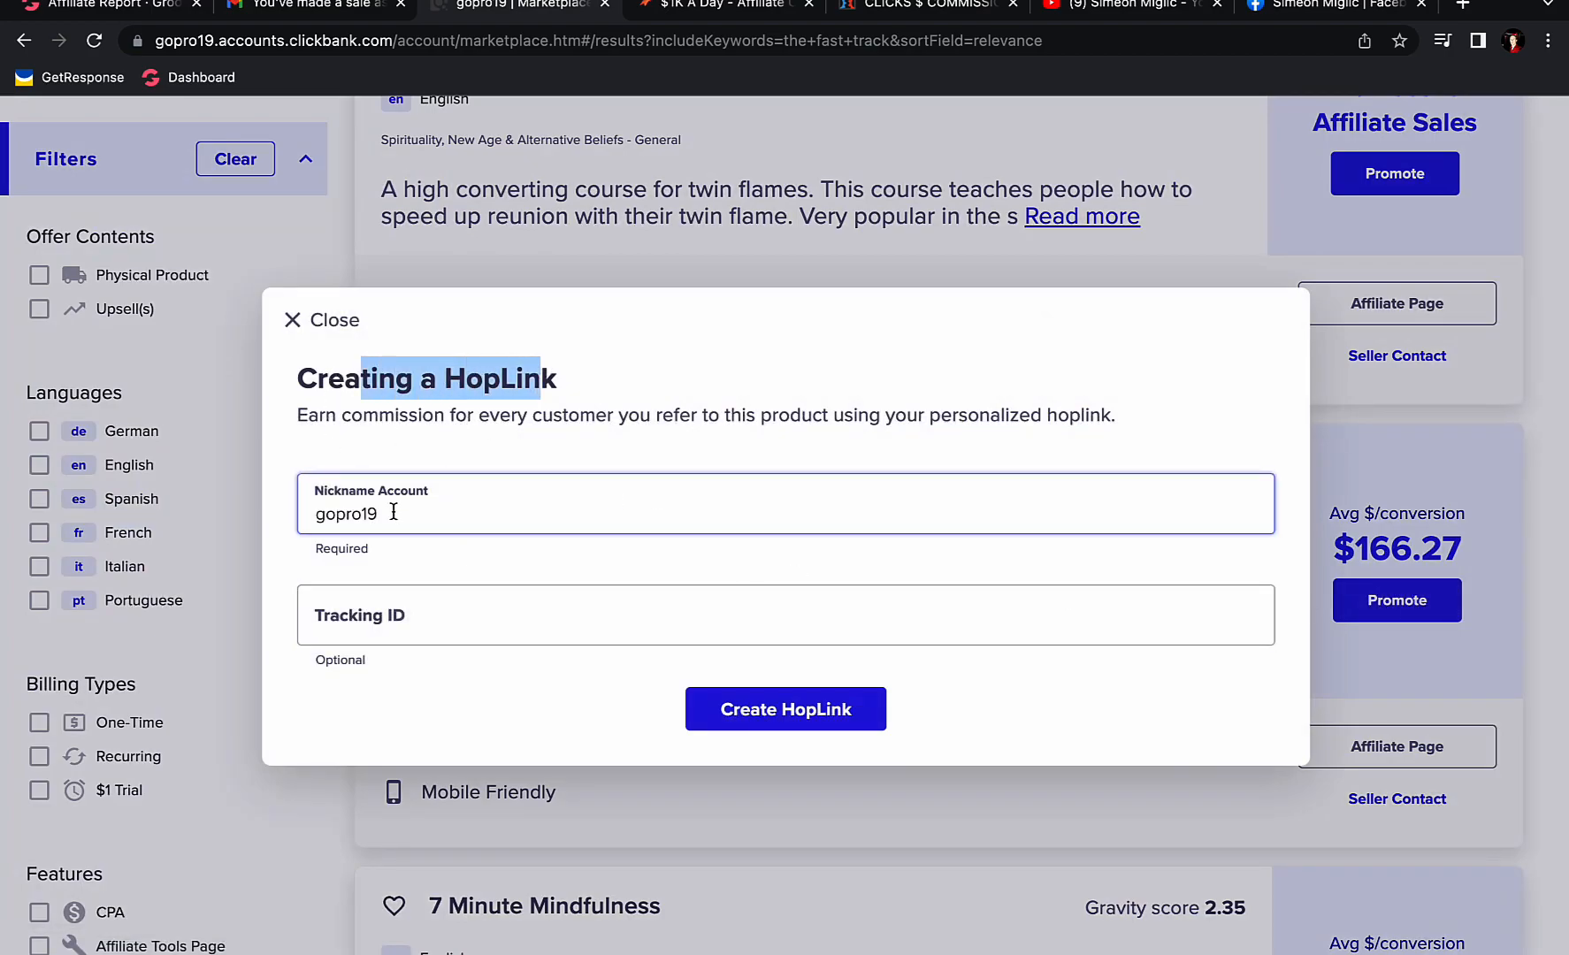
double_click(345, 514)
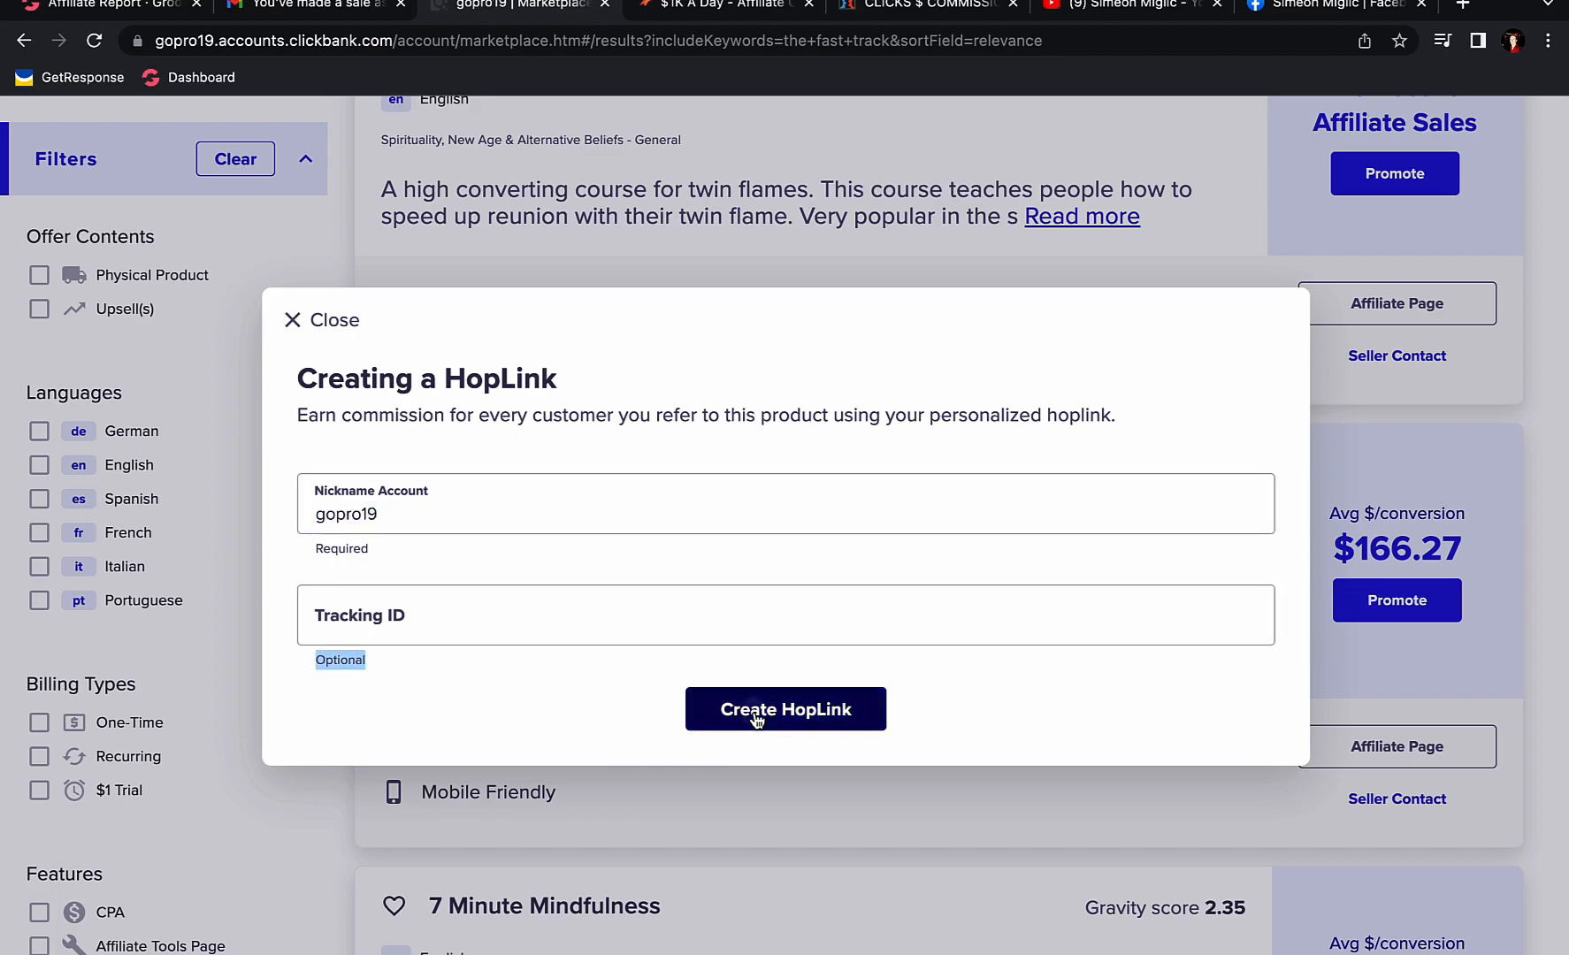
left_click(785, 709)
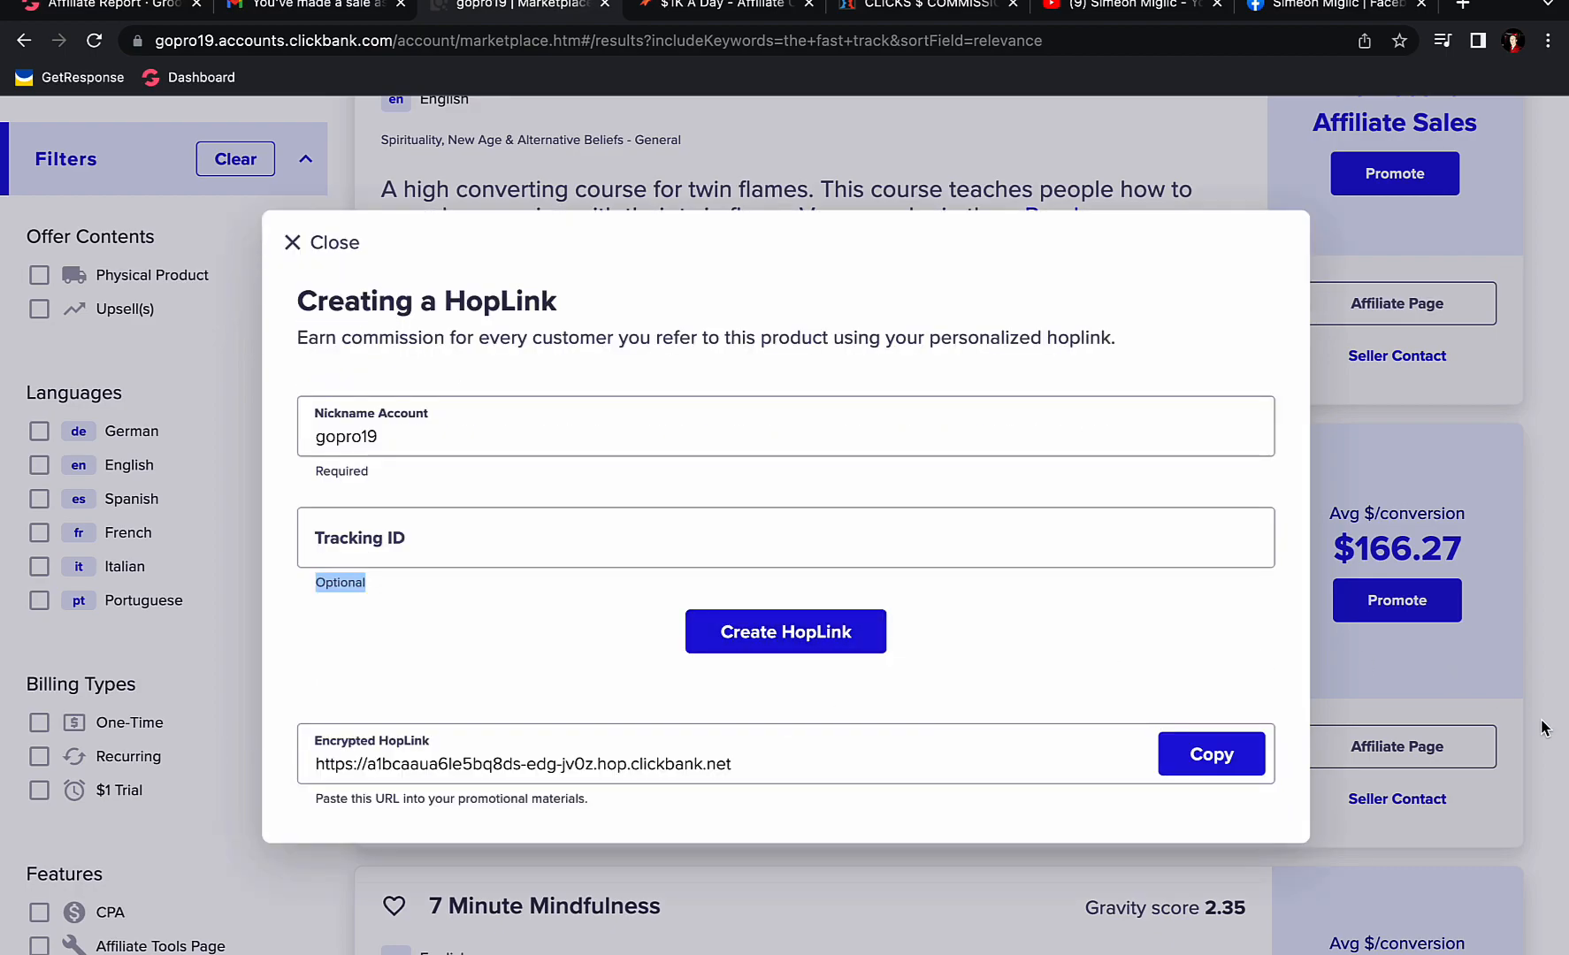
left_click(1211, 754)
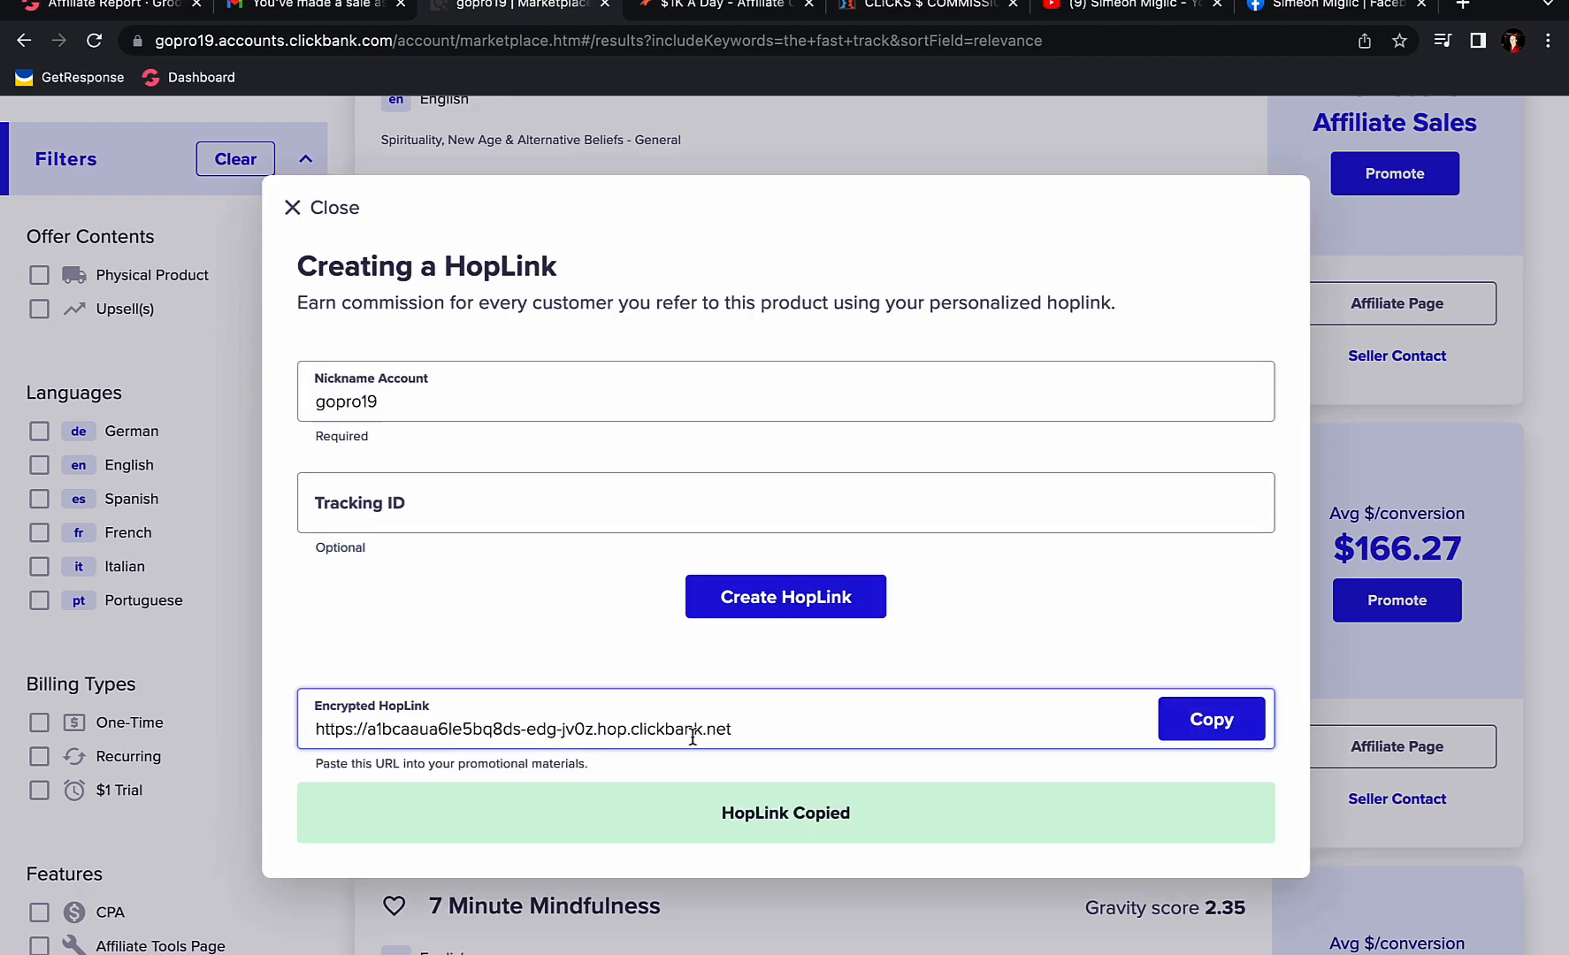